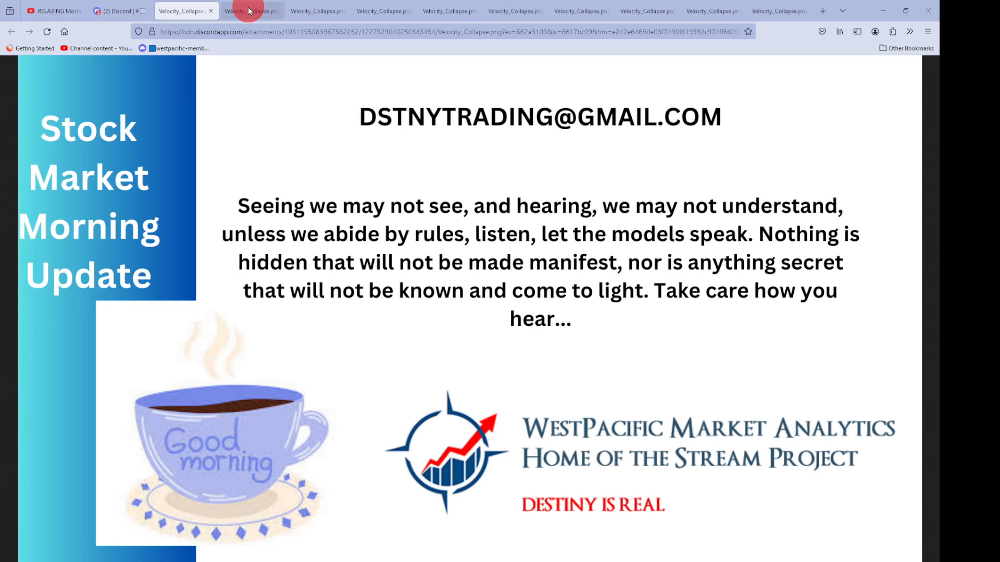
- Switch to the second Velocity_Collapse tab showing the 2024 WestPacific Market Analytics disclaimer
left_click(249, 11)
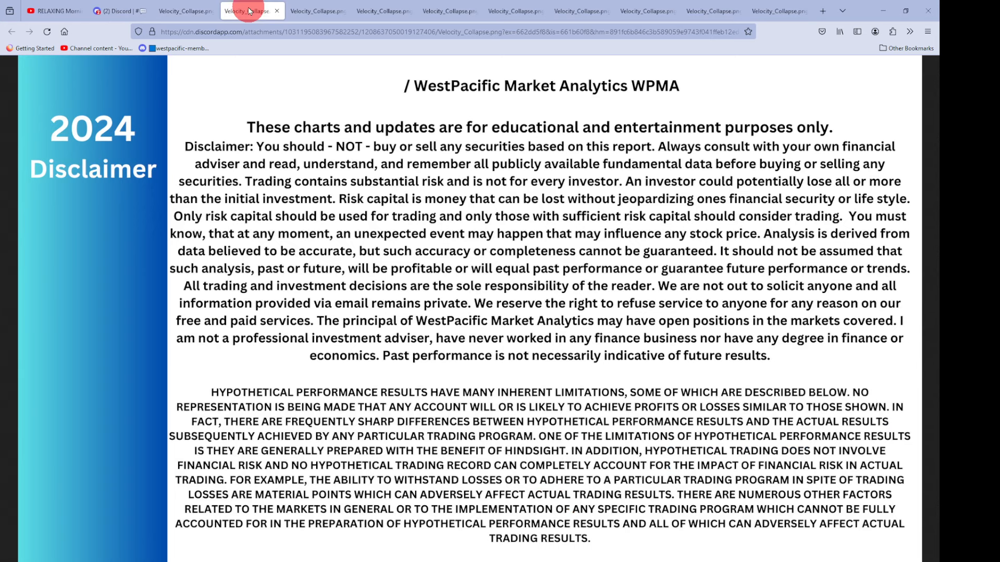
mouse_move(249, 10)
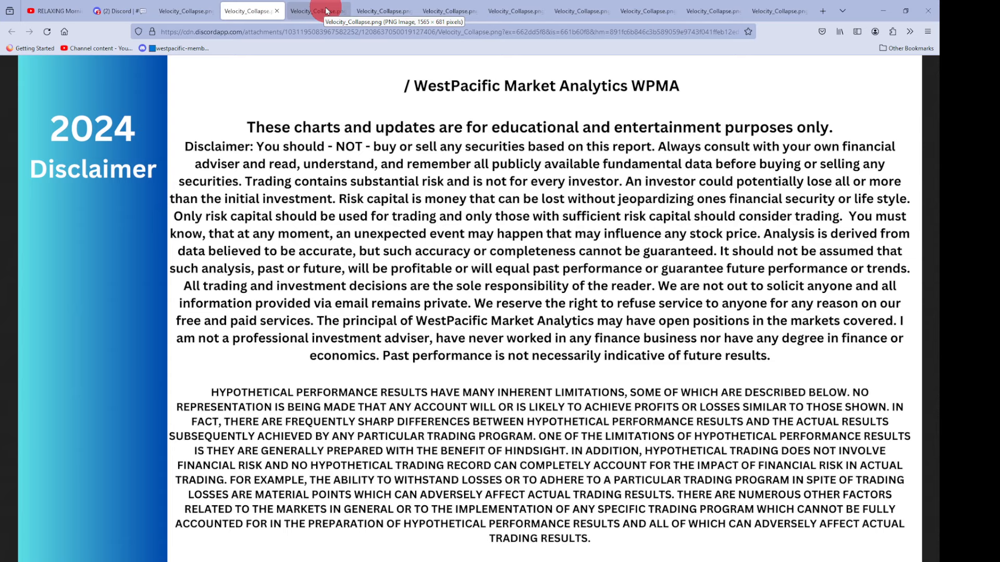
- Switch to the third Velocity_Collapse tab with the multi-year WestPacific price chart and curve overlays
left_click(313, 11)
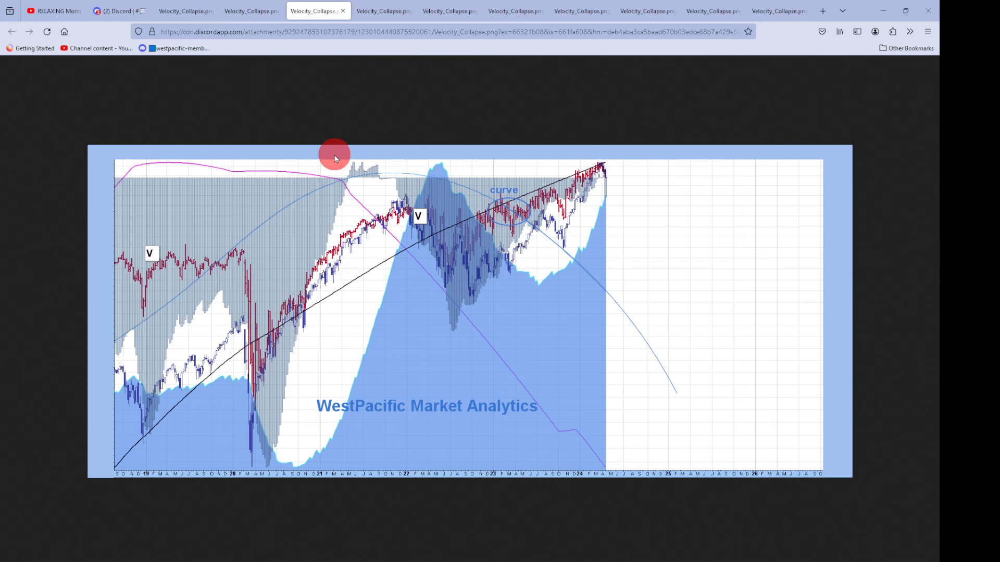
mouse_move(440, 11)
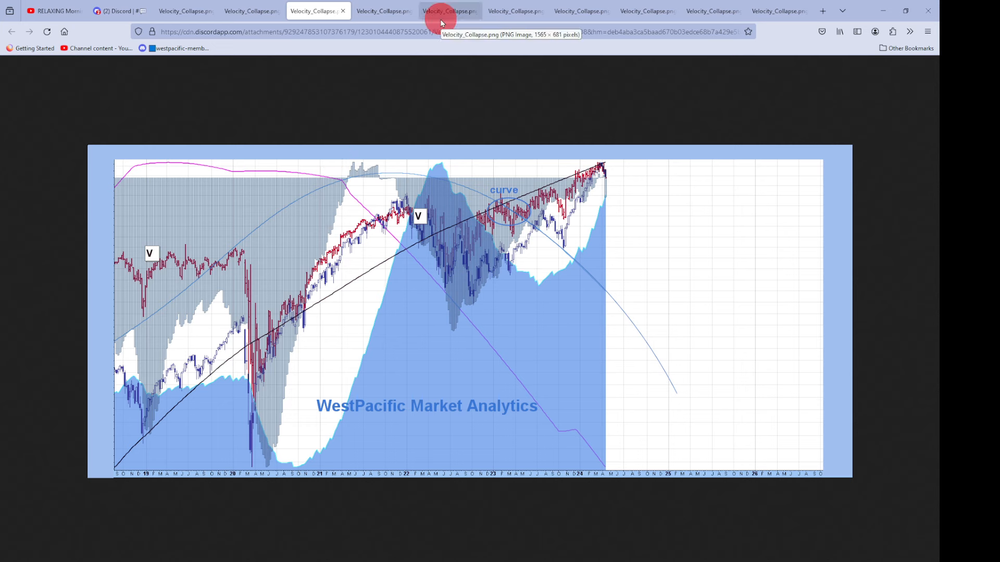
mouse_move(456, 120)
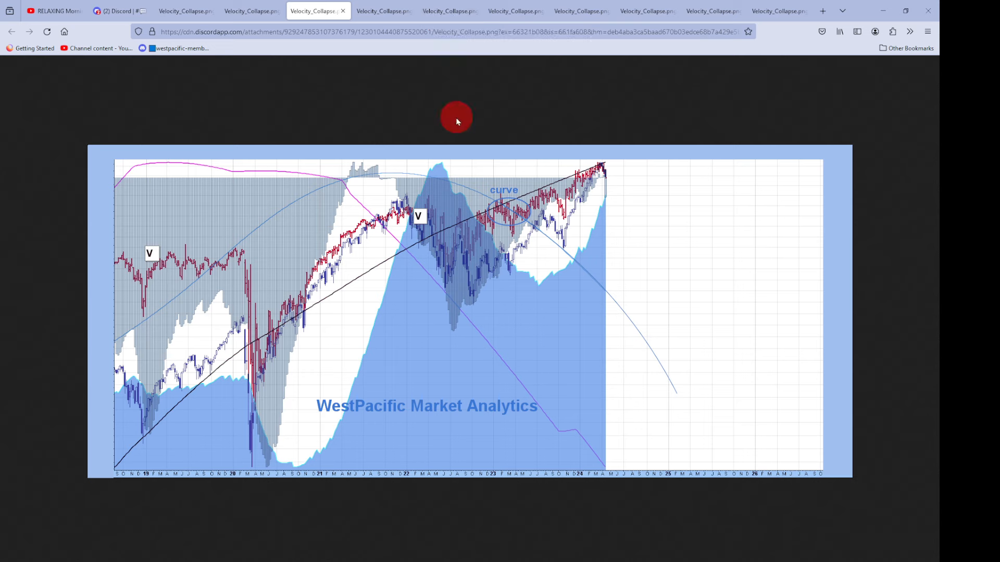
mouse_move(368, 193)
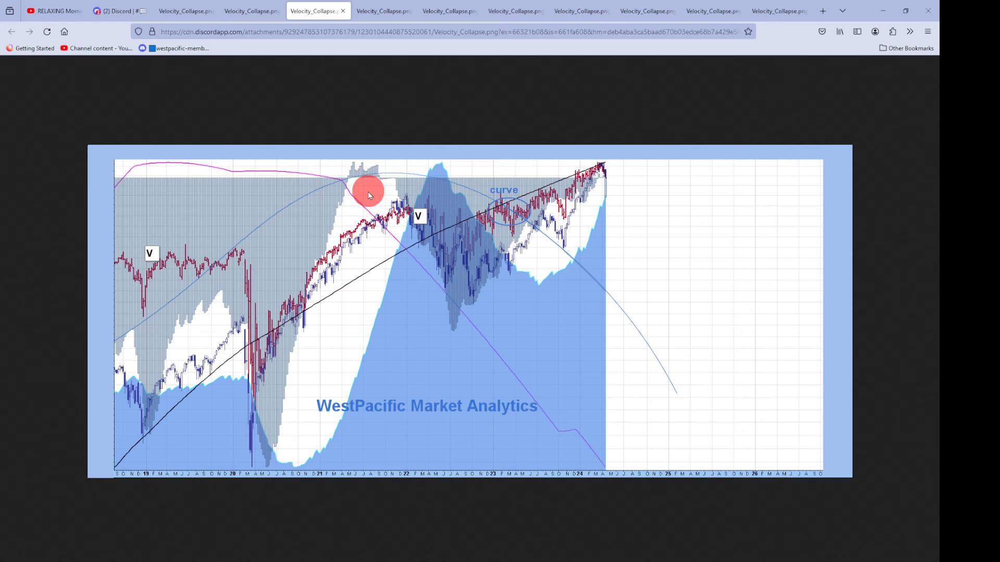
mouse_move(118, 11)
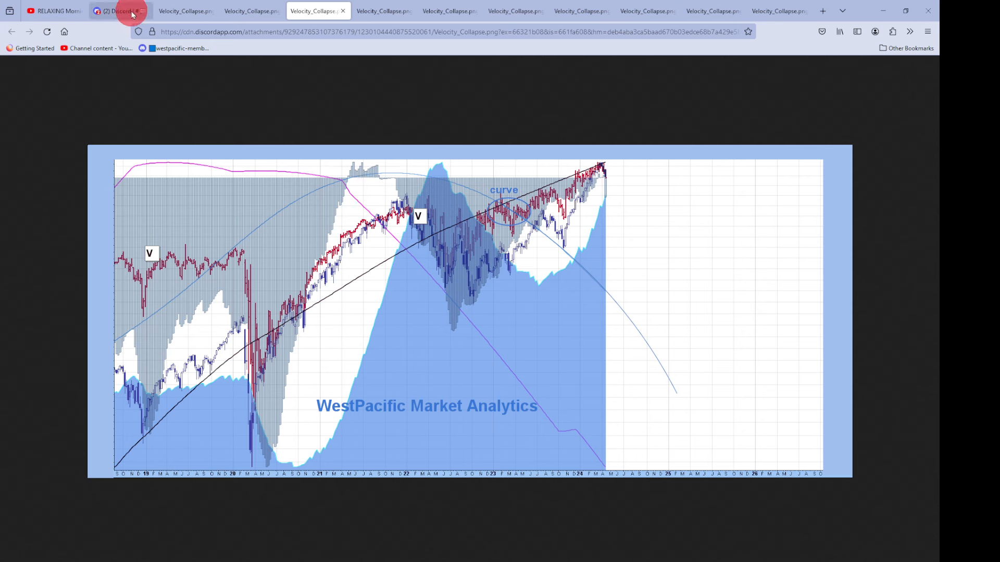
- Return to the Discord group-chat tab with The Stream Project's WestPacific chart posts
left_click(118, 11)
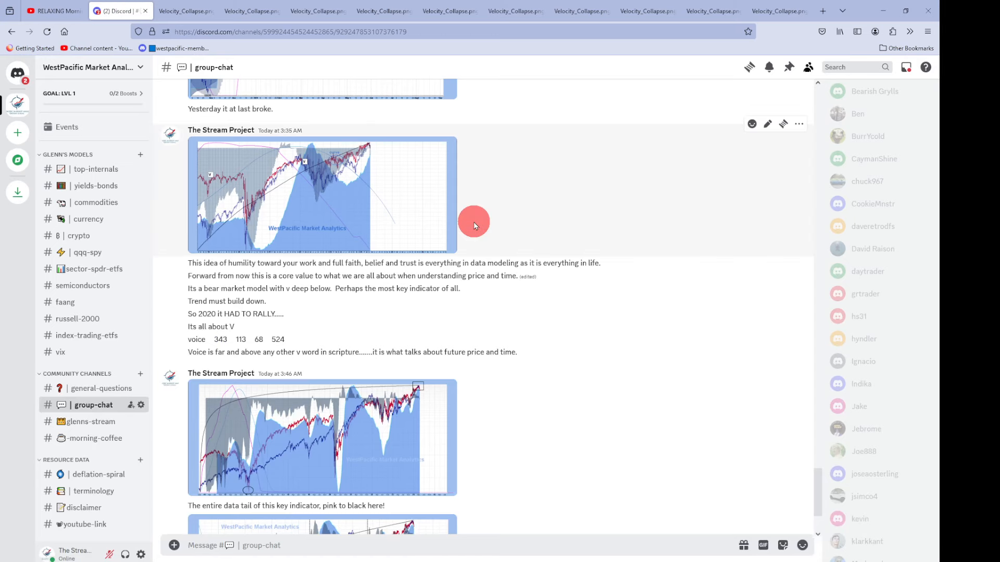
mouse_move(474, 222)
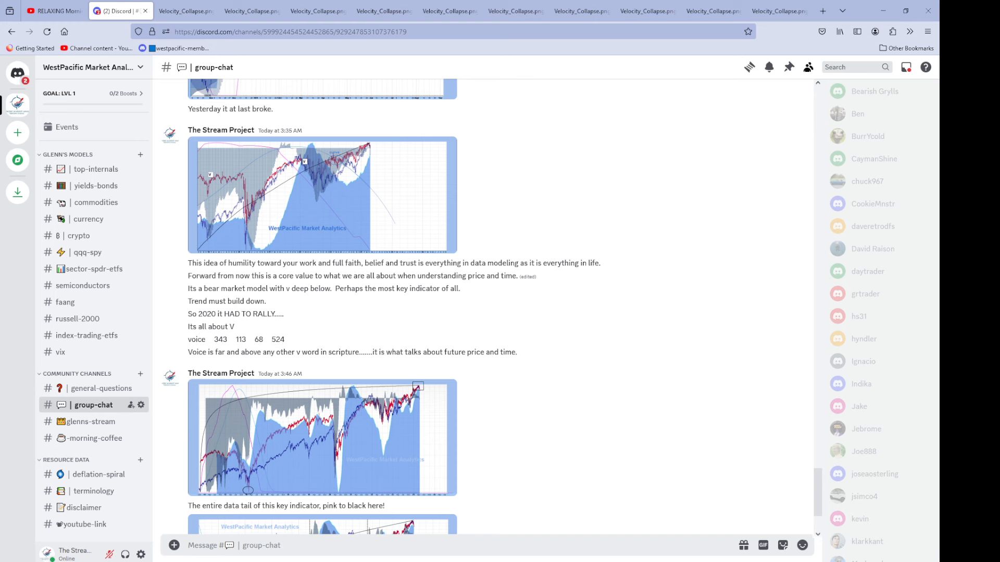
mouse_move(274, 288)
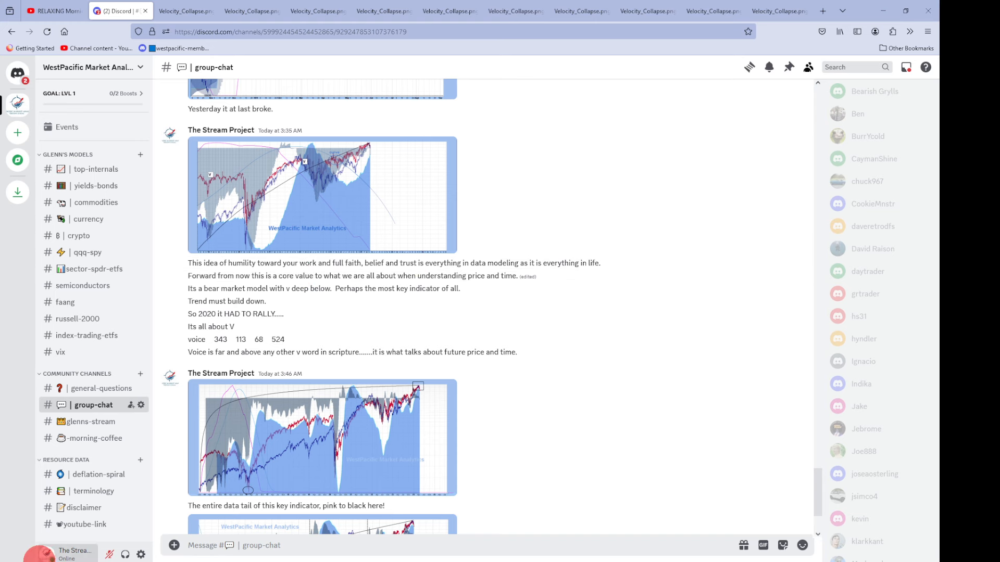
mouse_move(536, 452)
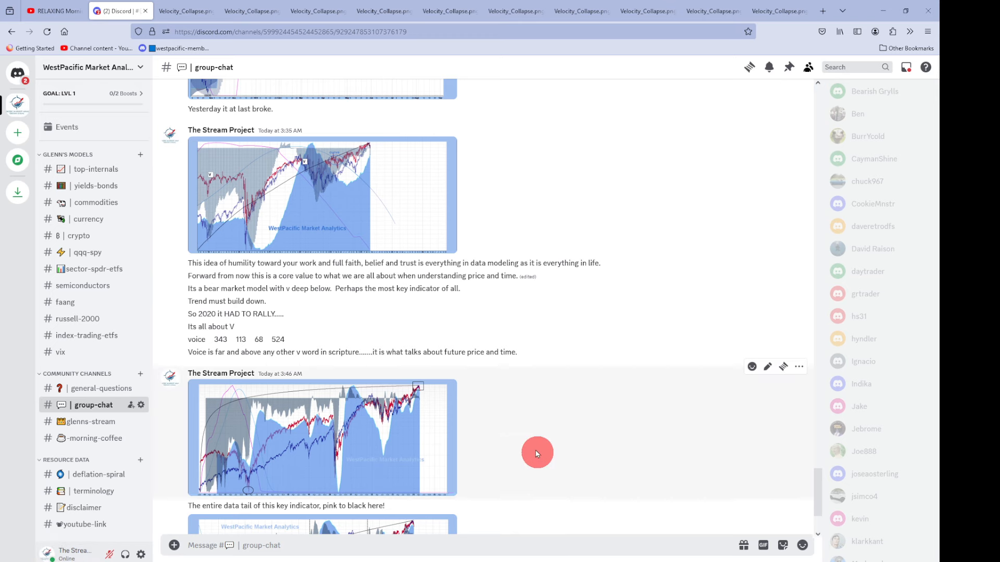
mouse_move(392, 275)
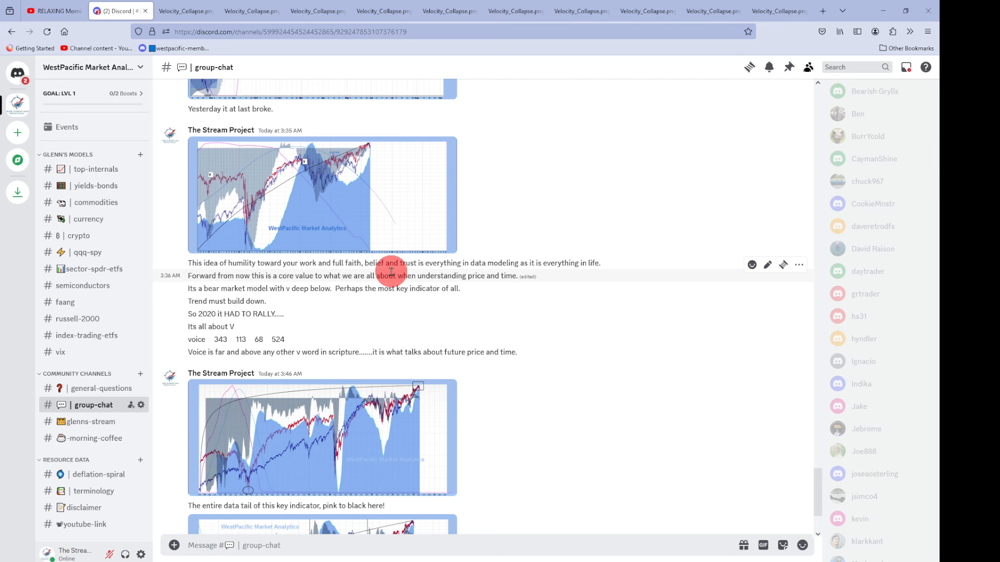
mouse_move(494, 265)
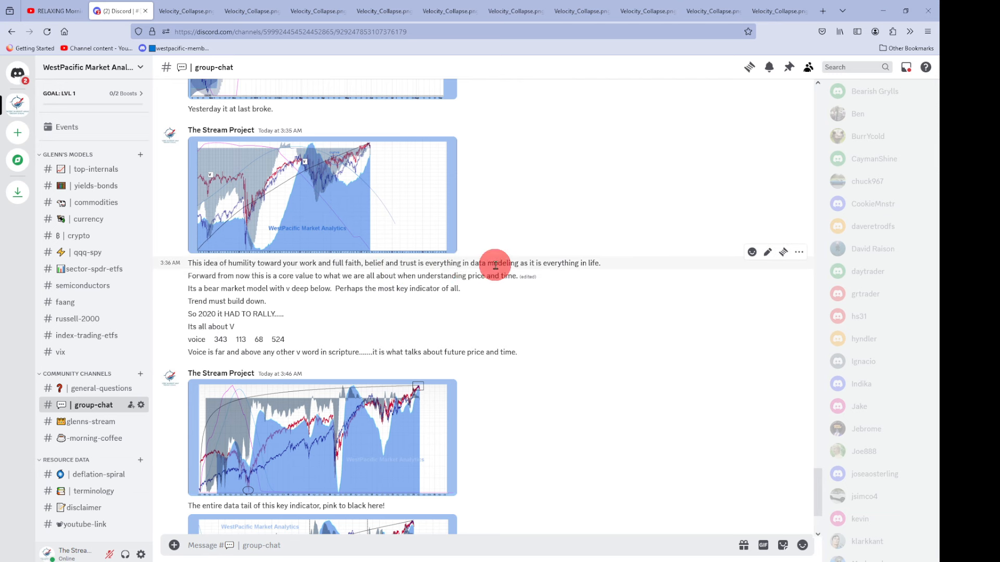
mouse_move(511, 264)
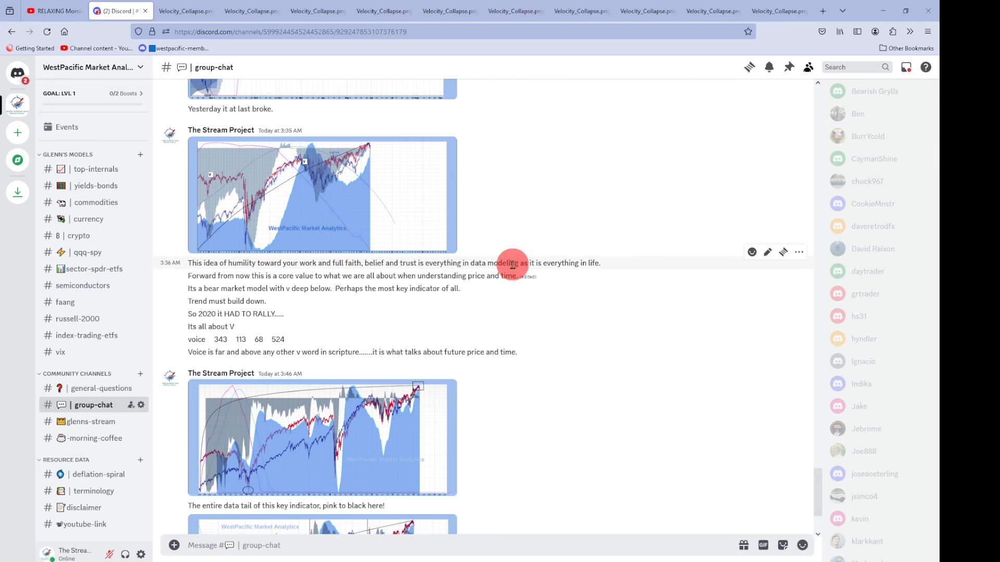
mouse_move(444, 264)
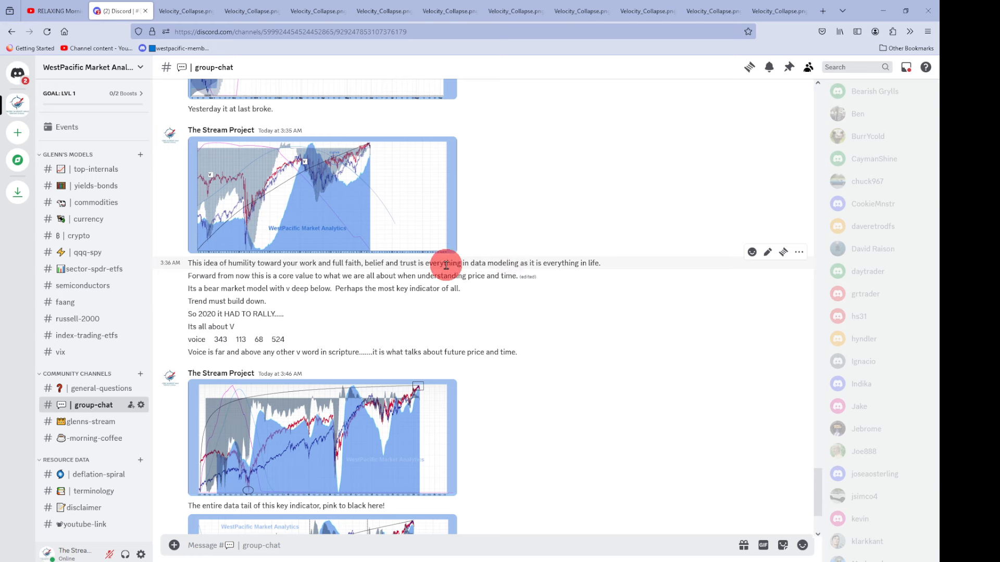
mouse_move(349, 262)
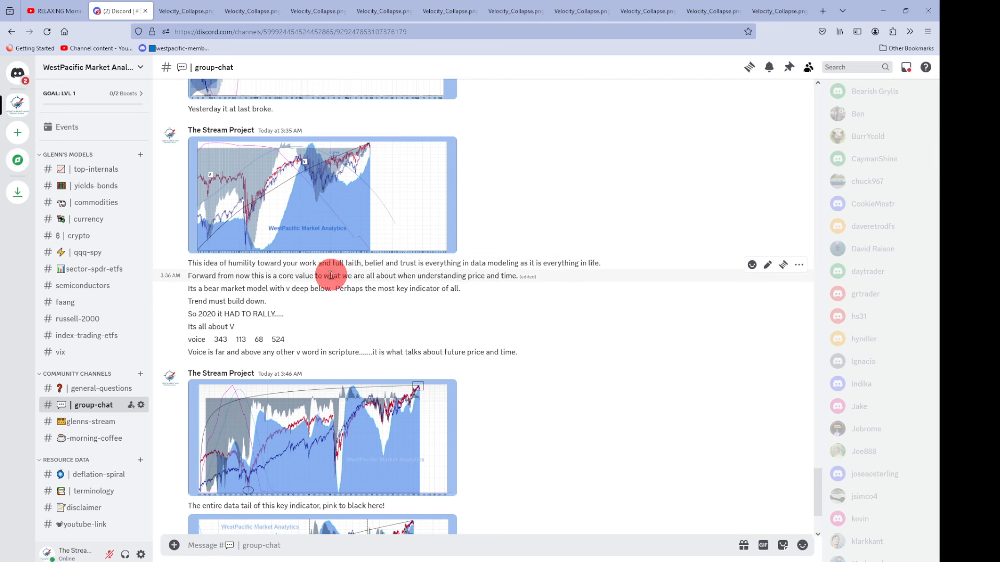
mouse_move(554, 278)
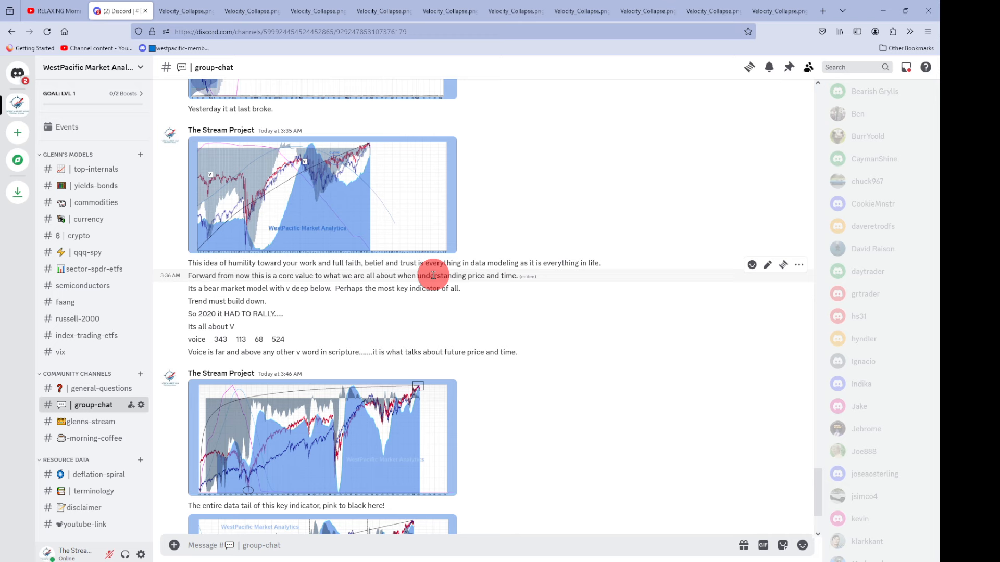
mouse_move(390, 262)
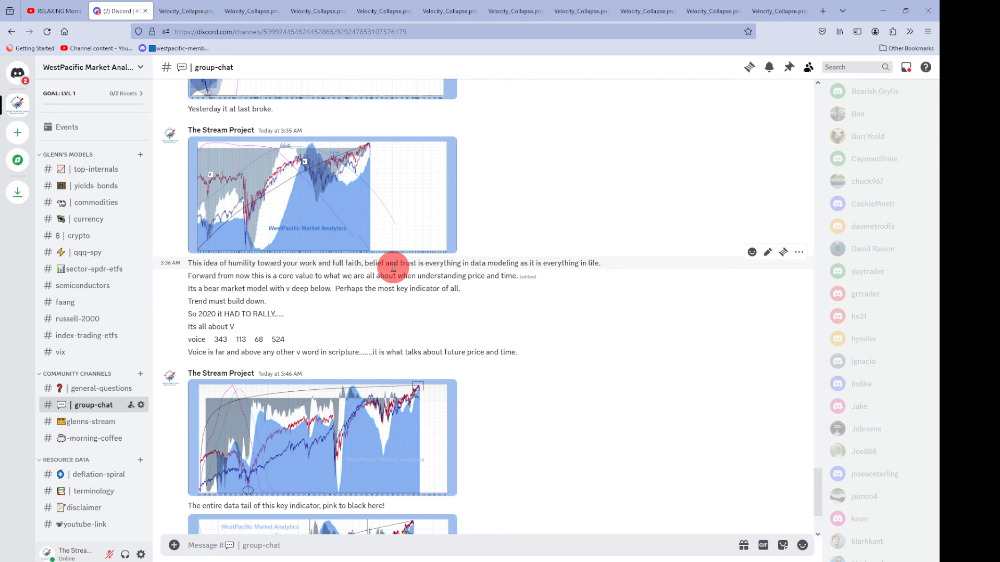
mouse_move(480, 259)
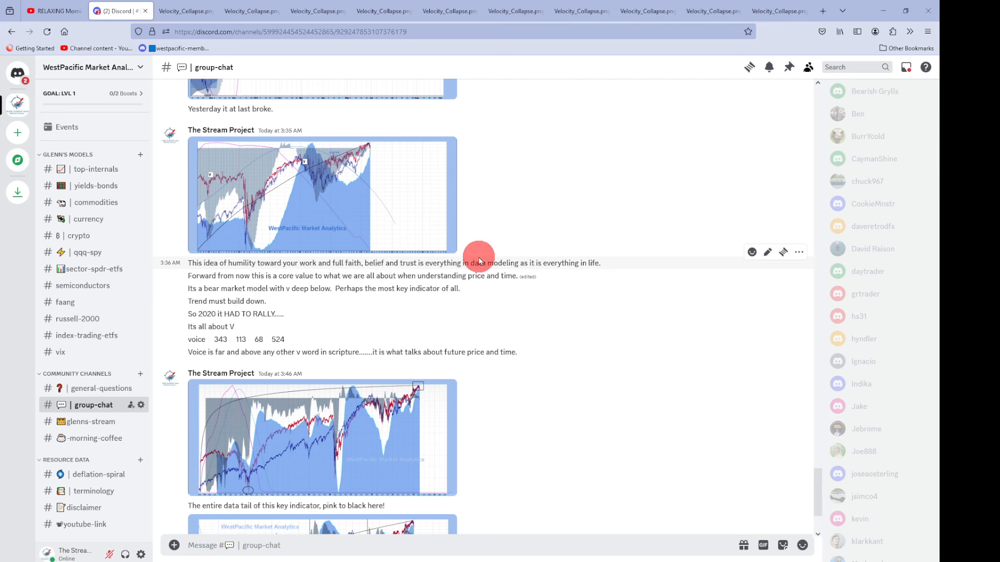
mouse_move(478, 209)
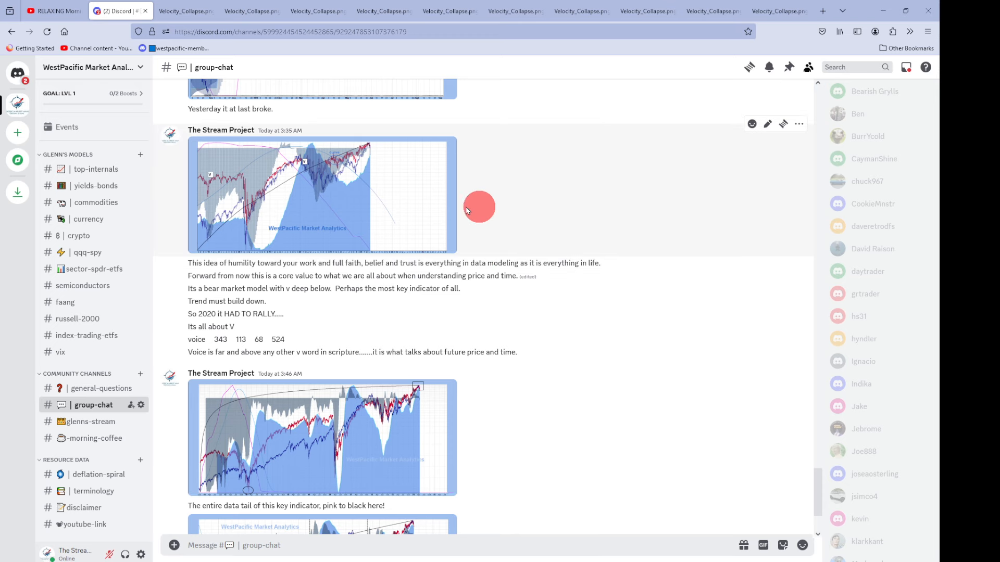
mouse_move(457, 253)
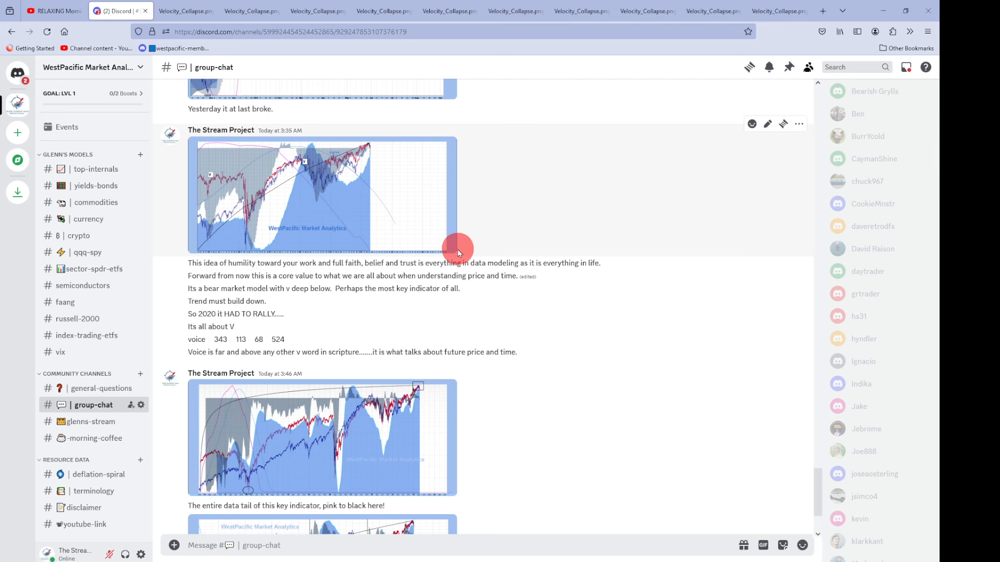
mouse_move(571, 363)
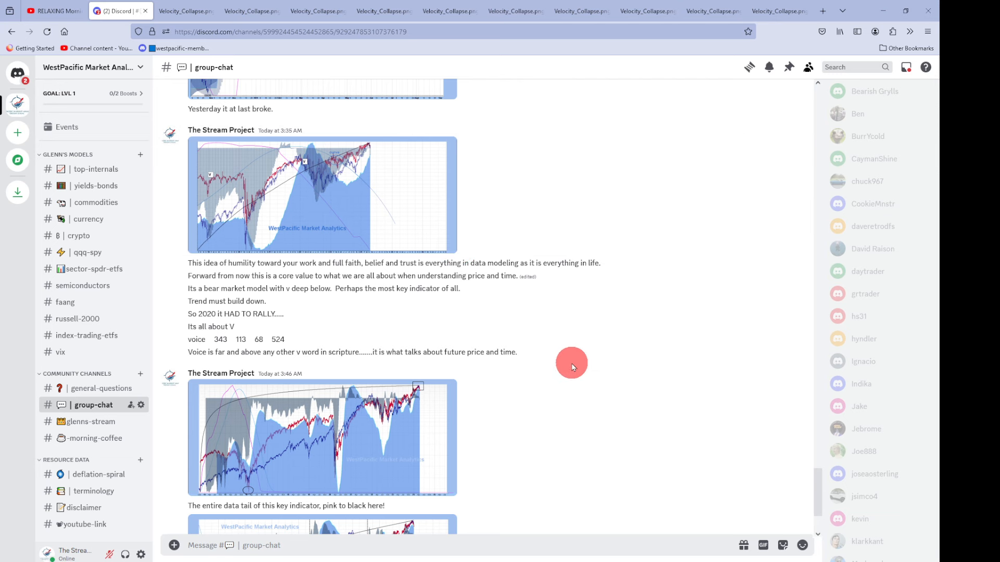
mouse_move(576, 373)
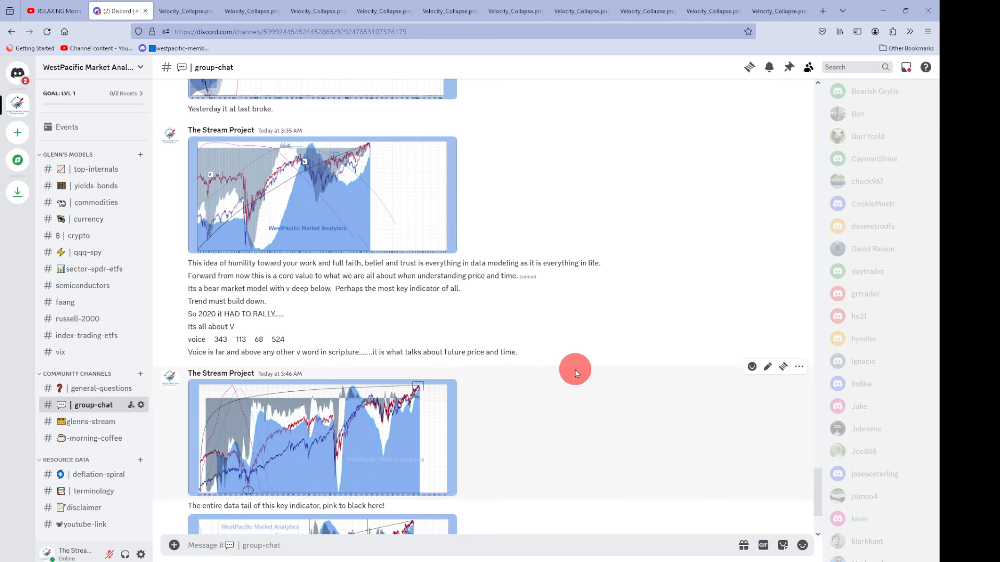
mouse_move(178, 327)
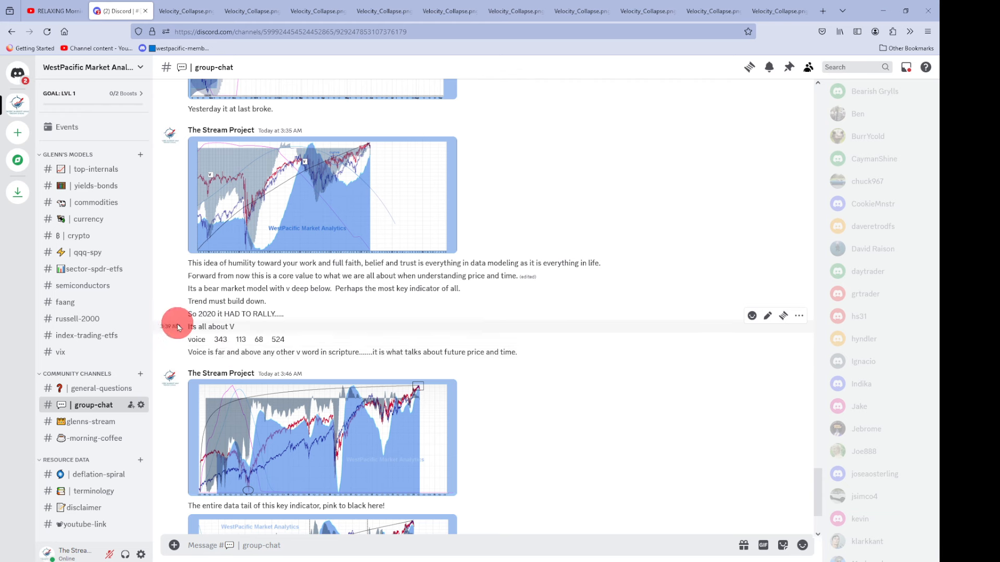
mouse_move(298, 154)
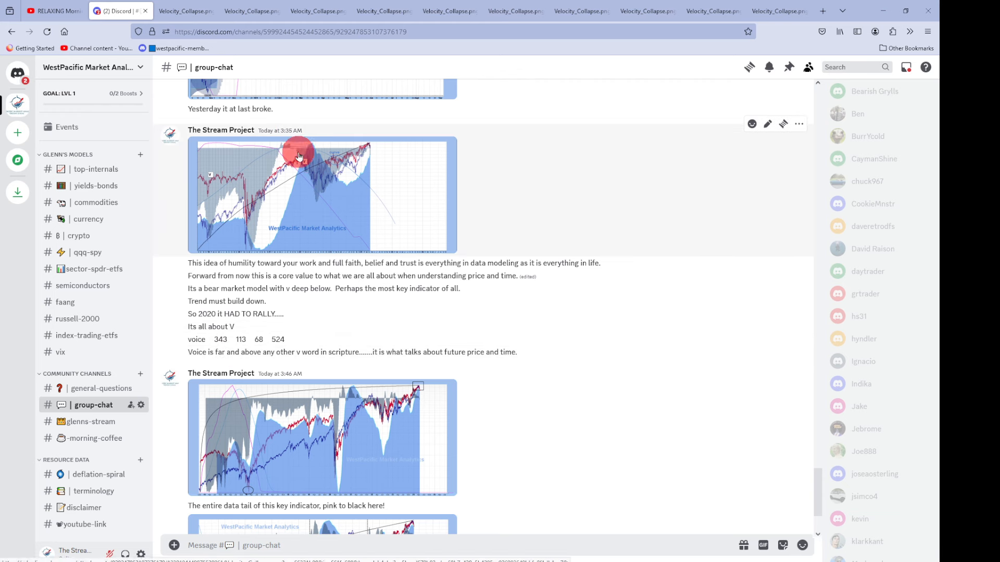
mouse_move(358, 206)
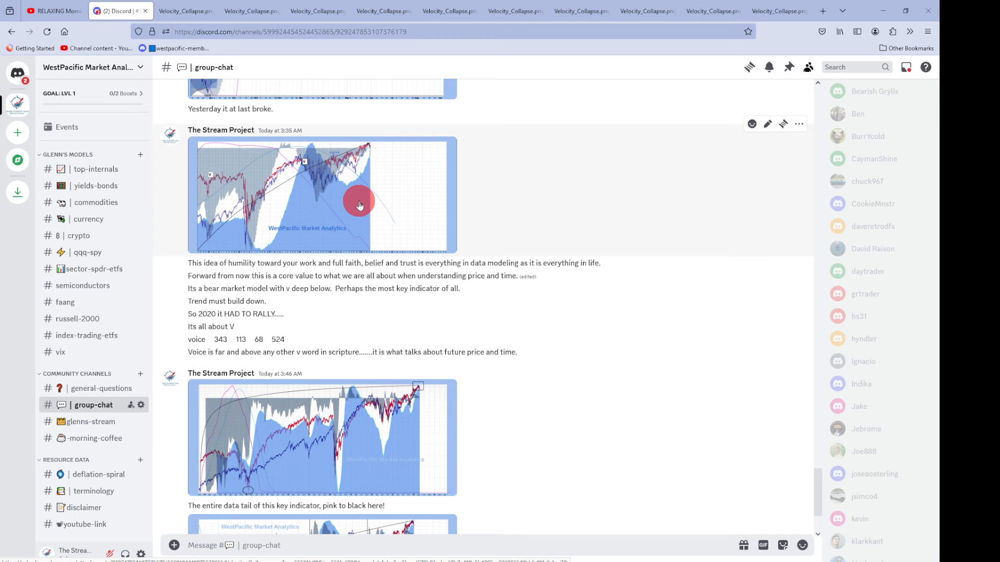
mouse_move(231, 336)
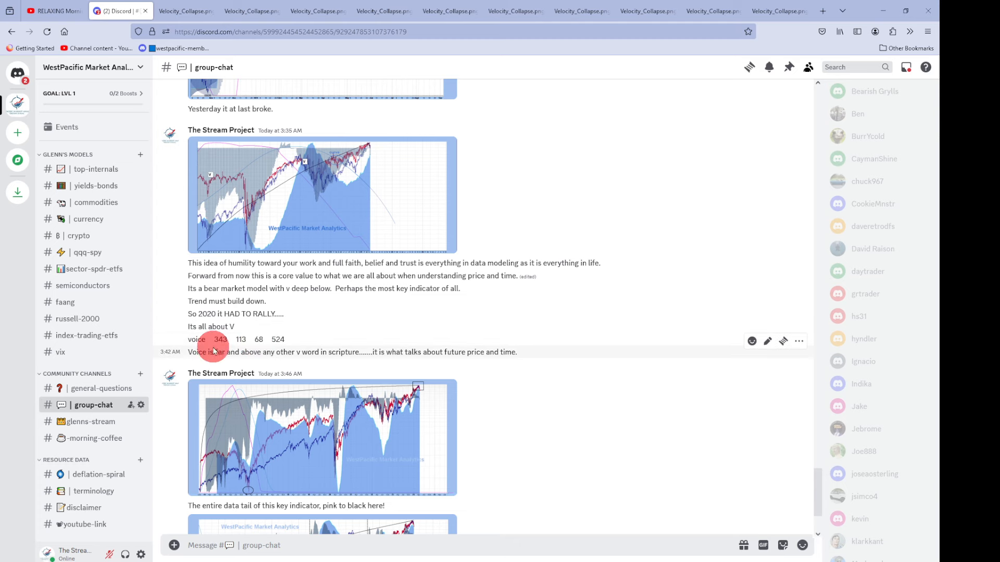
mouse_move(333, 355)
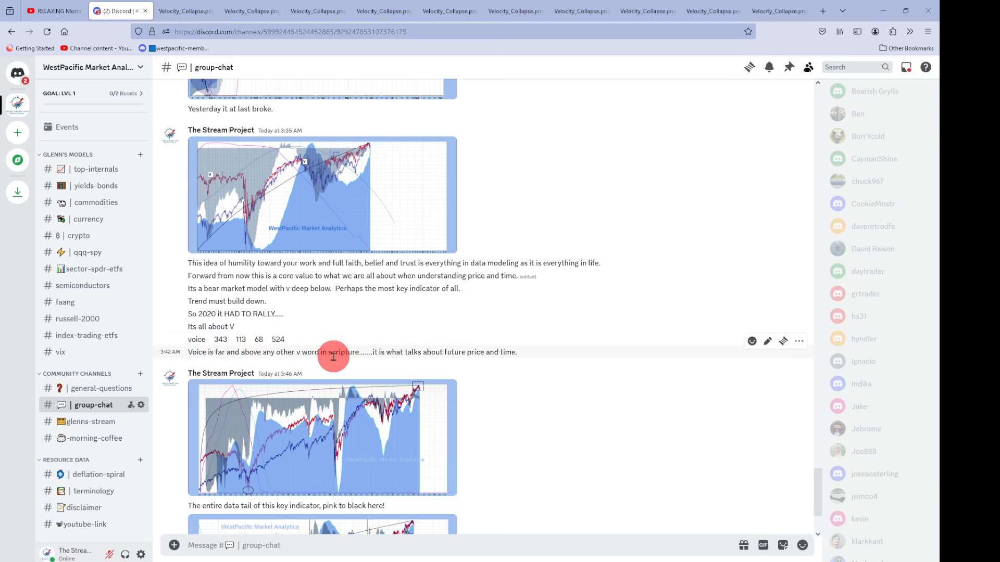
mouse_move(358, 355)
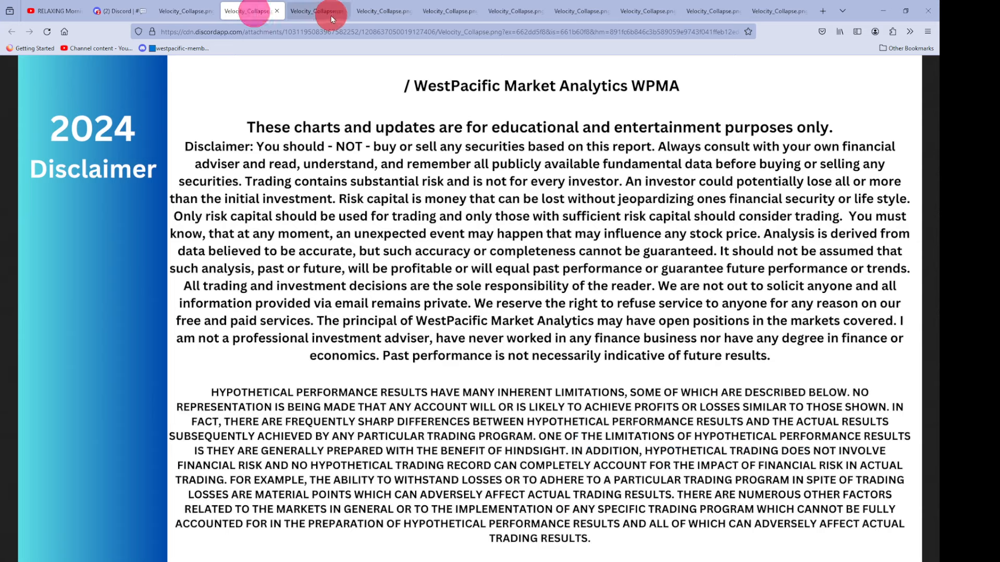
- Go from the V-marked chart tab to the 2016–2024 chart with dashed vertical lines
left_click(317, 11)
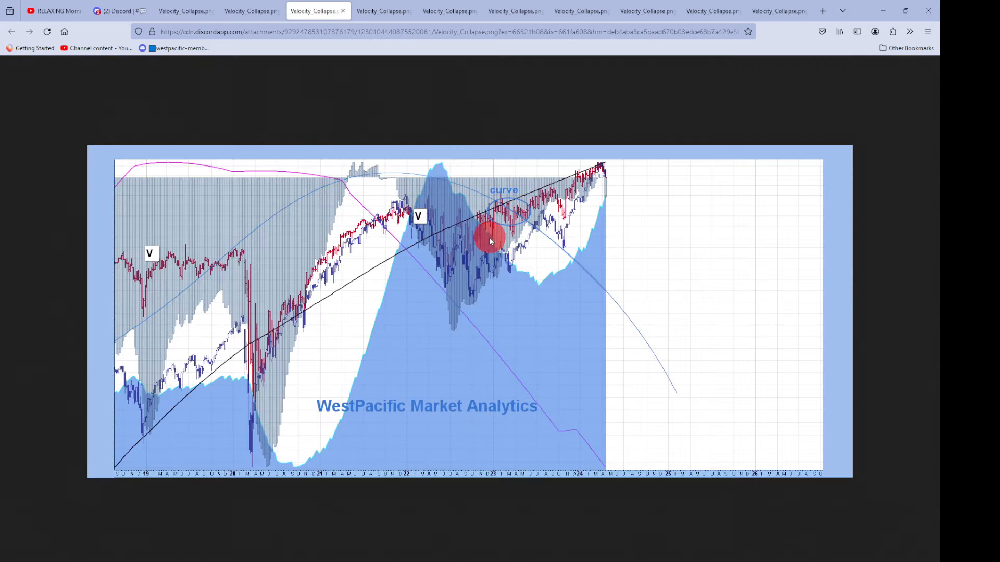
mouse_move(452, 238)
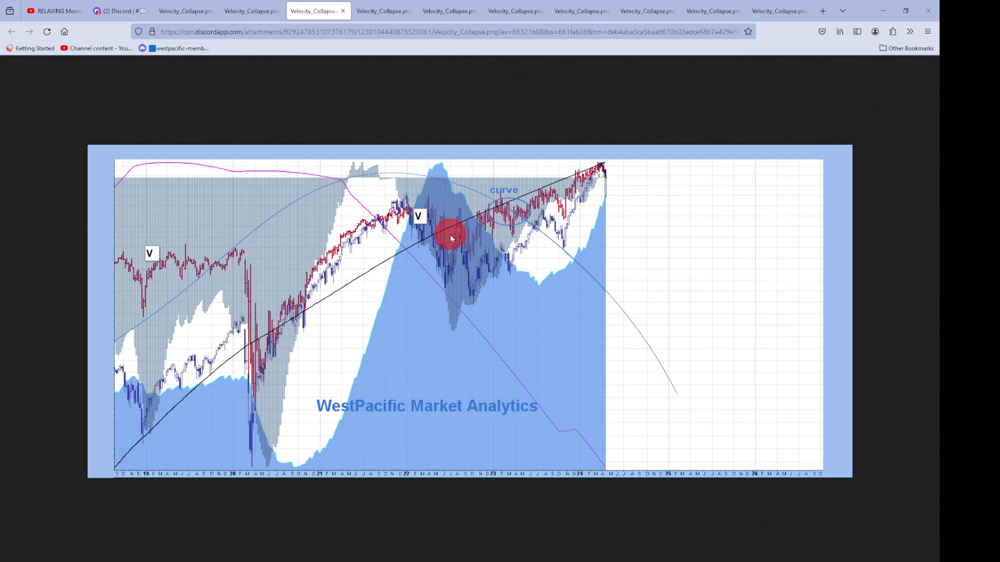
mouse_move(565, 306)
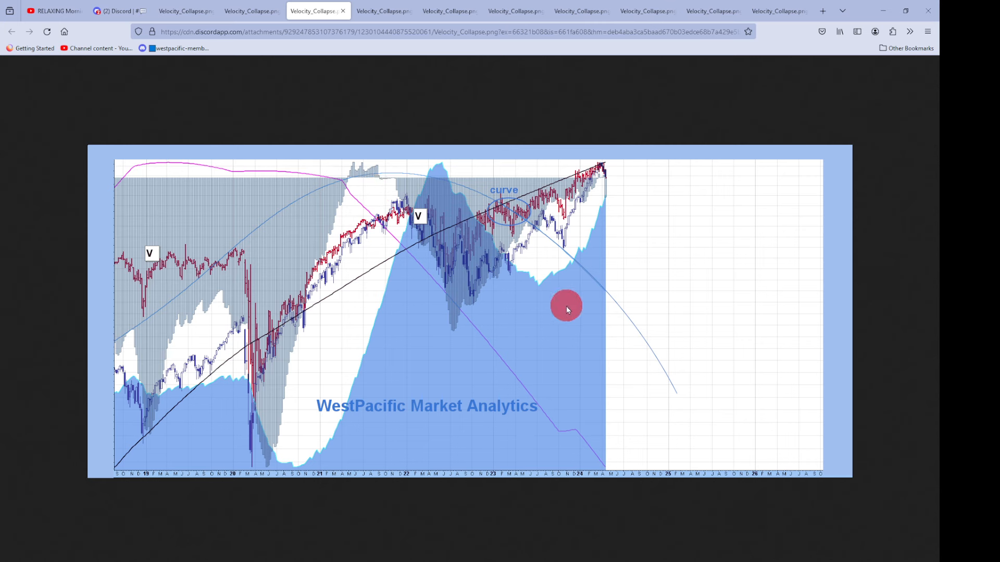
mouse_move(423, 213)
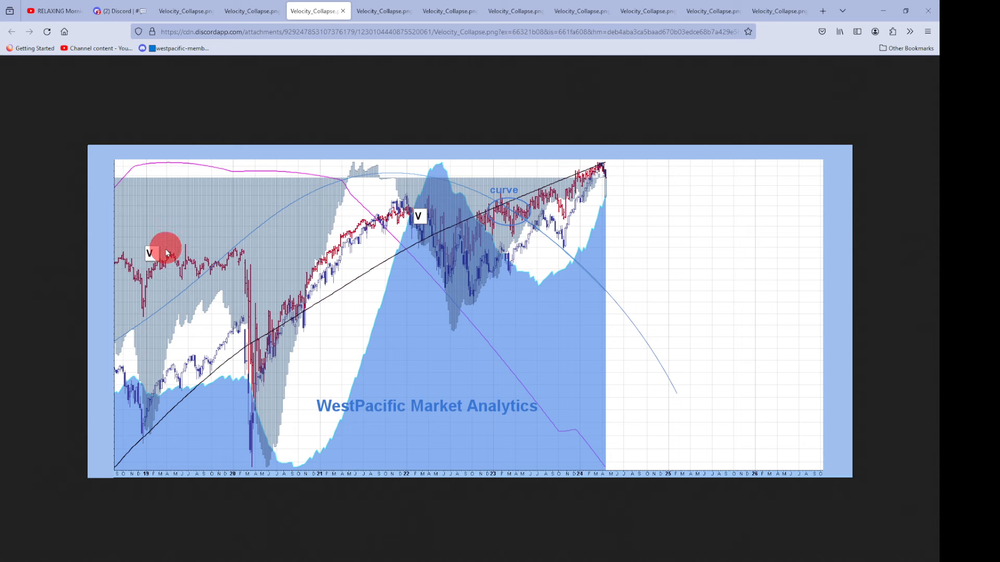
mouse_move(187, 169)
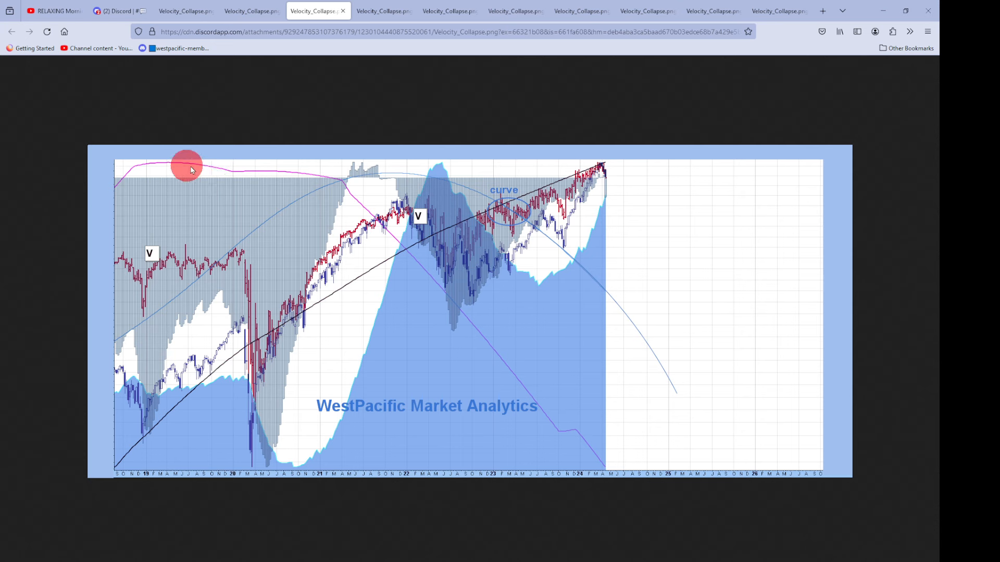
mouse_move(455, 303)
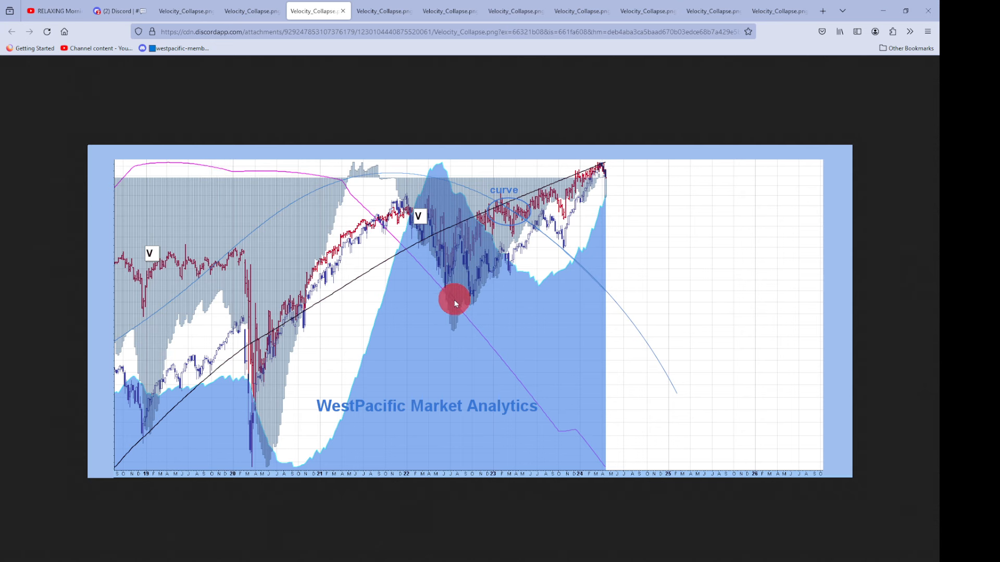
mouse_move(208, 261)
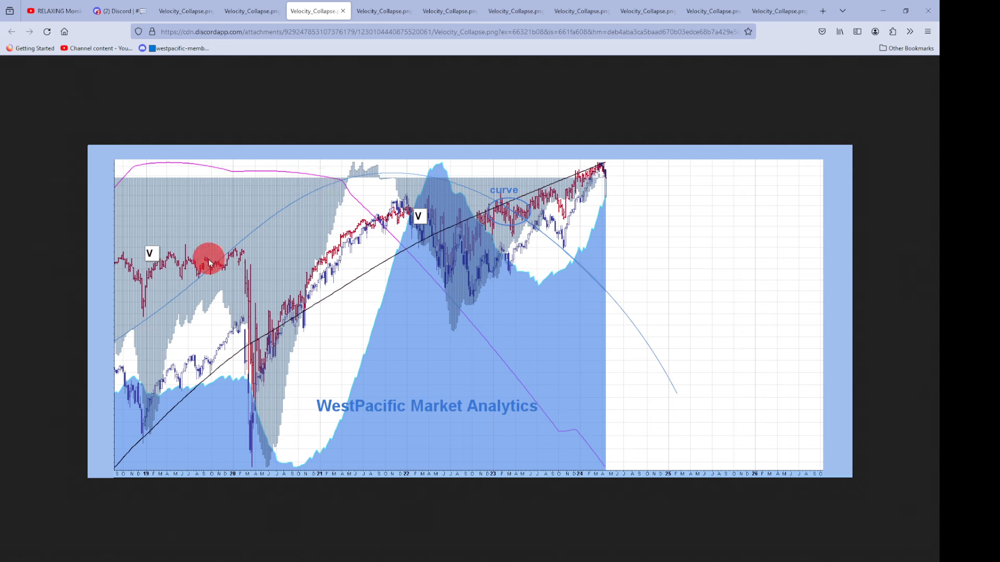
mouse_move(459, 188)
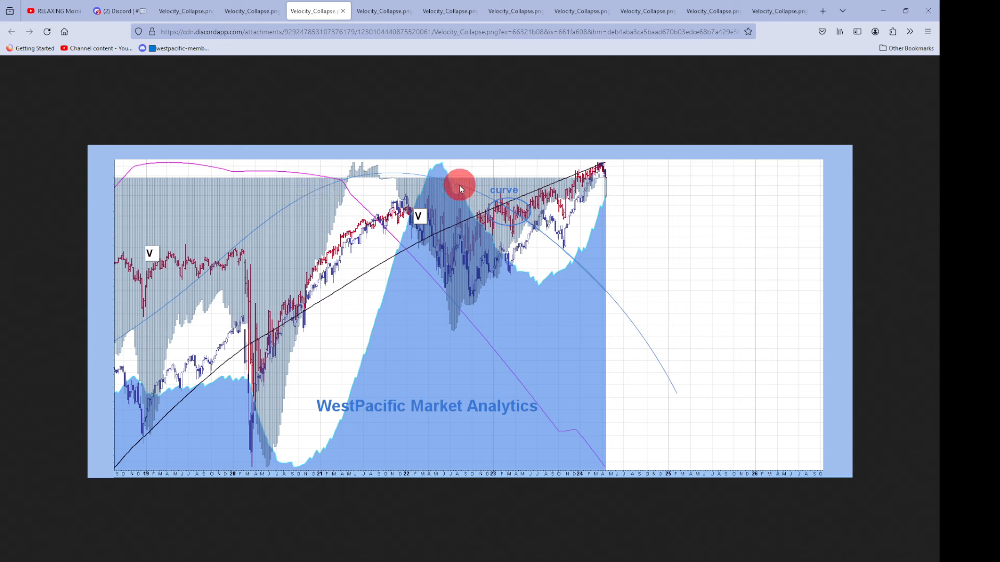
mouse_move(617, 321)
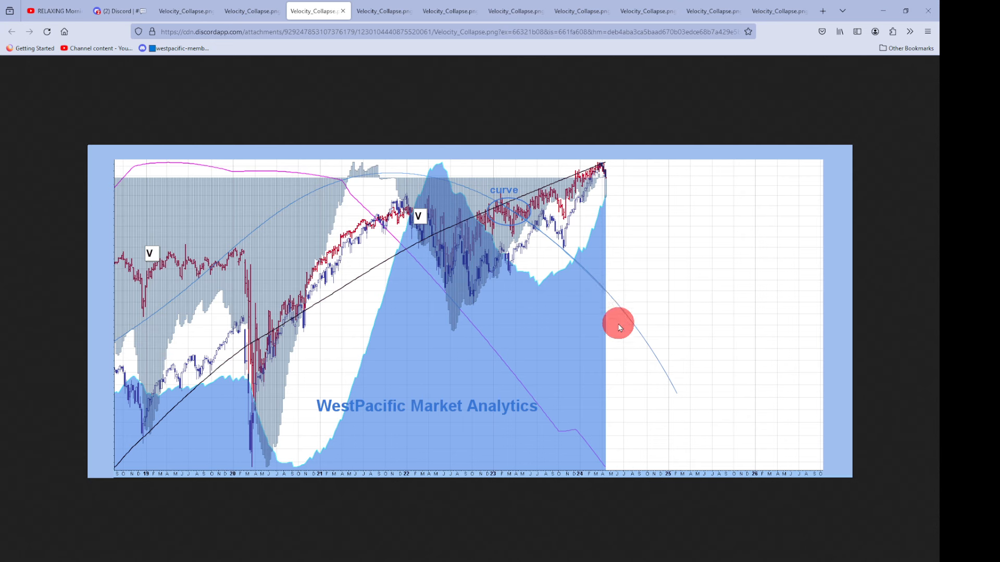
mouse_move(686, 387)
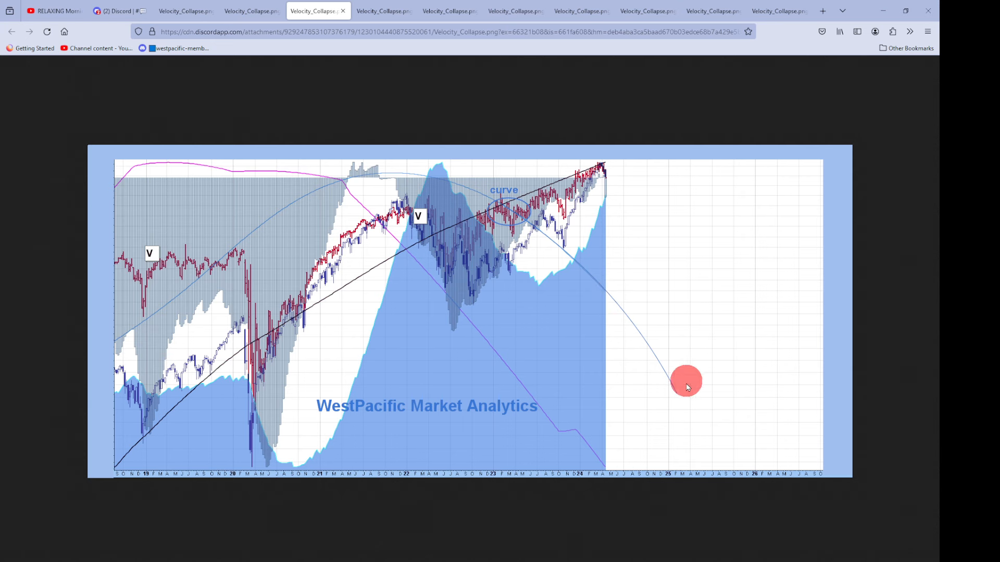
mouse_move(561, 340)
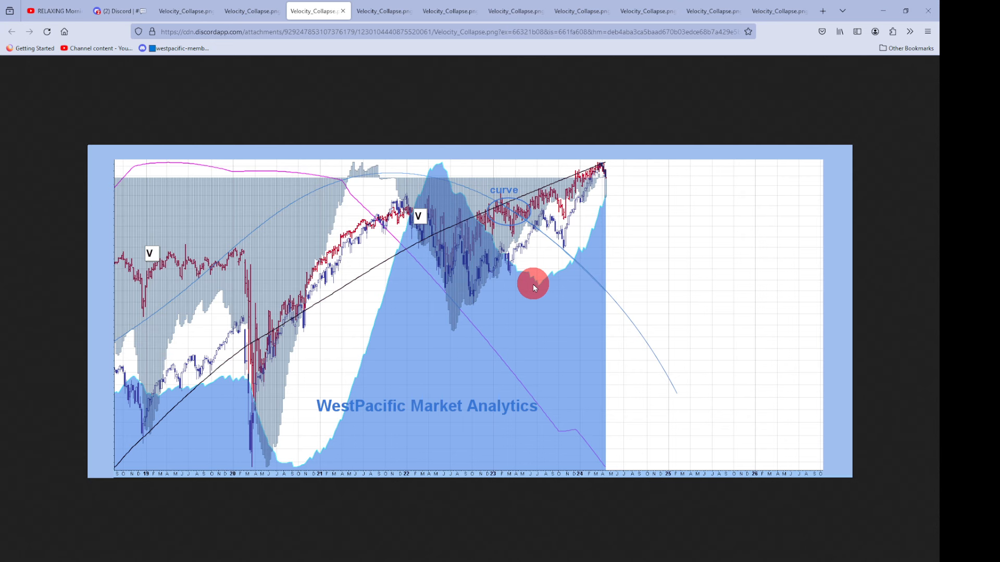
mouse_move(560, 317)
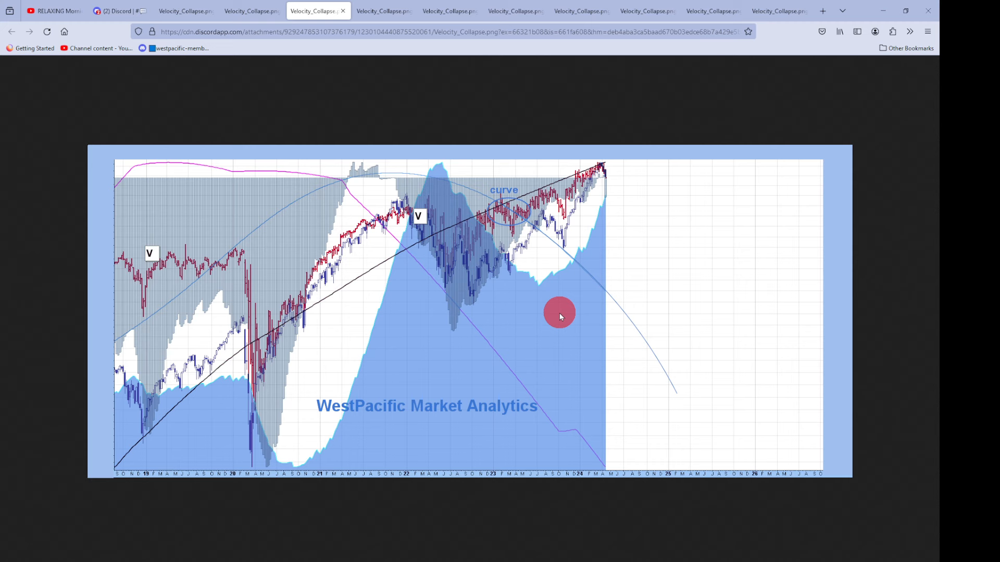
mouse_move(298, 227)
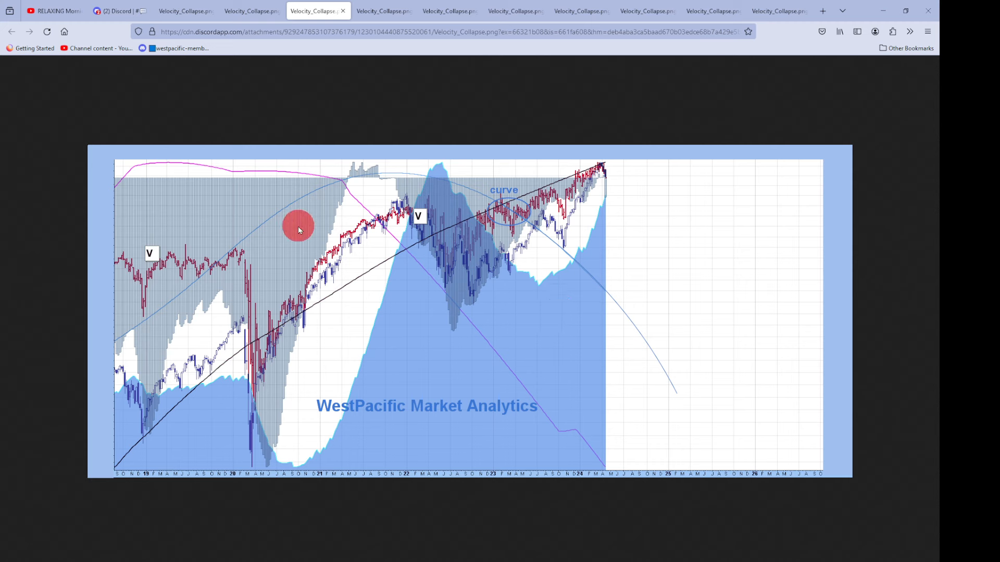
mouse_move(250, 444)
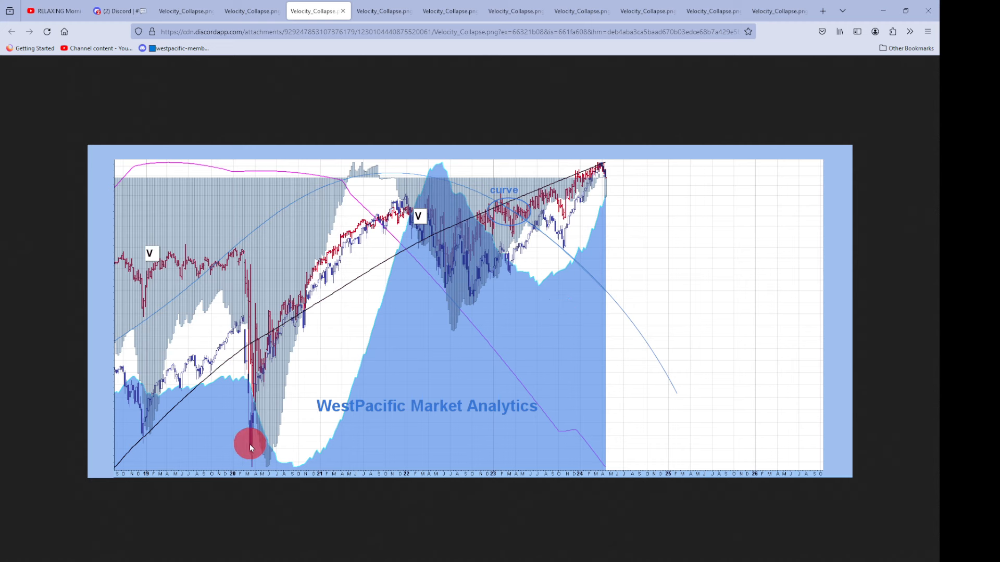
mouse_move(156, 361)
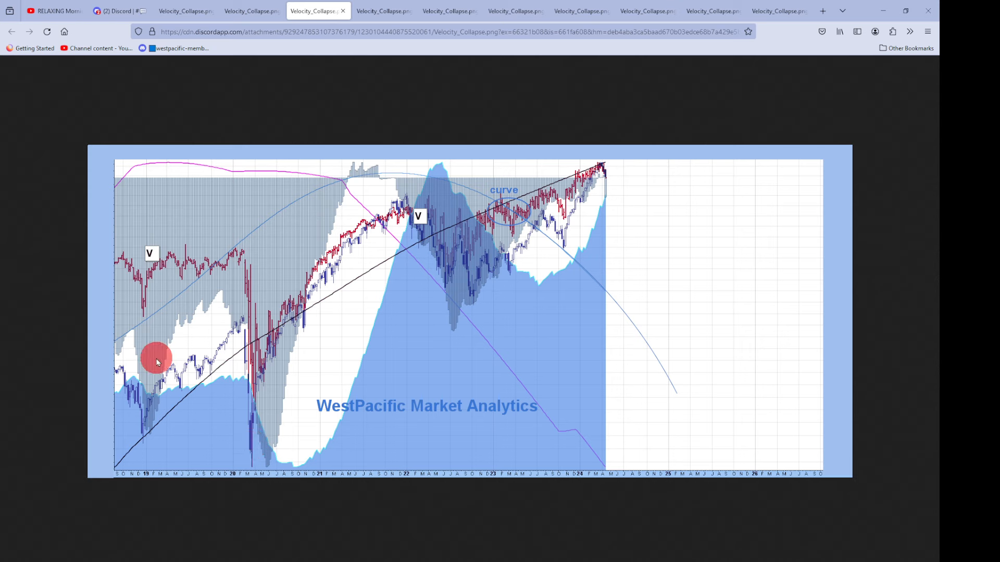
mouse_move(140, 398)
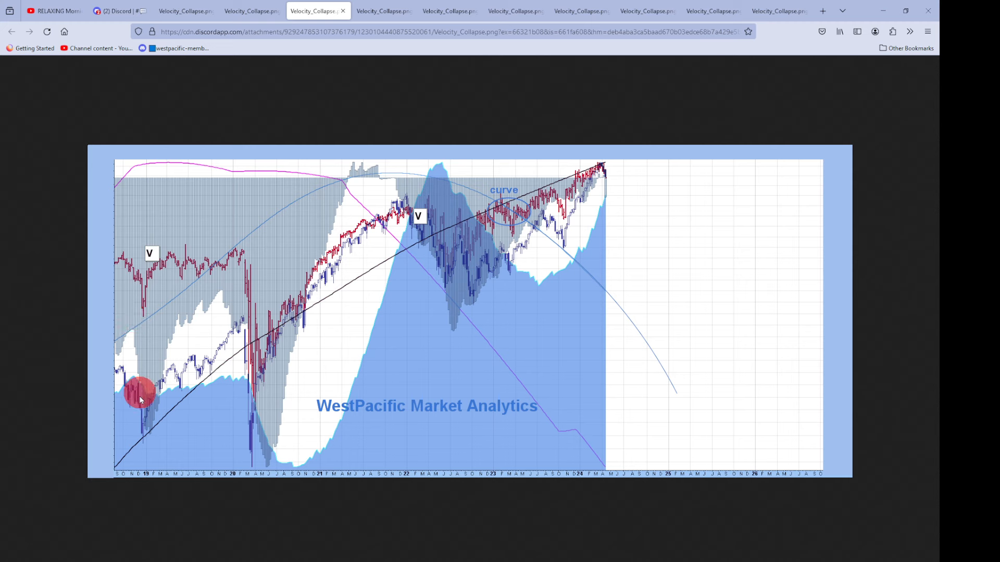
mouse_move(147, 424)
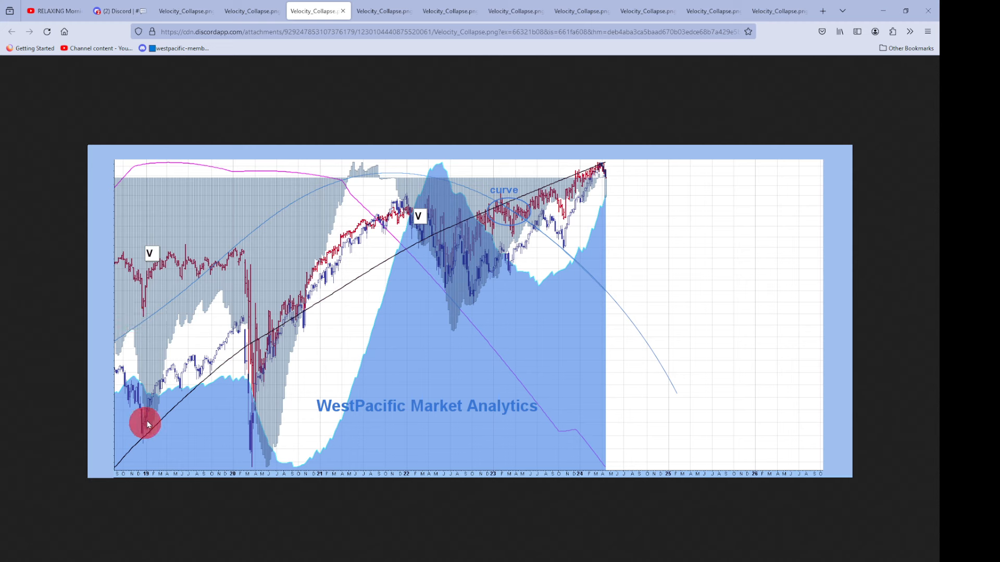
mouse_move(202, 372)
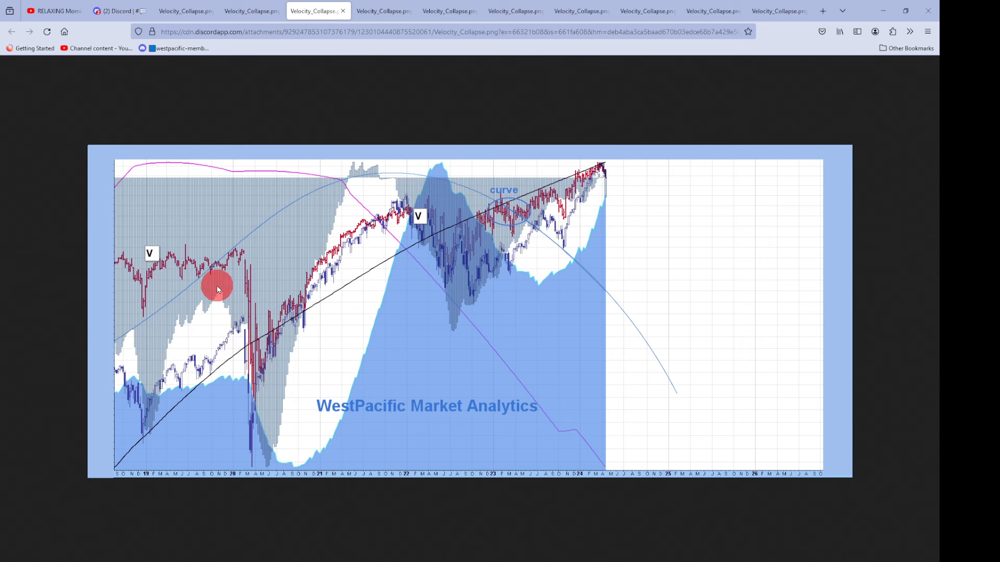
mouse_move(270, 471)
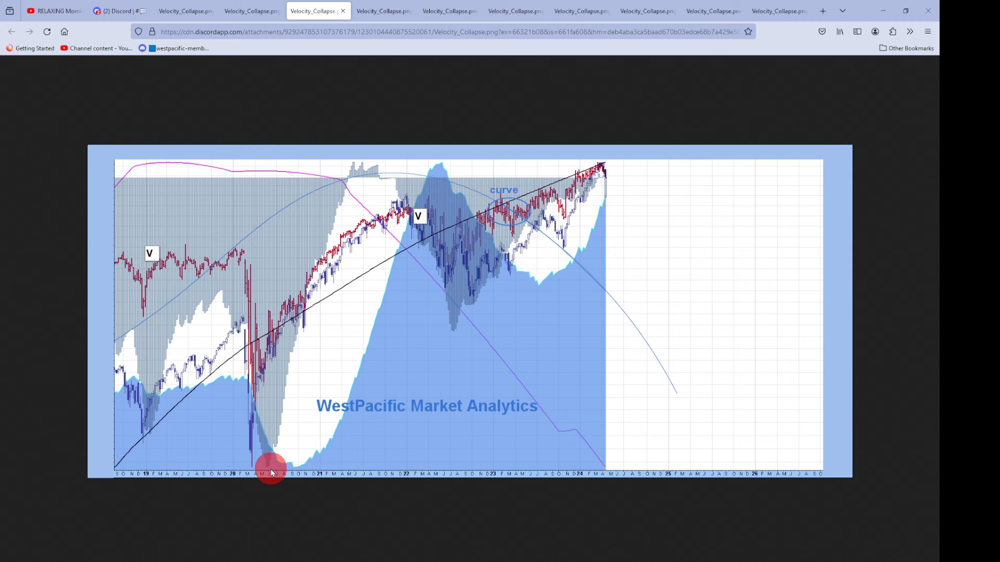
mouse_move(163, 252)
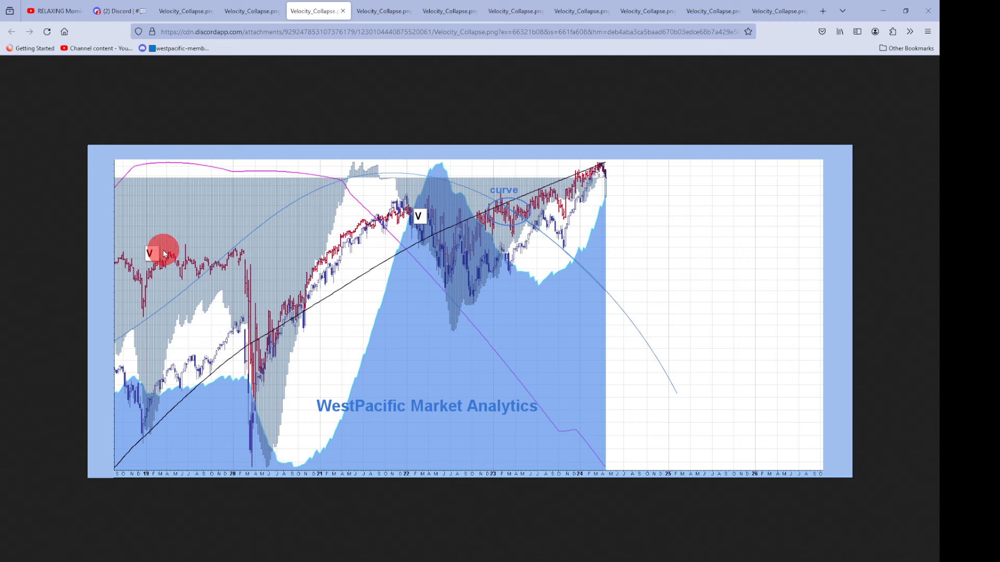
mouse_move(241, 244)
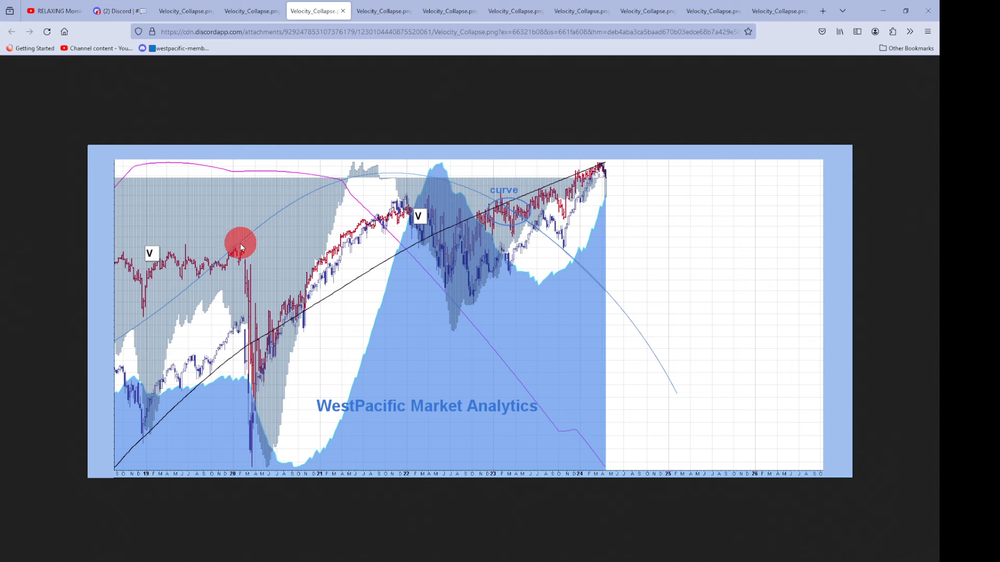
mouse_move(343, 182)
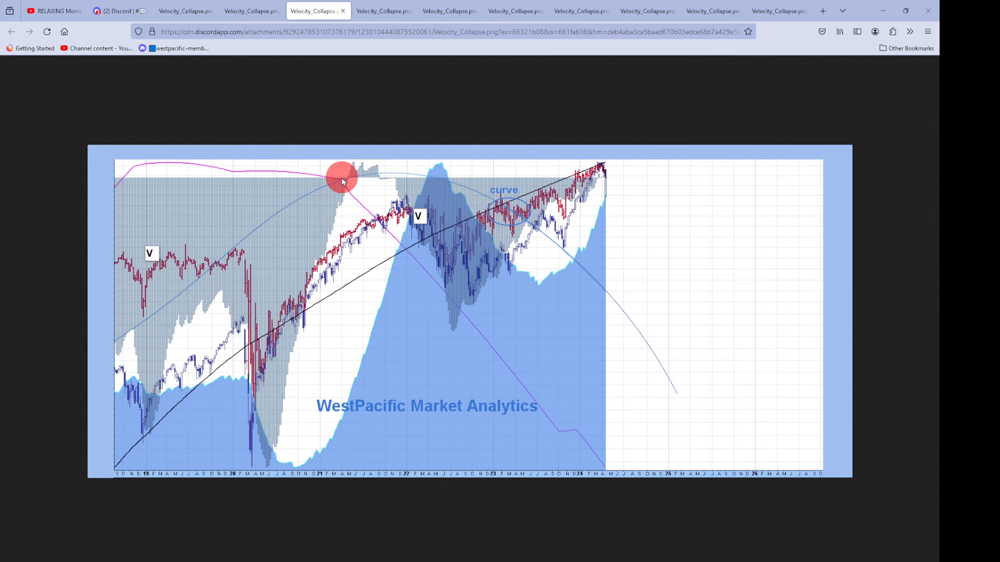
mouse_move(427, 246)
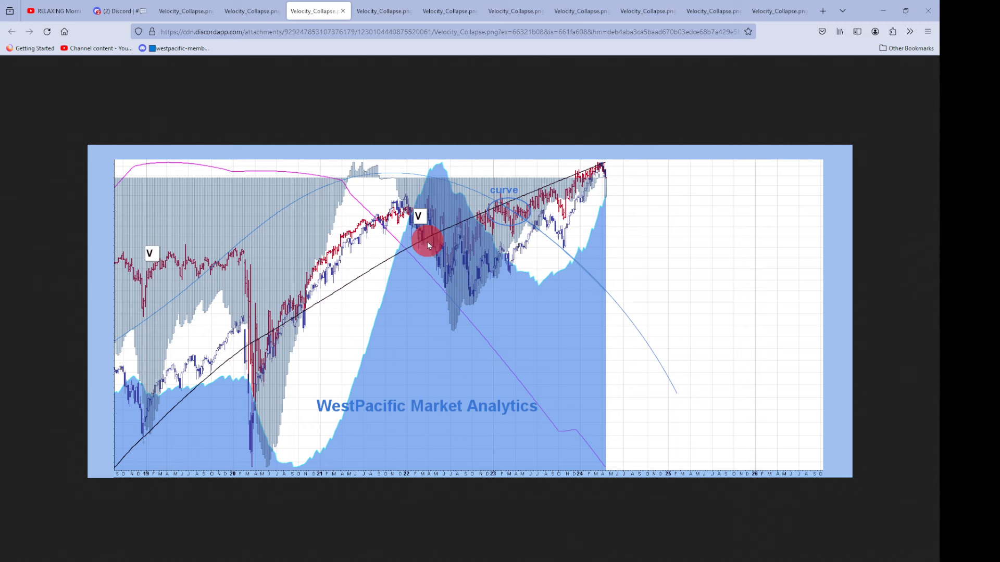
mouse_move(190, 201)
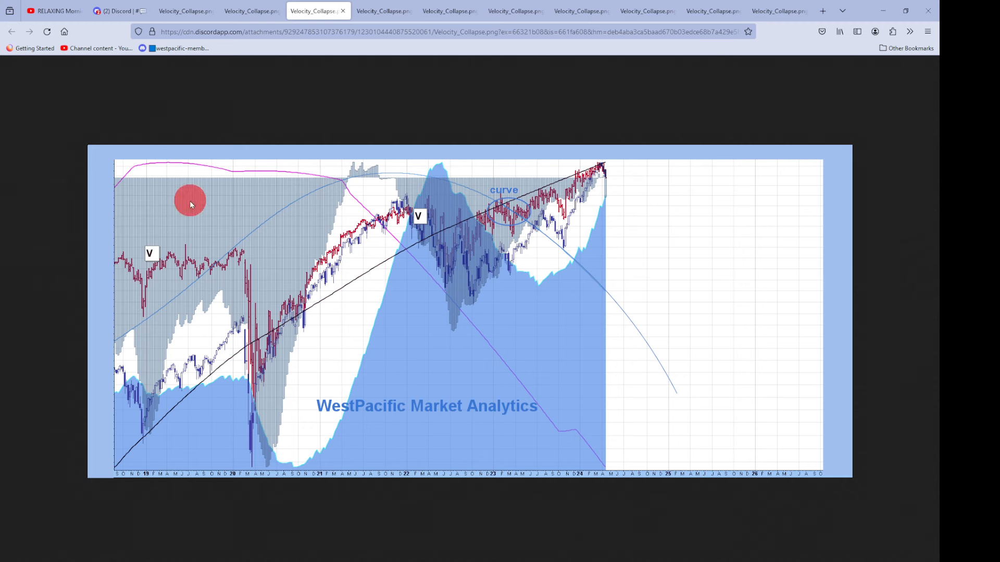
mouse_move(253, 395)
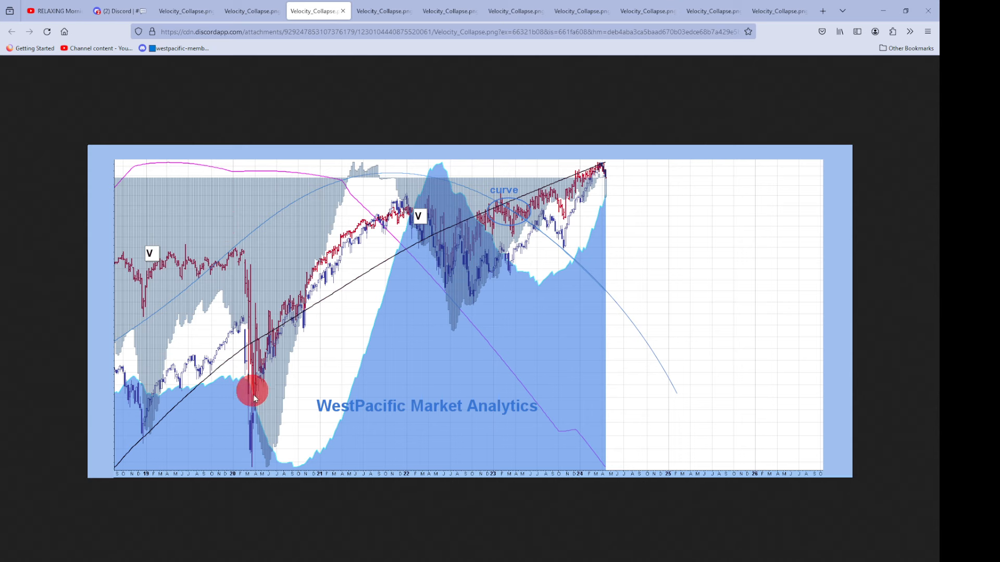
mouse_move(431, 214)
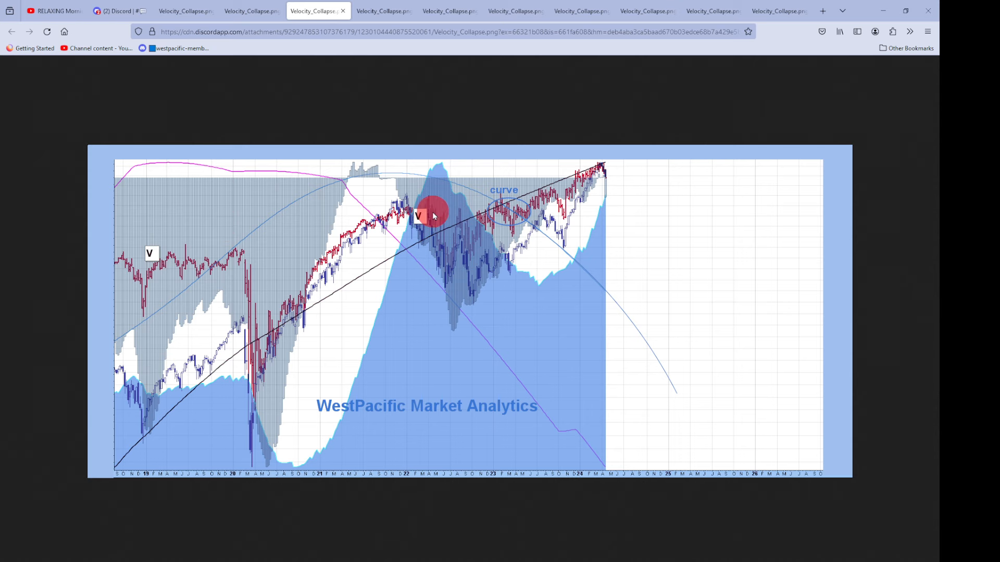
mouse_move(455, 201)
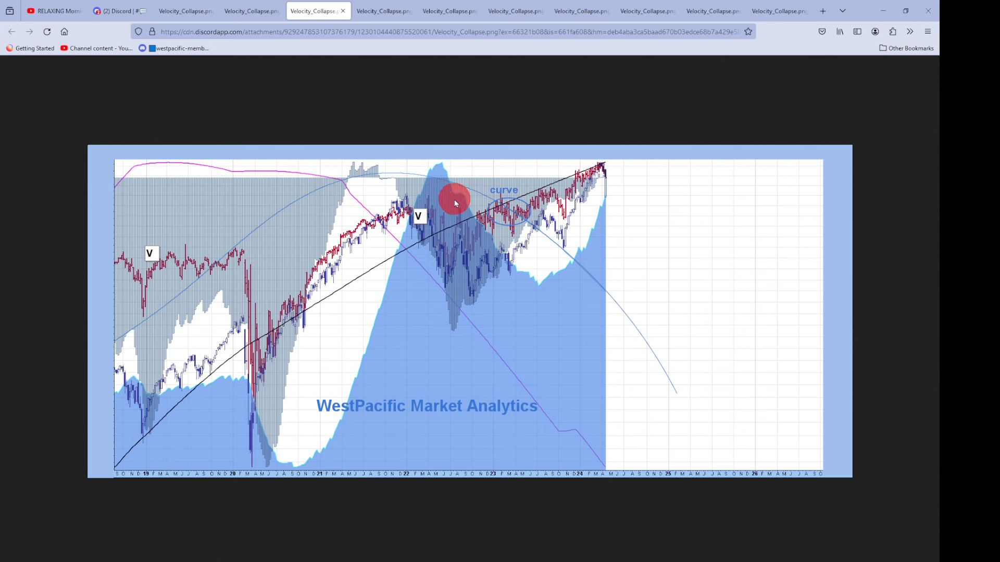
mouse_move(392, 210)
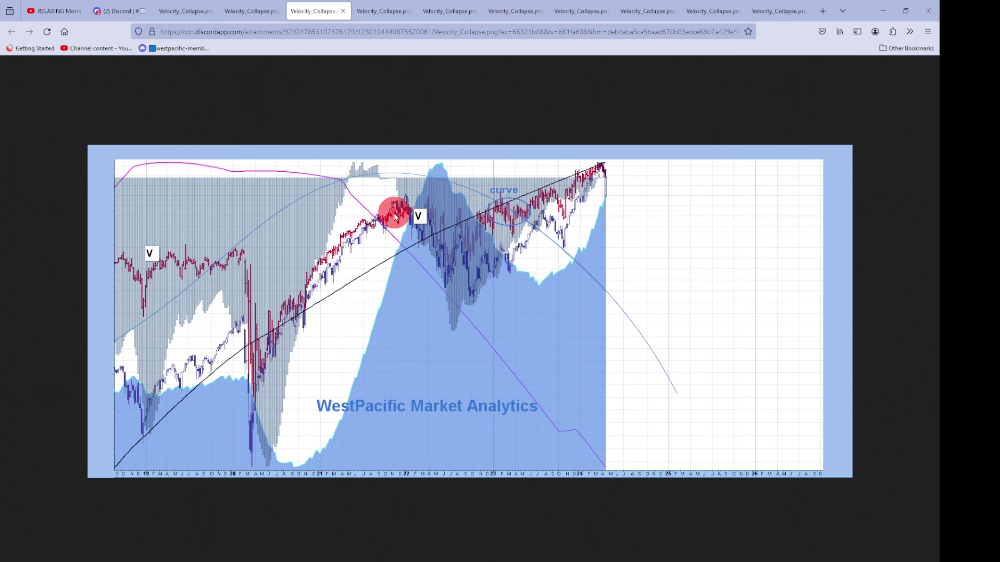
mouse_move(394, 176)
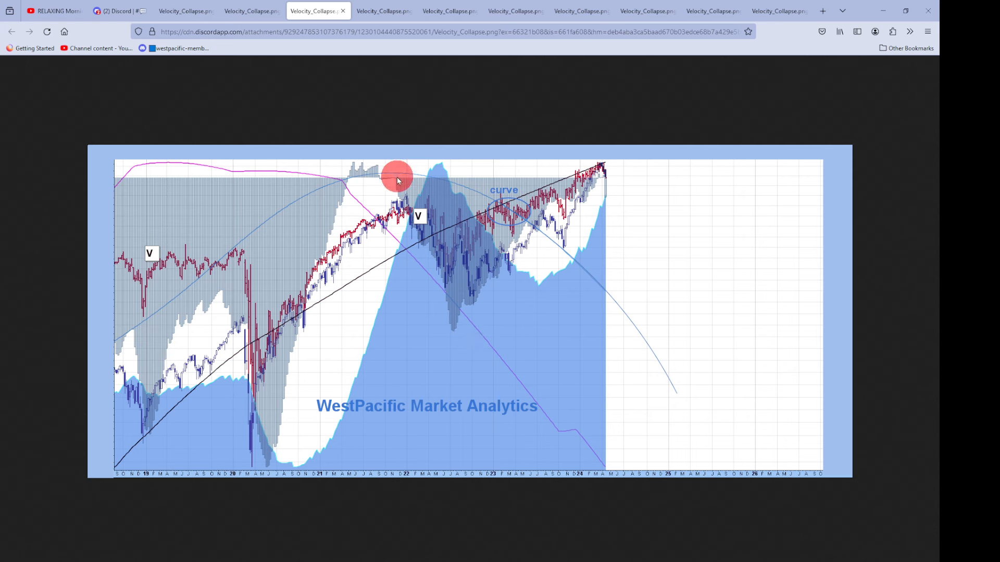
mouse_move(398, 188)
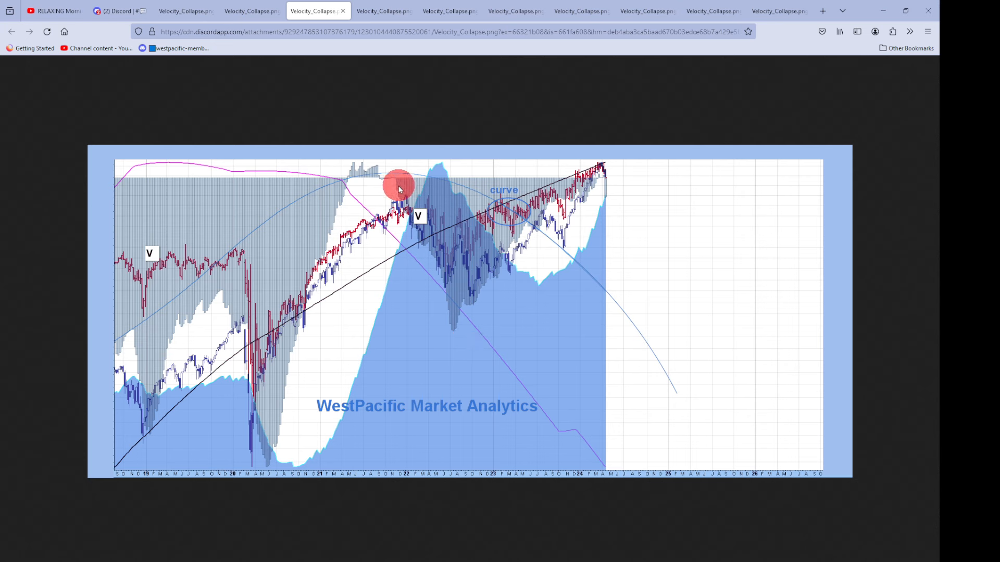
mouse_move(452, 338)
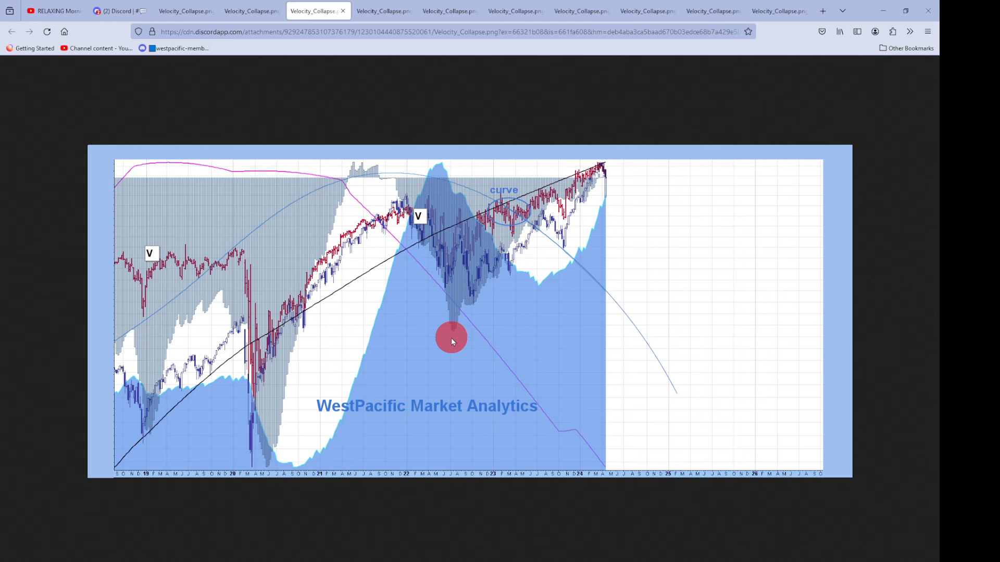
mouse_move(596, 194)
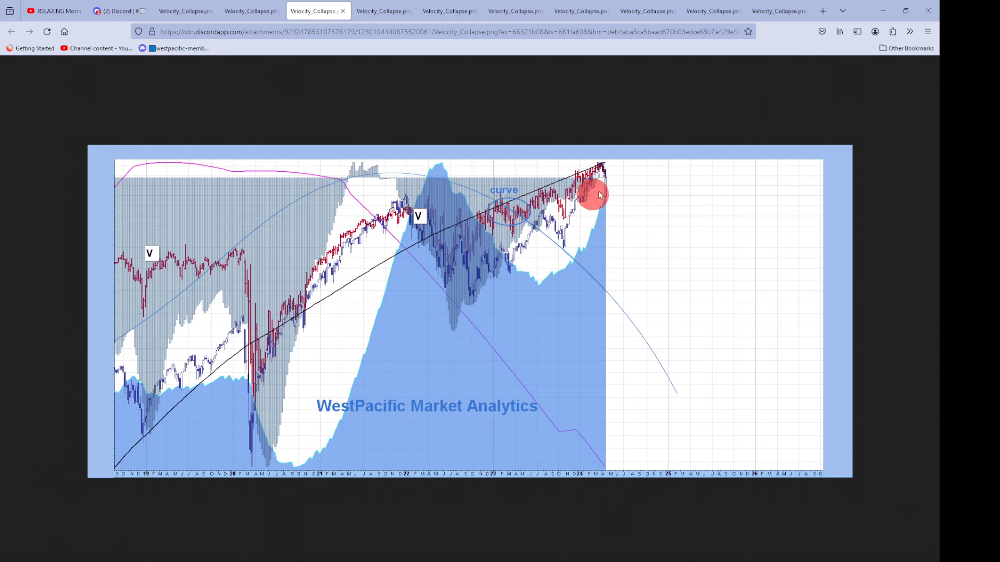
mouse_move(455, 336)
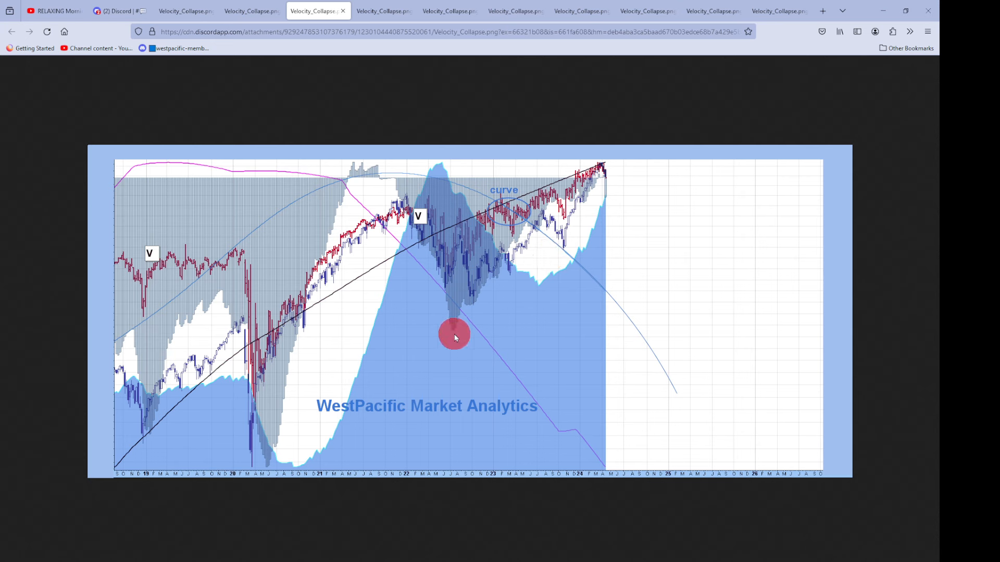
mouse_move(459, 249)
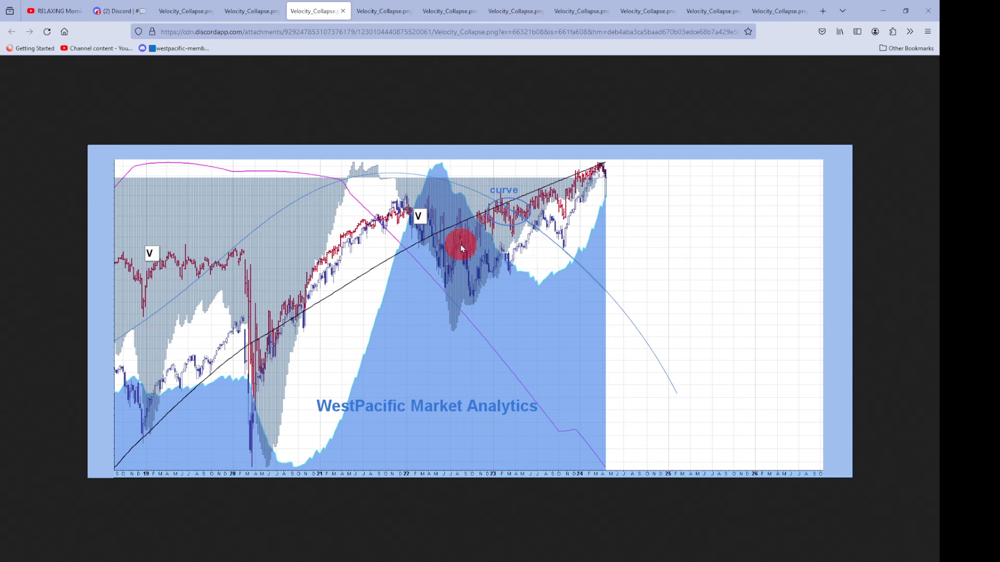
mouse_move(604, 197)
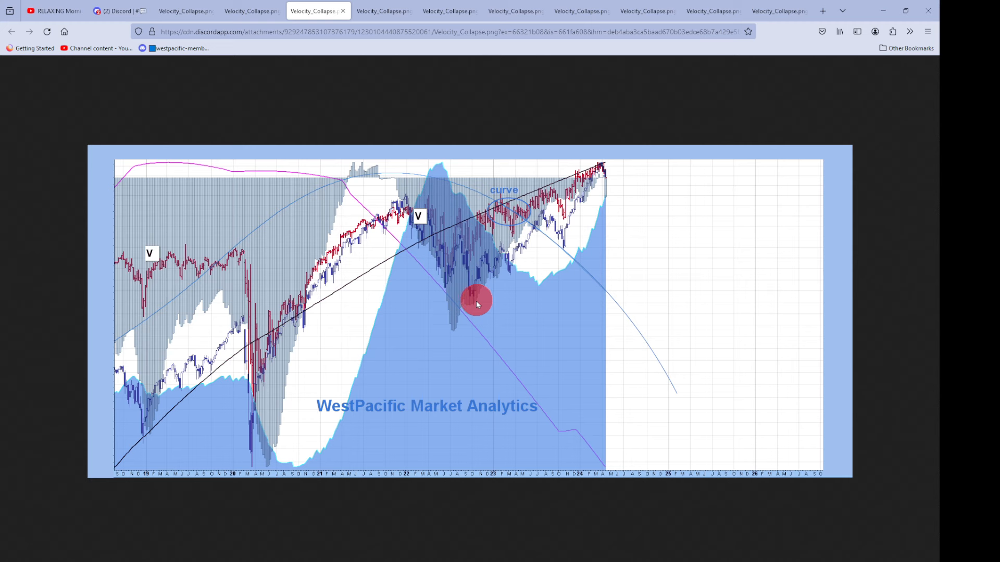
mouse_move(475, 239)
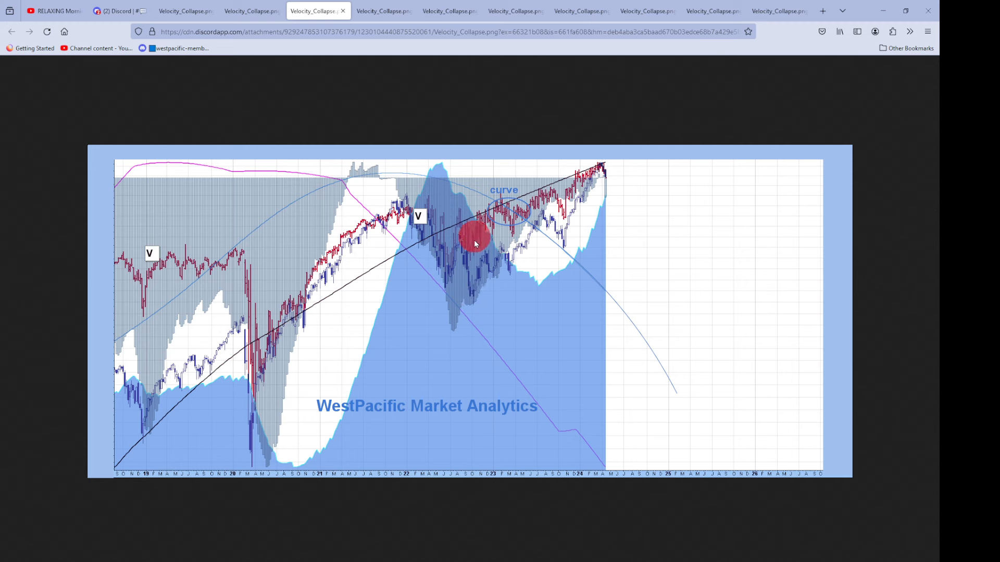
mouse_move(481, 234)
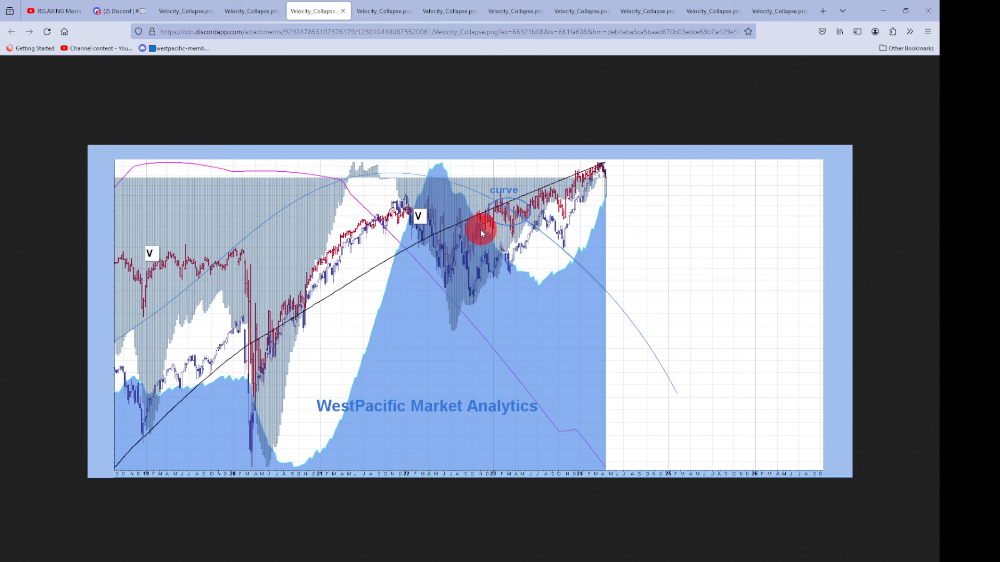
mouse_move(519, 227)
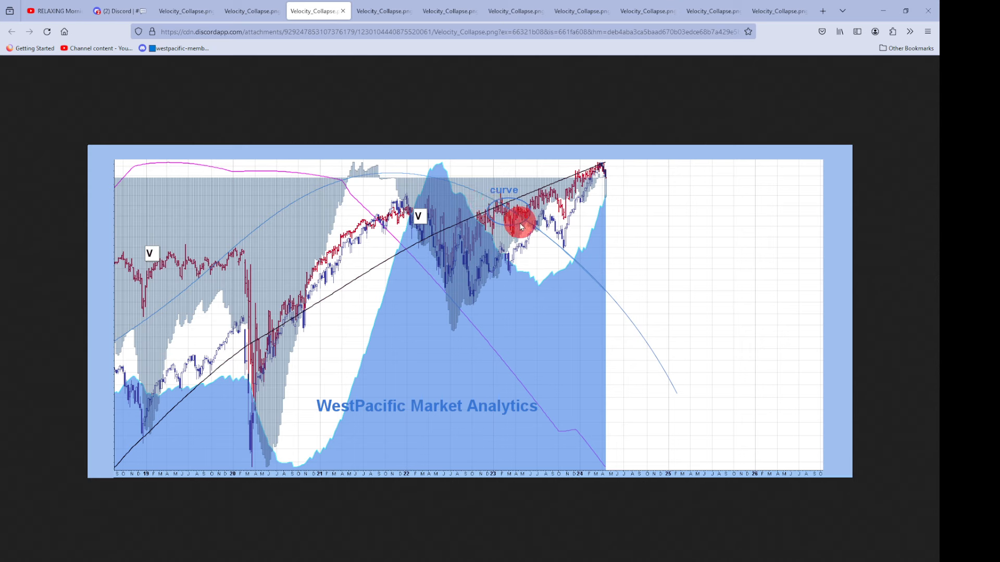
mouse_move(626, 177)
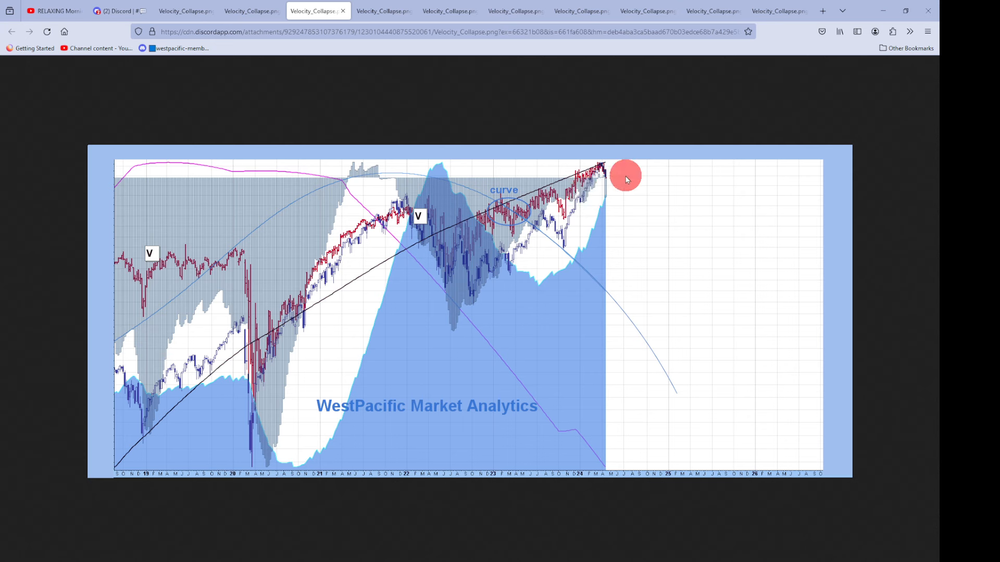
mouse_move(621, 206)
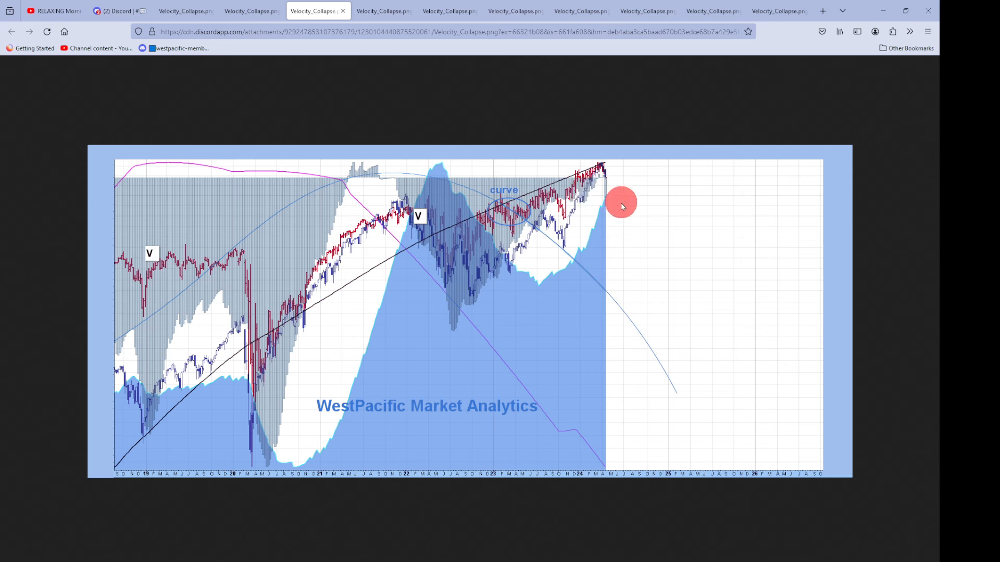
mouse_move(596, 184)
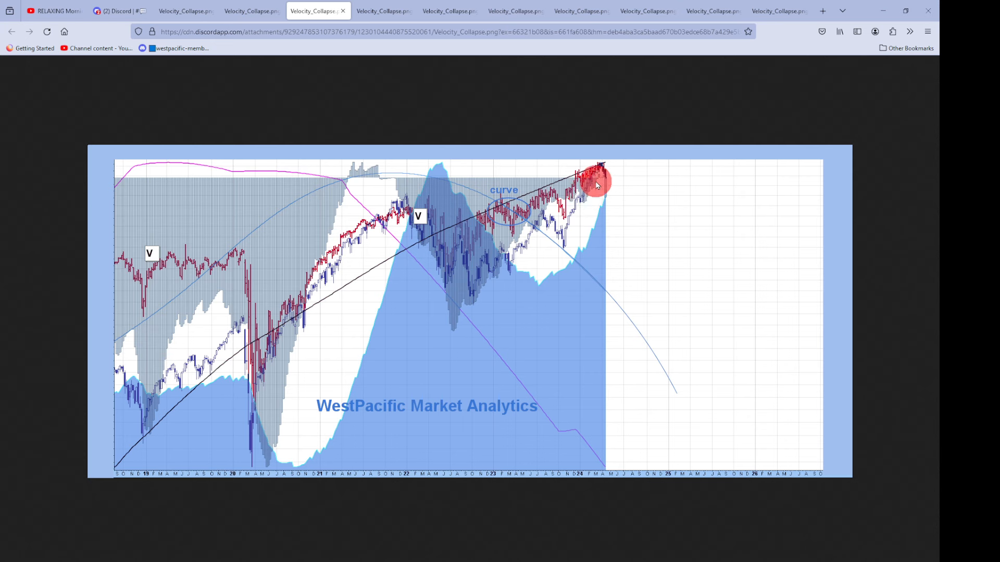
mouse_move(606, 209)
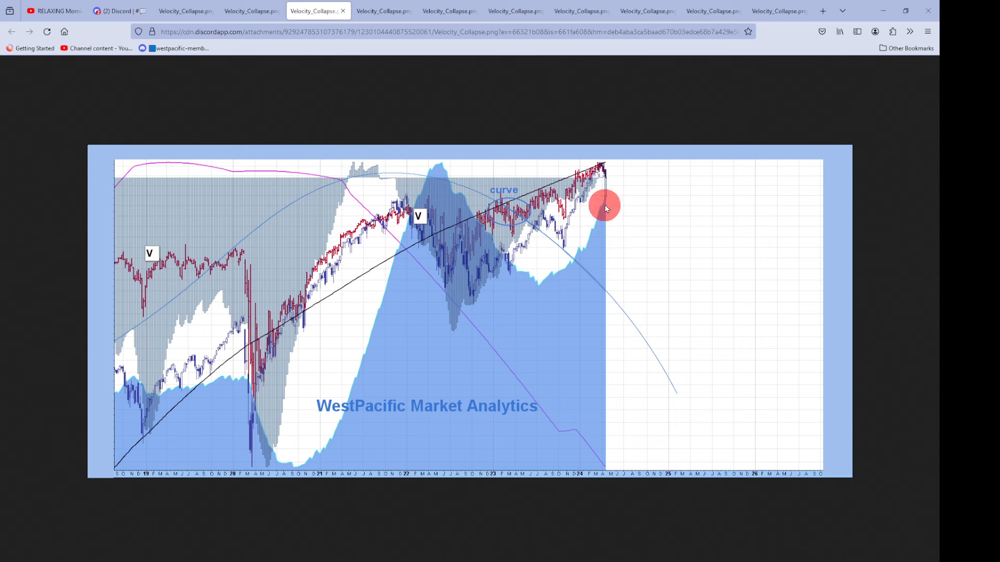
mouse_move(606, 196)
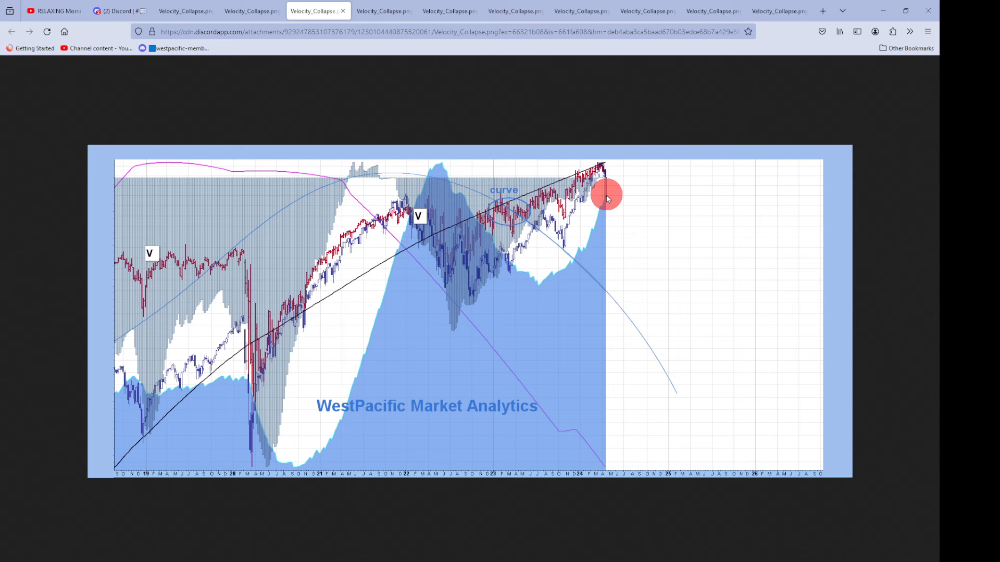
mouse_move(606, 181)
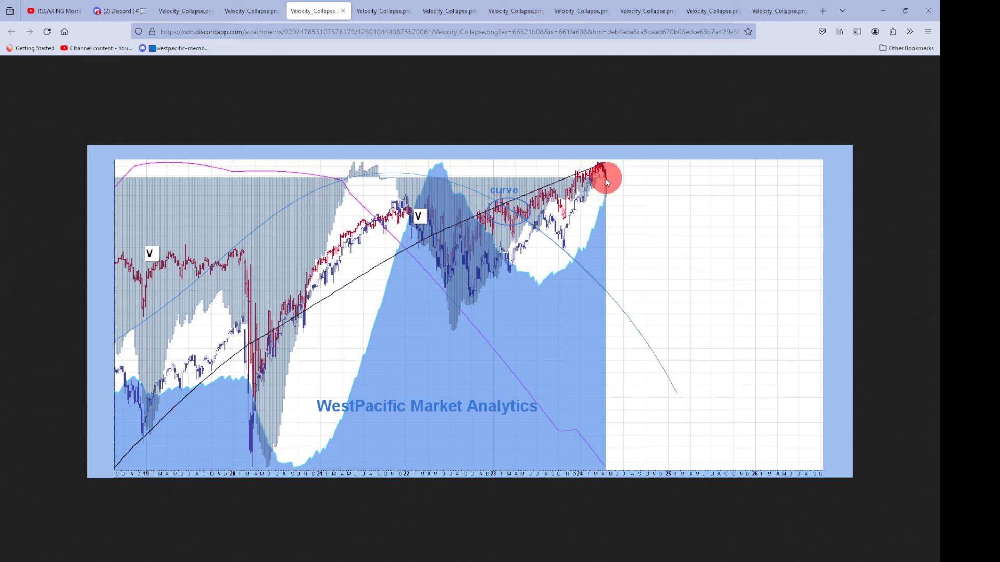
mouse_move(610, 282)
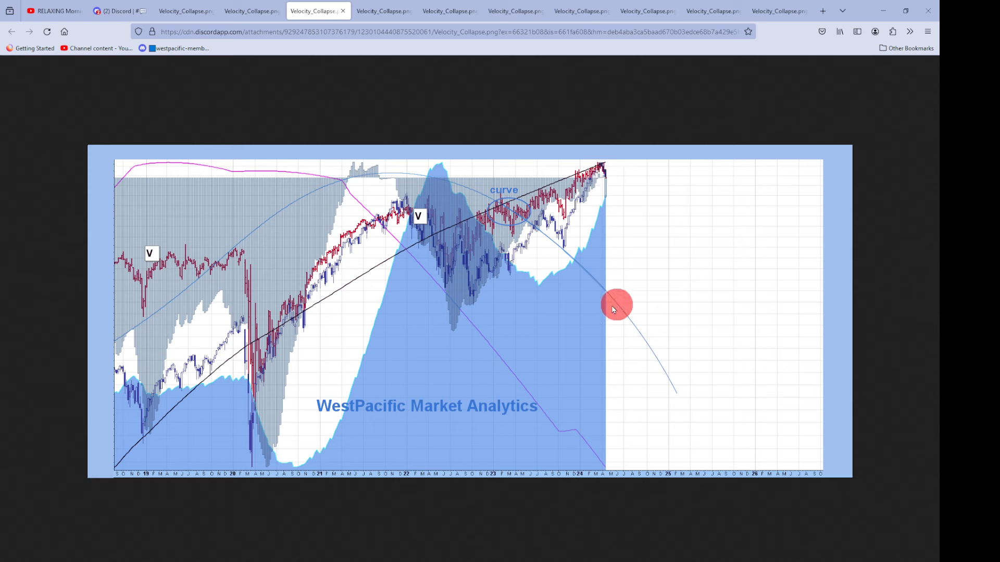
mouse_move(605, 294)
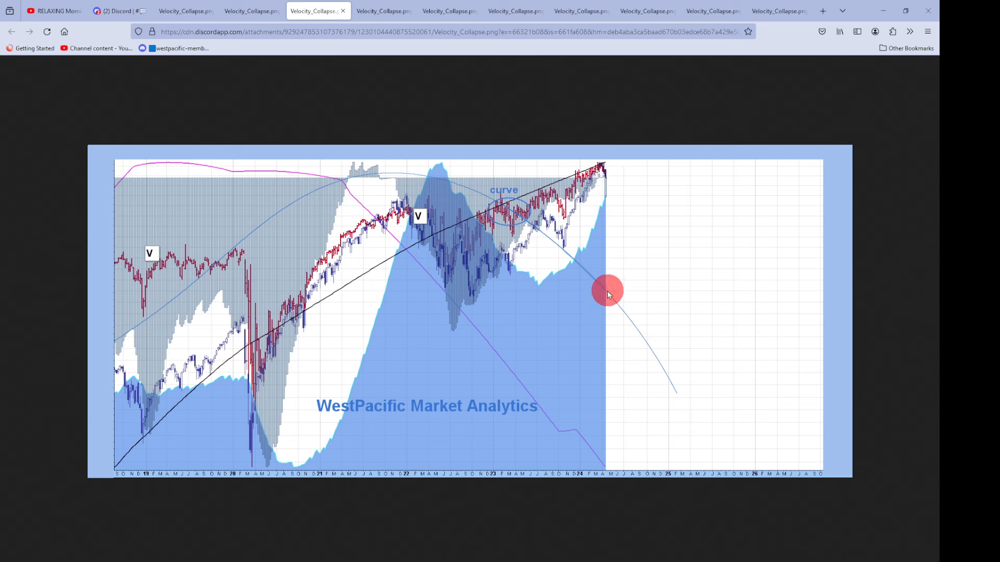
mouse_move(519, 296)
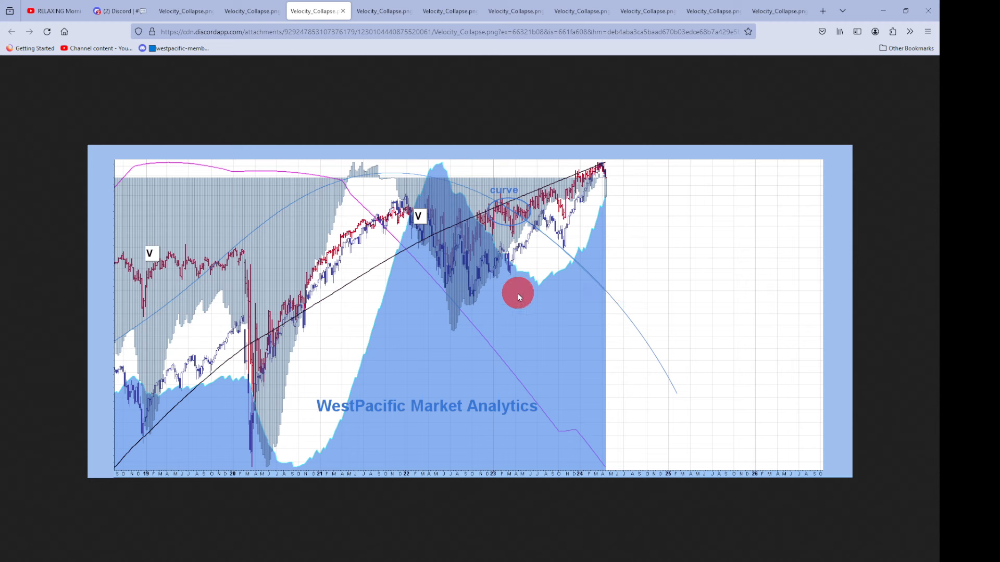
mouse_move(594, 282)
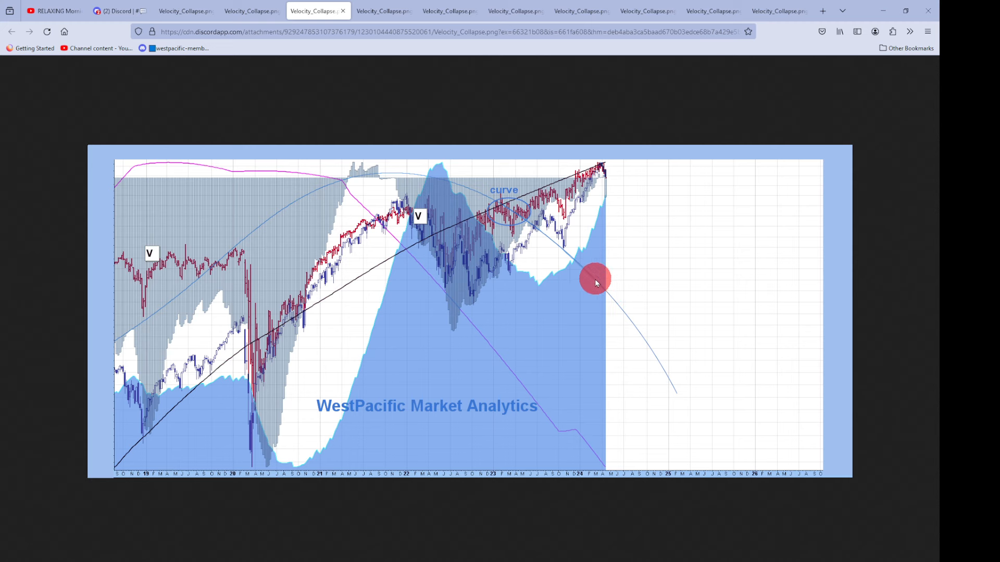
left_click(381, 11)
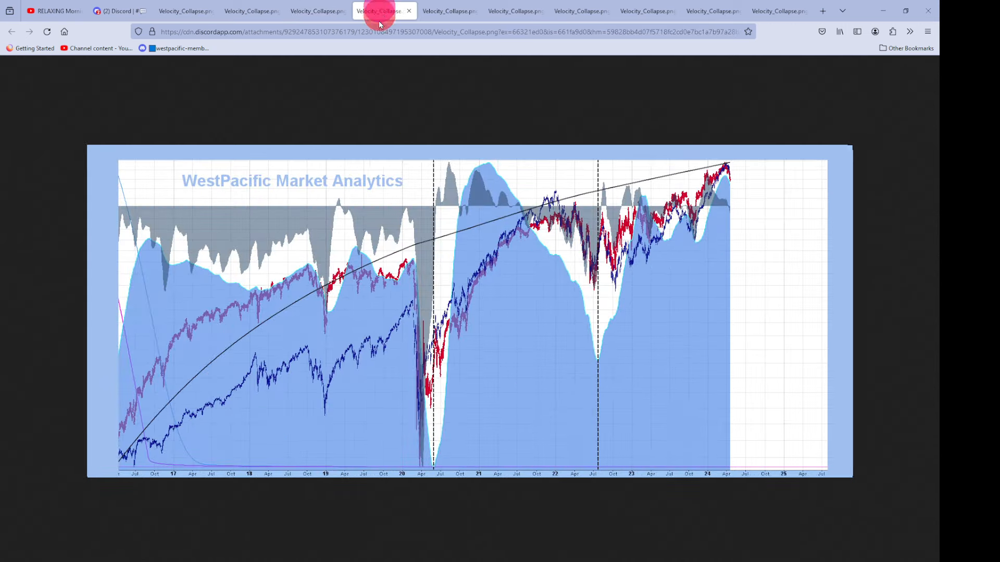
mouse_move(446, 375)
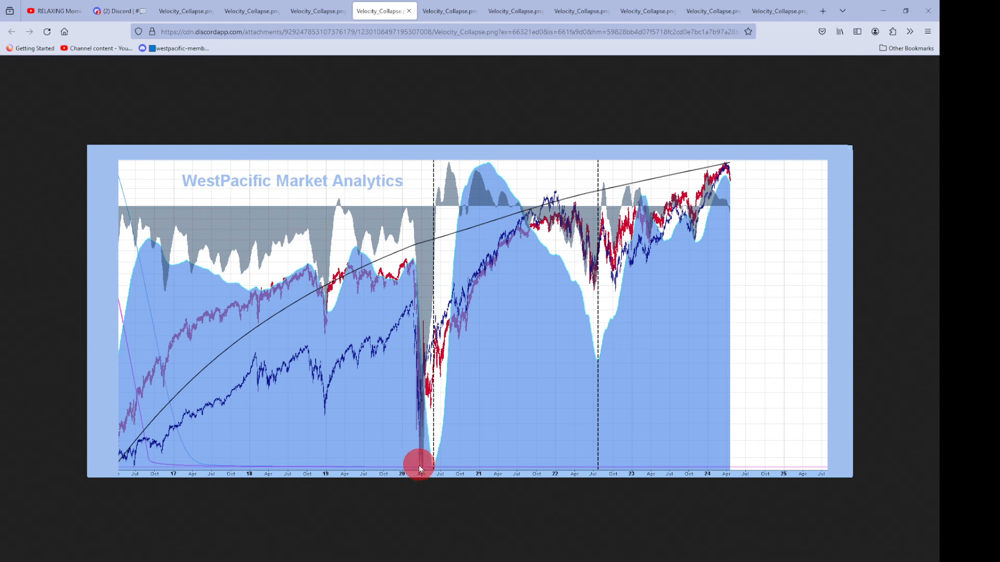
mouse_move(733, 169)
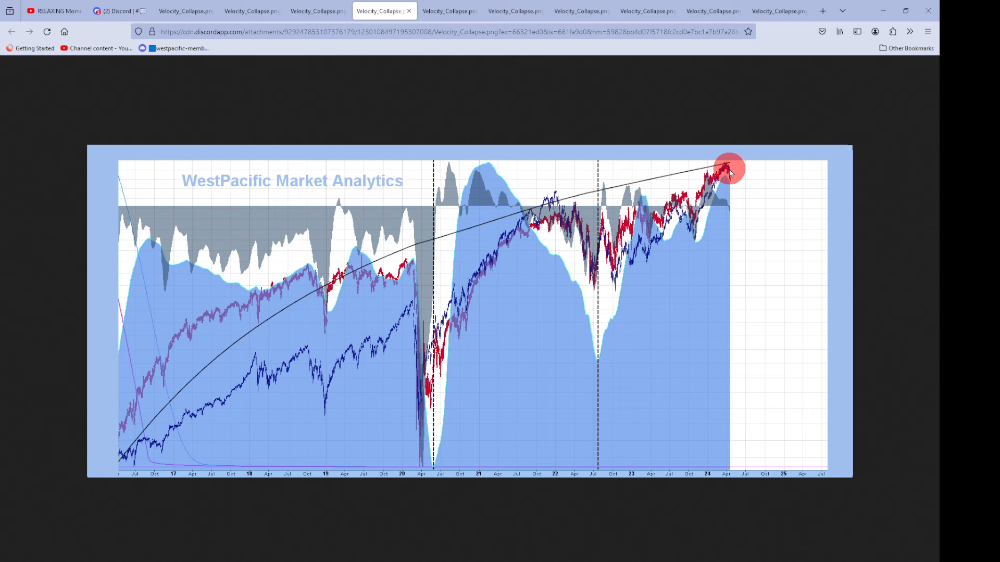
mouse_move(679, 191)
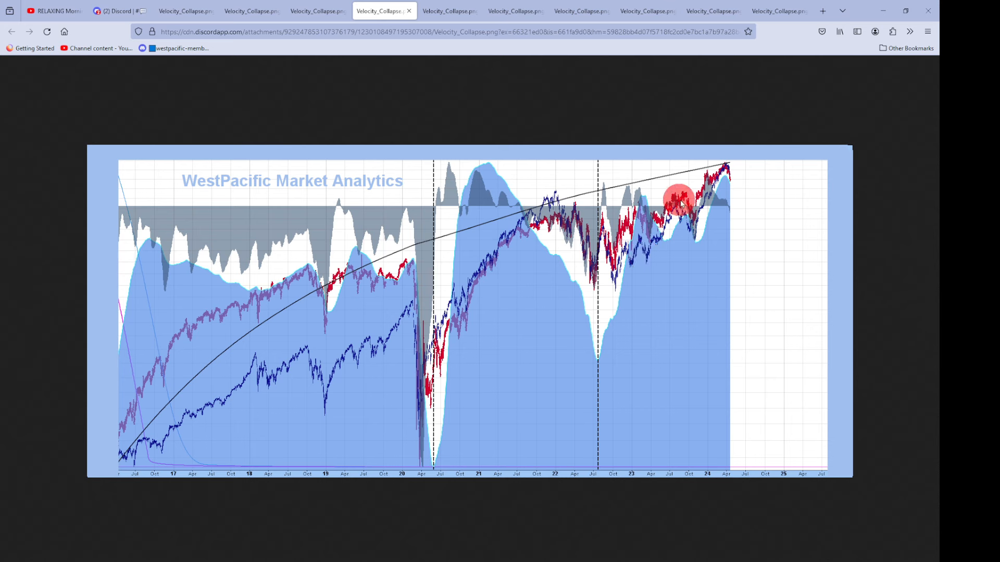
mouse_move(735, 172)
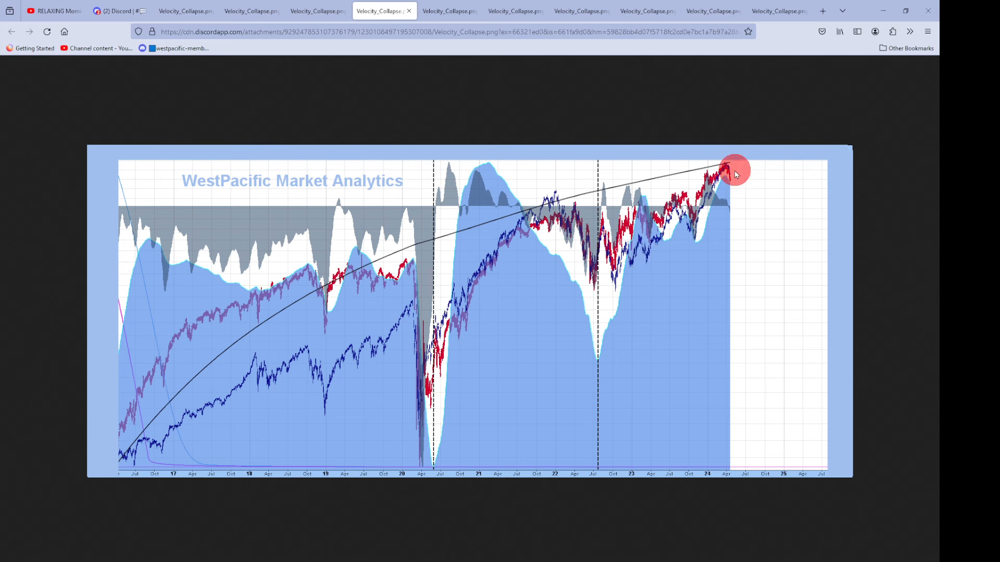
mouse_move(475, 19)
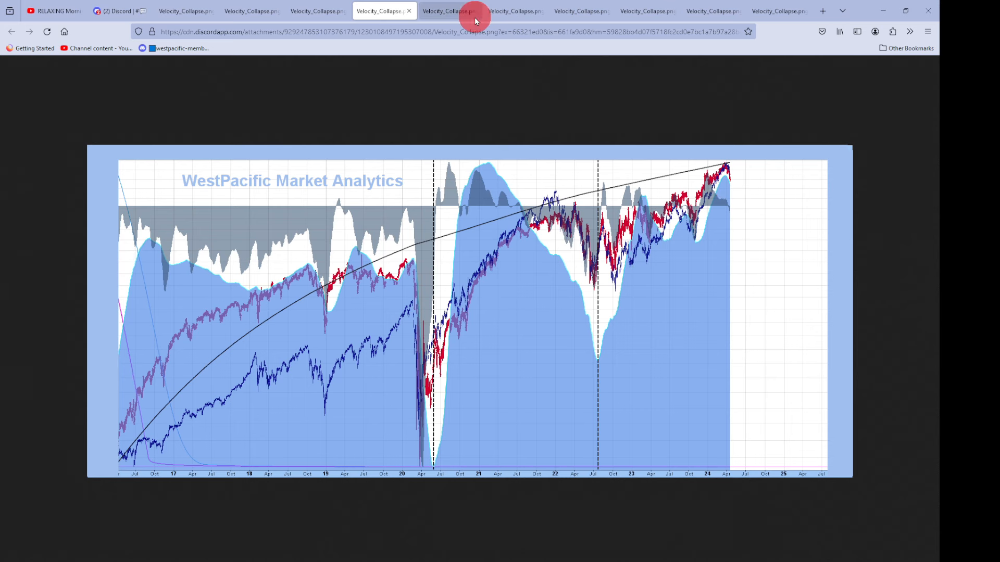
- Advance two chart tabs to the November–April WestPacific candlestick close-up
left_click(446, 11)
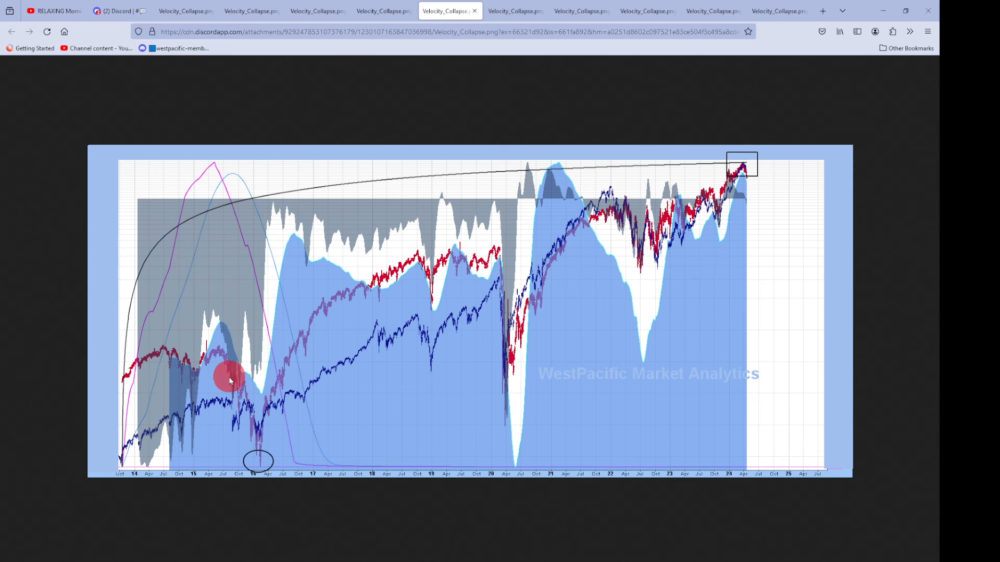
mouse_move(366, 357)
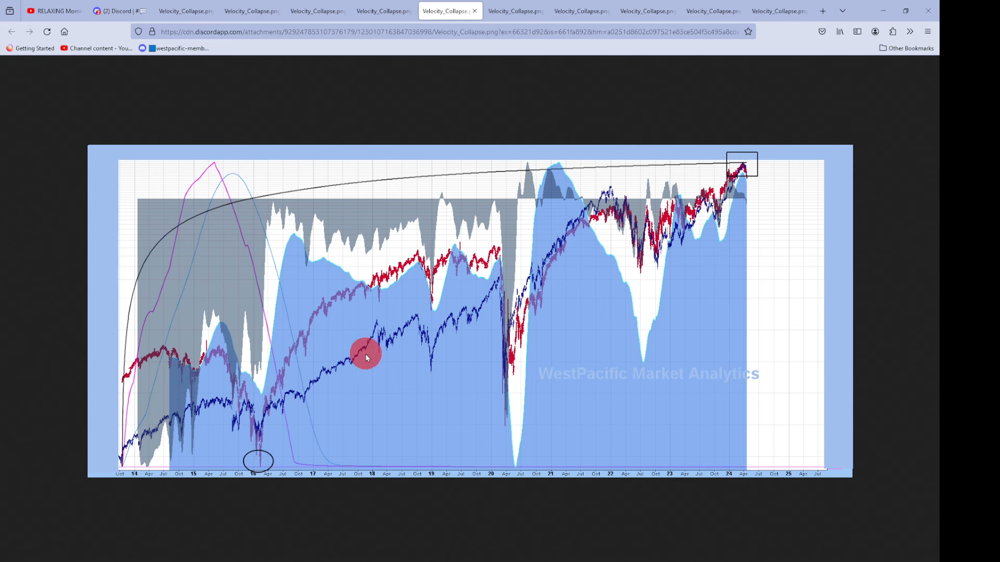
mouse_move(262, 463)
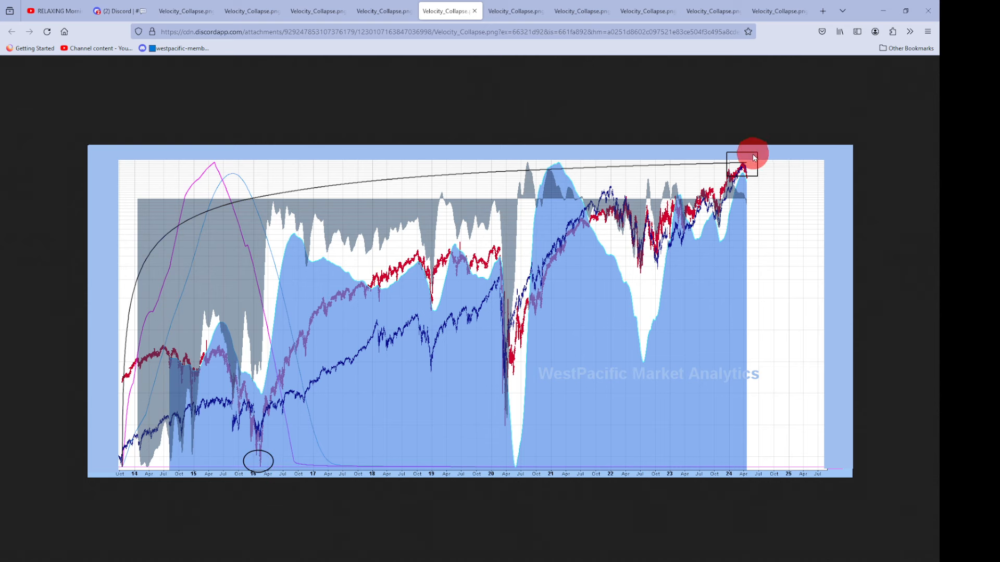
mouse_move(751, 165)
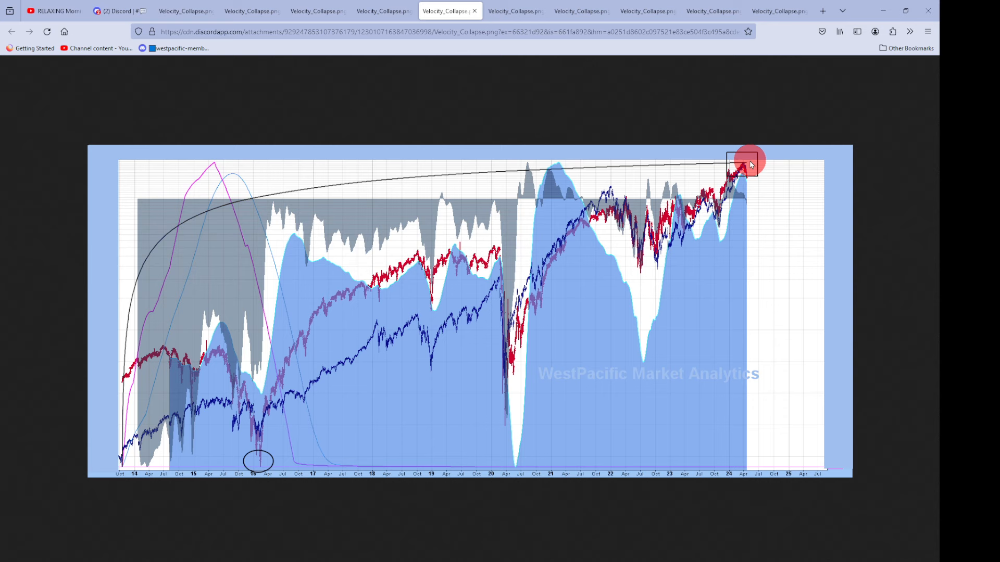
mouse_move(217, 434)
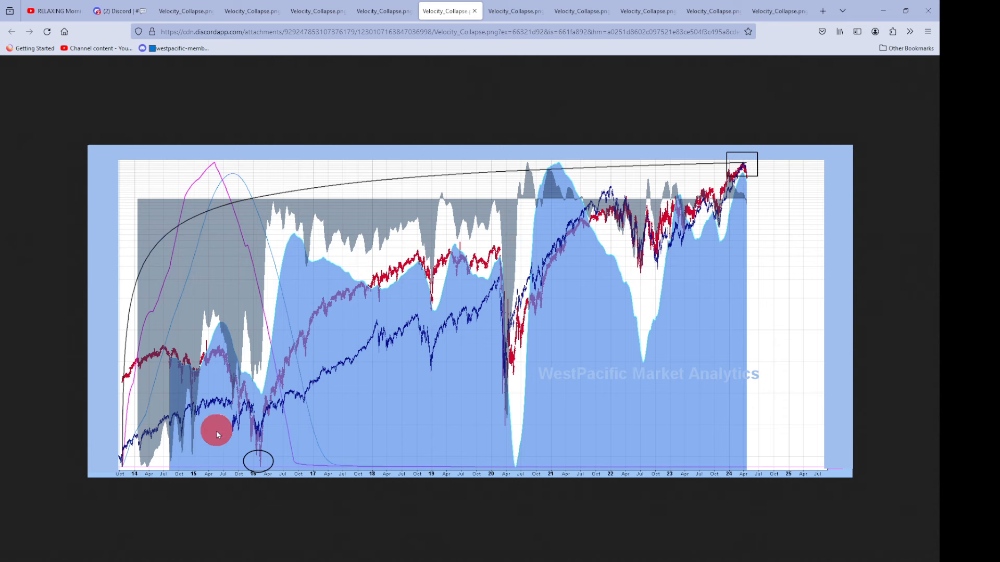
mouse_move(261, 464)
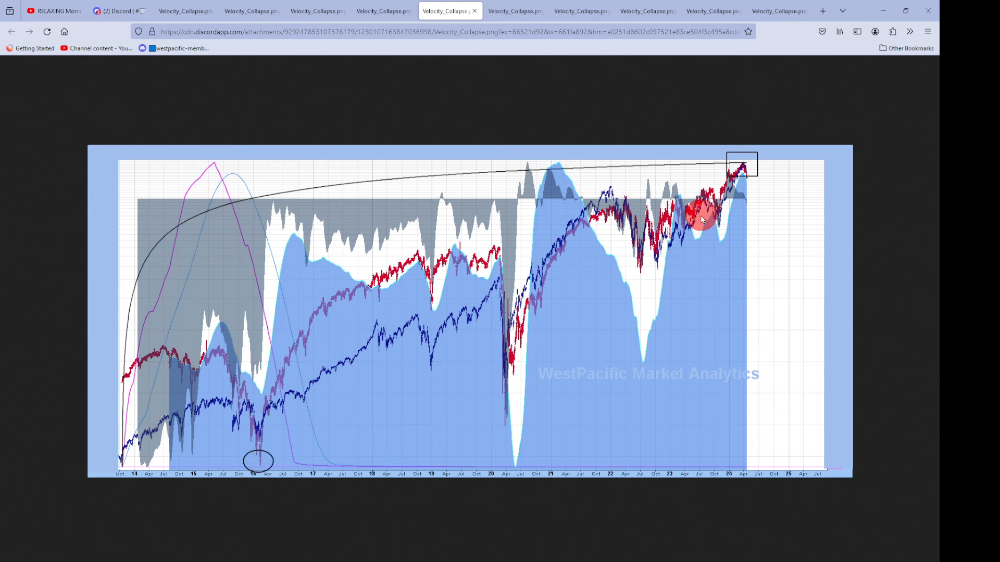
mouse_move(732, 237)
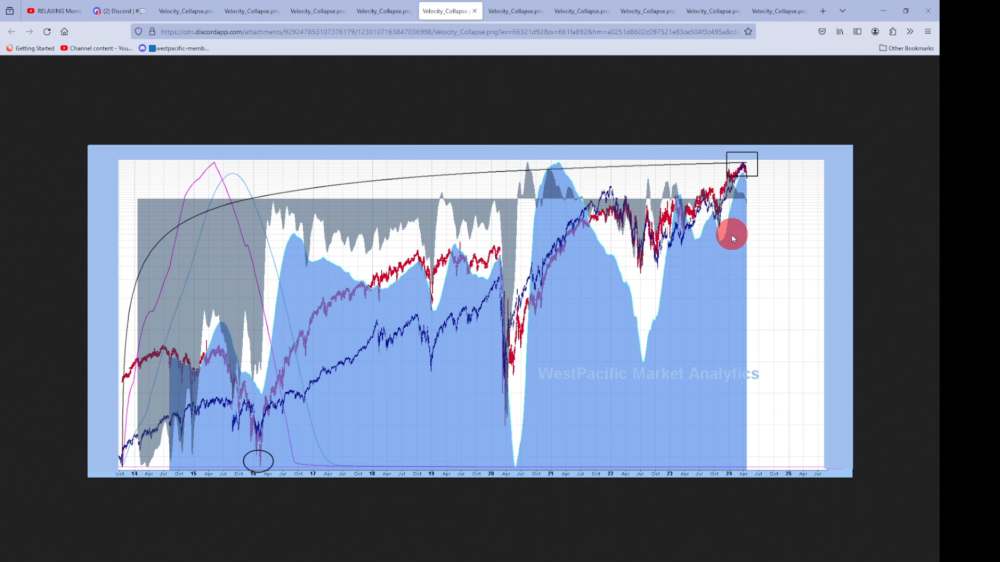
mouse_move(743, 159)
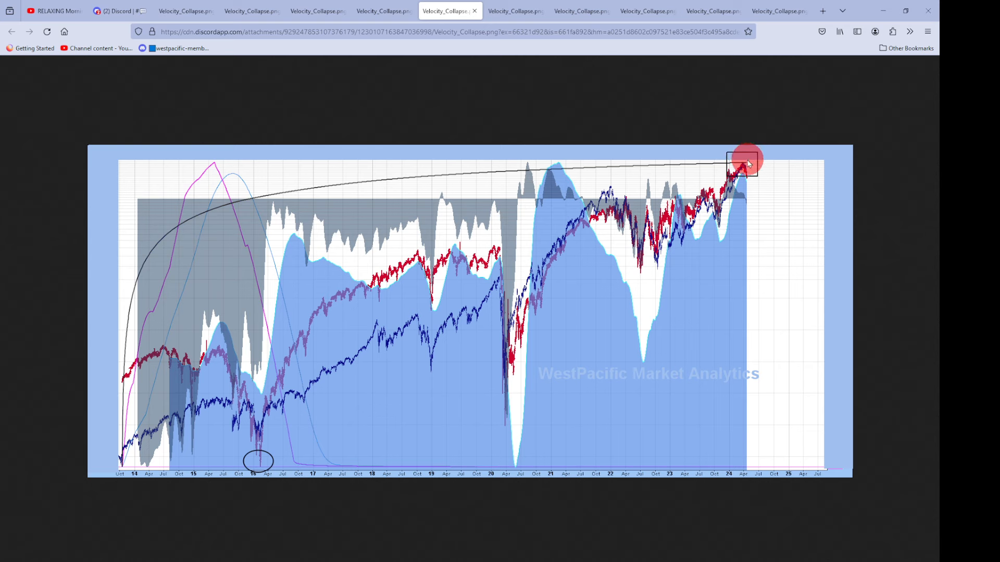
mouse_move(744, 211)
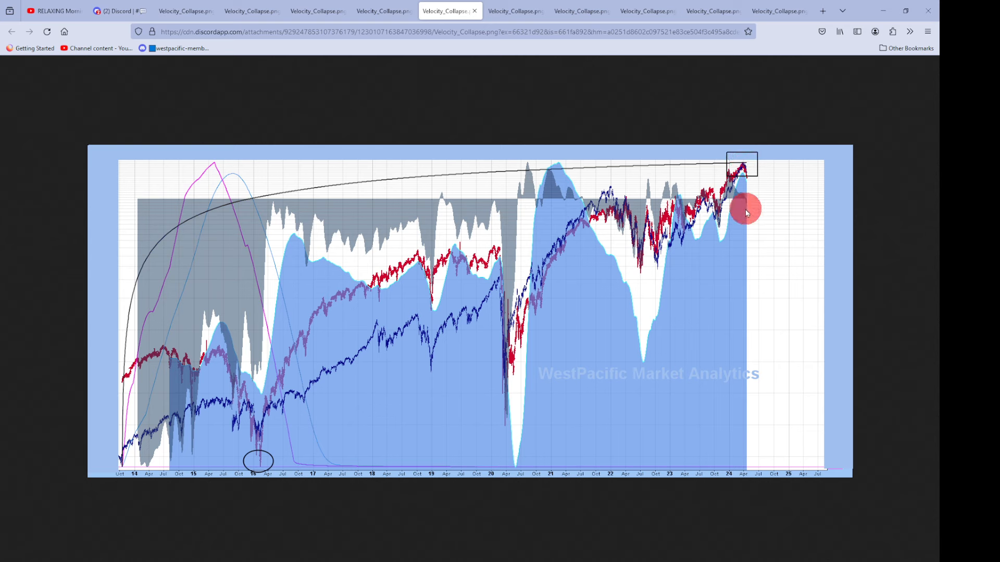
left_click(513, 11)
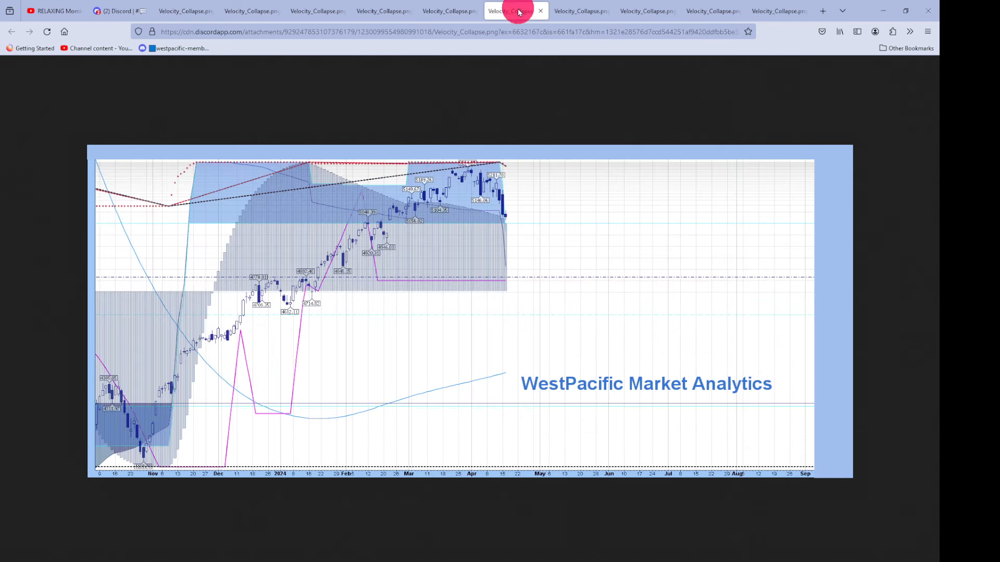
mouse_move(487, 241)
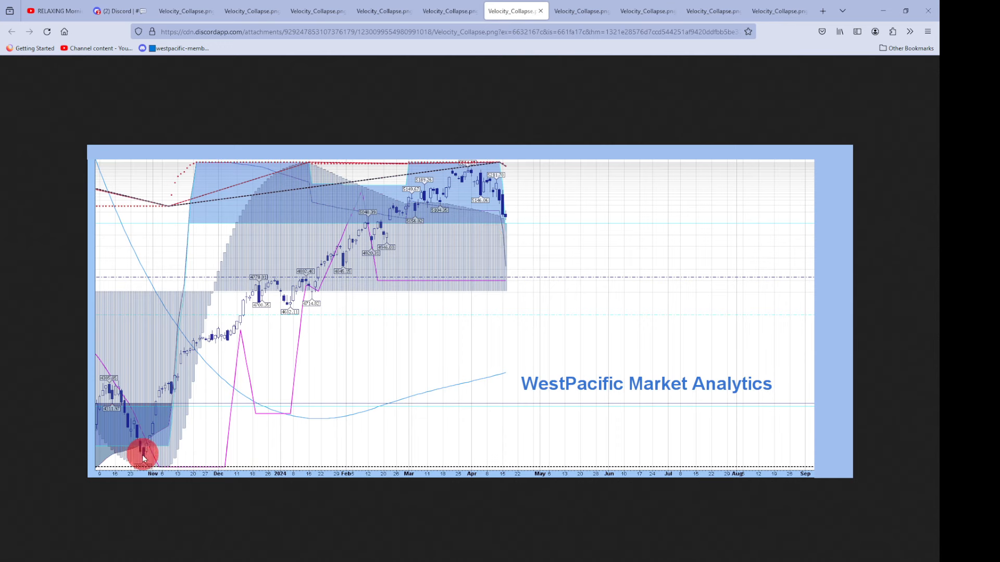
mouse_move(507, 235)
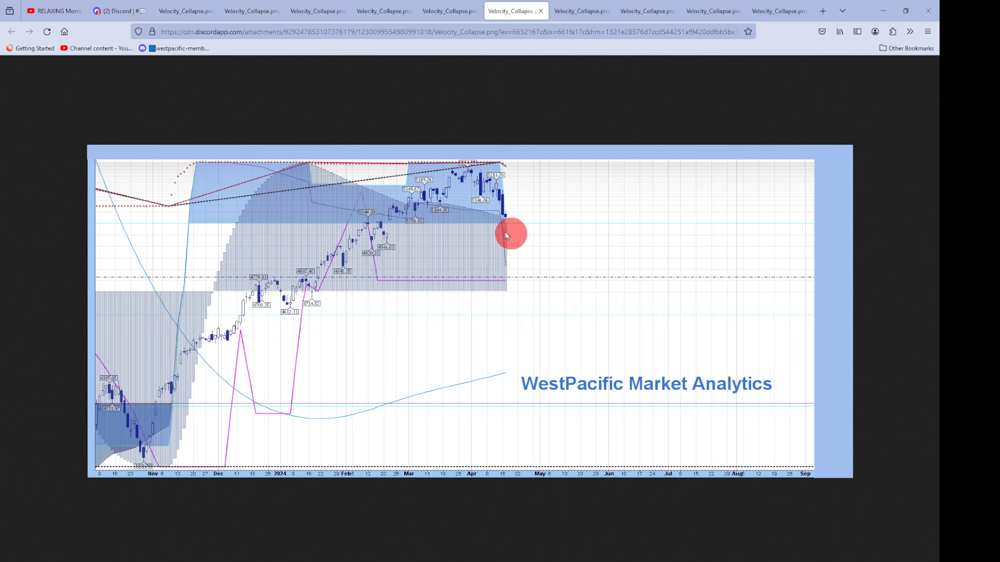
mouse_move(513, 229)
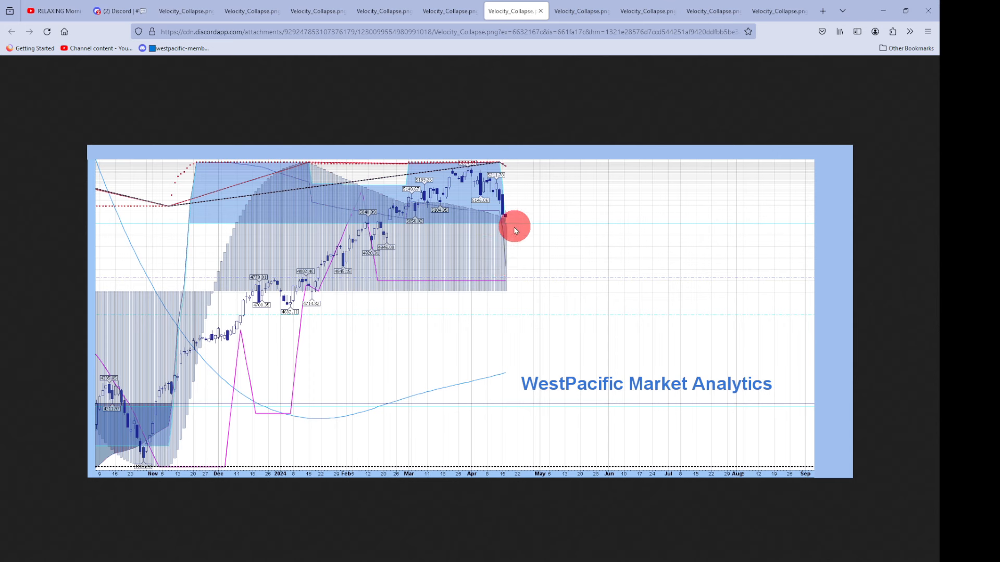
mouse_move(253, 190)
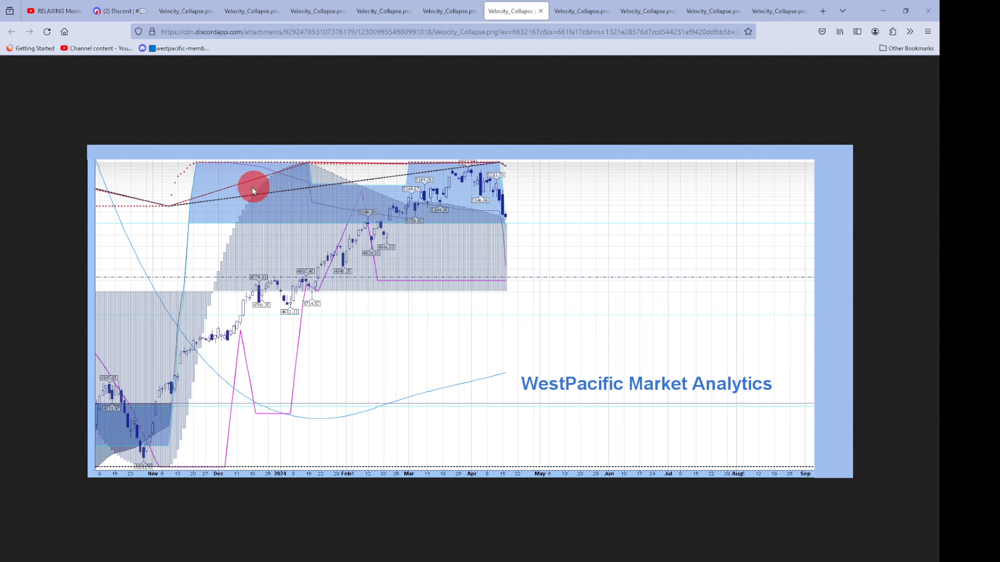
mouse_move(499, 191)
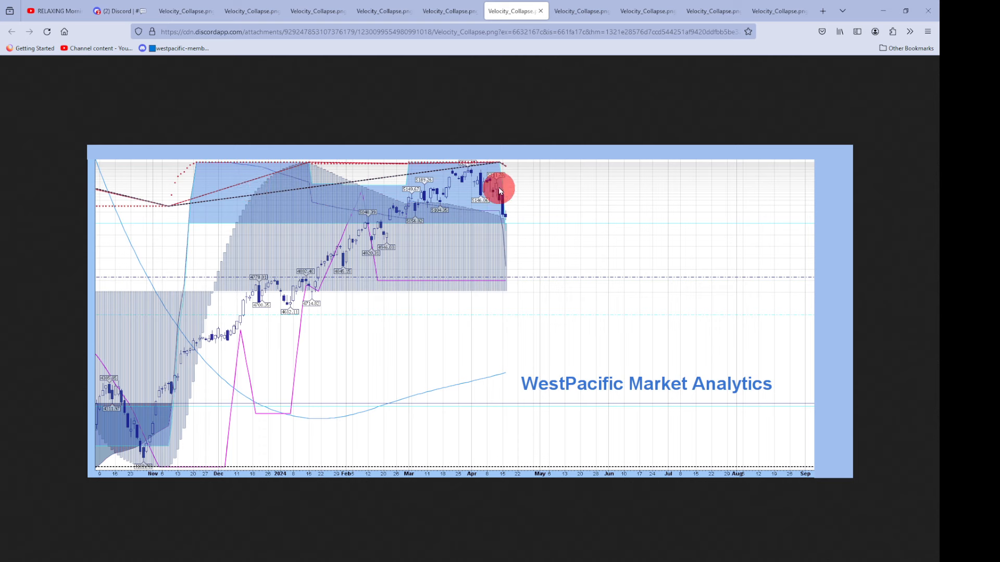
mouse_move(512, 236)
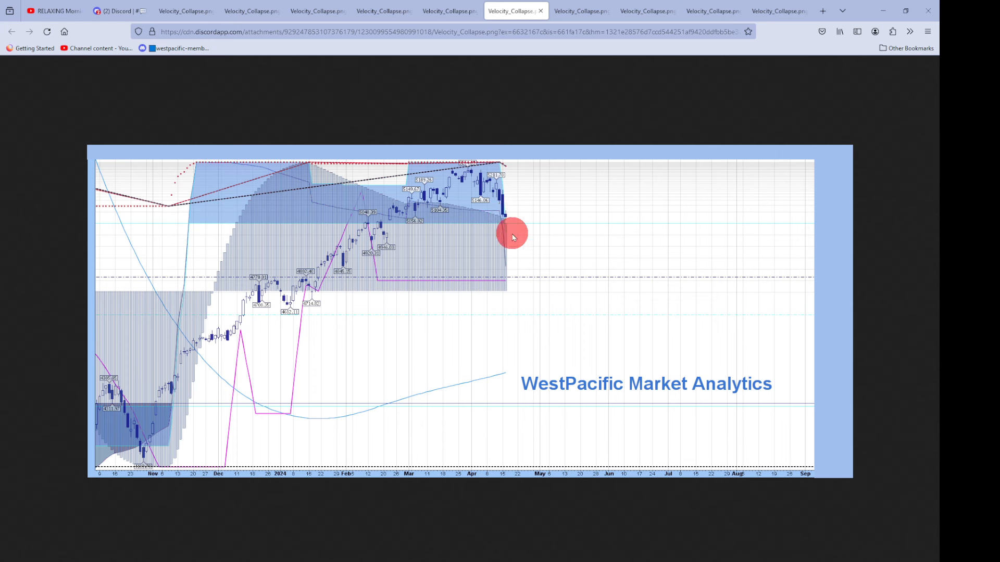
mouse_move(422, 209)
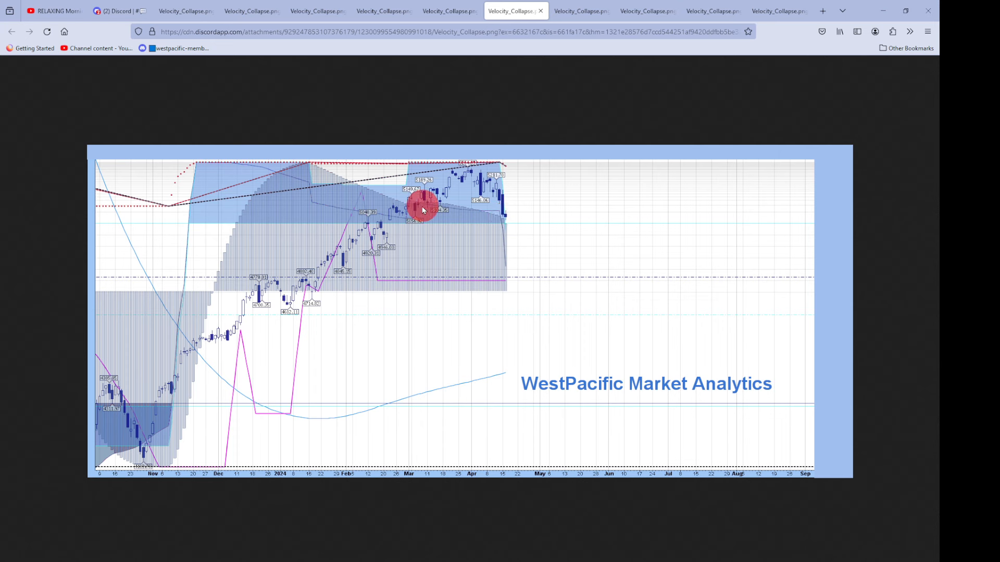
mouse_move(431, 218)
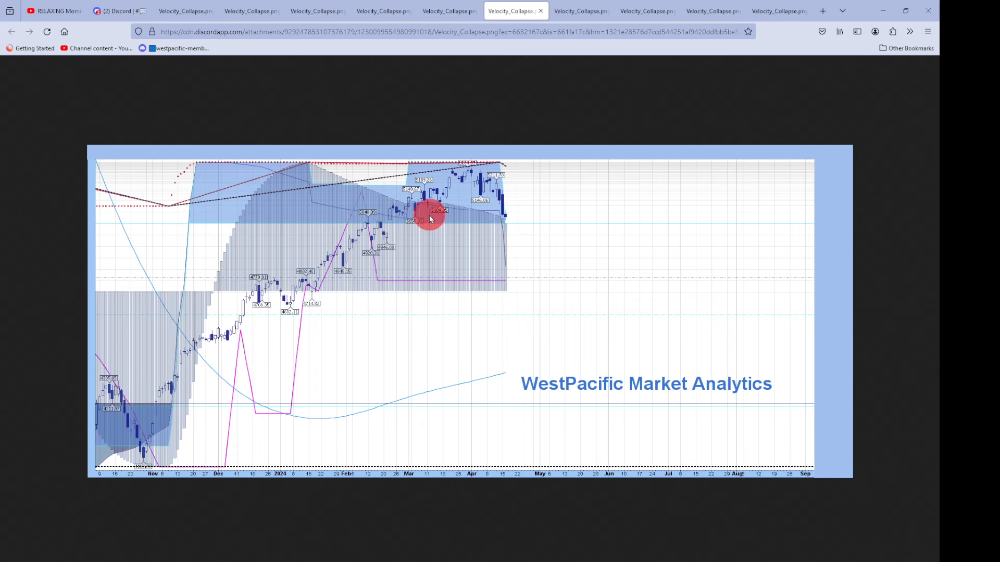
mouse_move(505, 276)
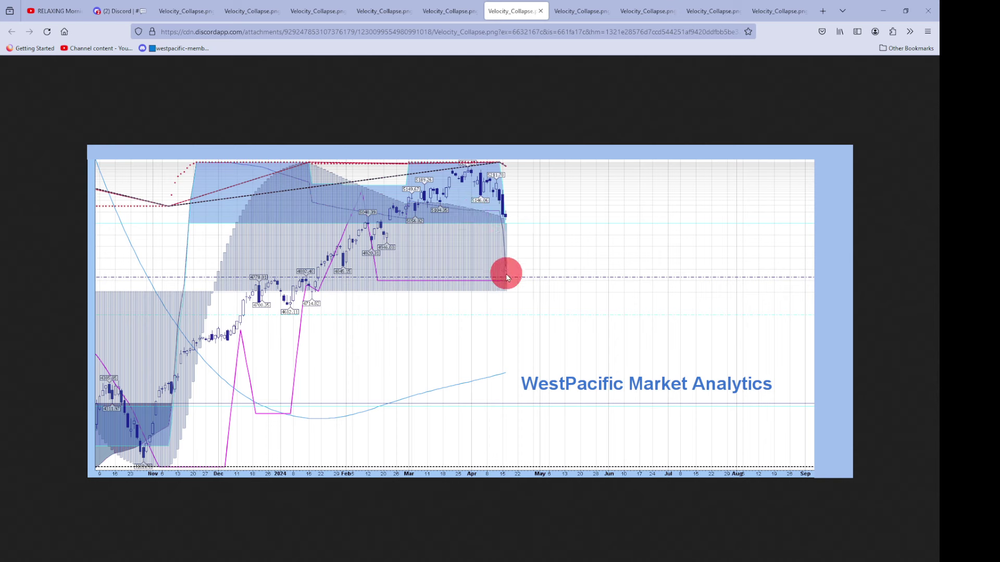
mouse_move(502, 227)
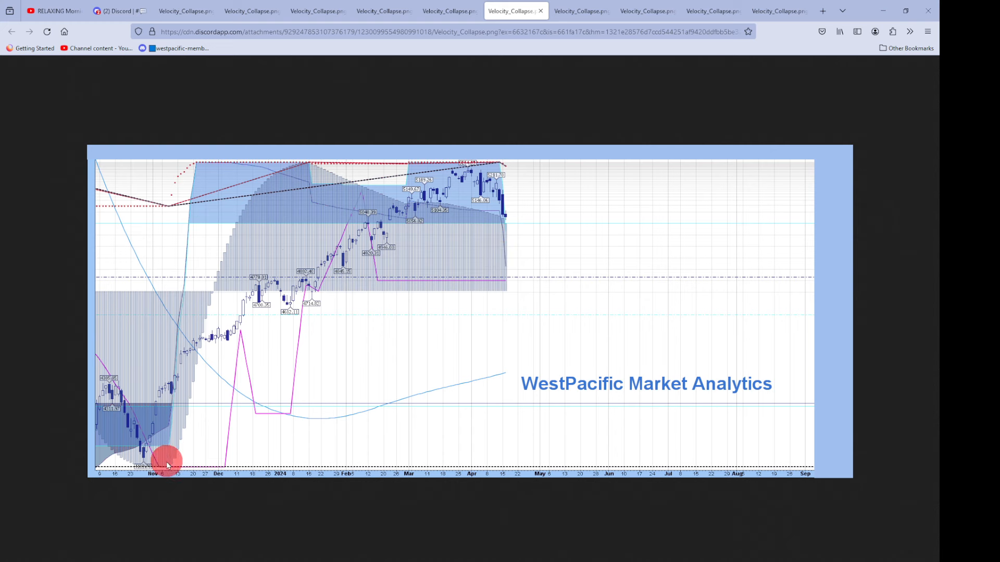
mouse_move(194, 158)
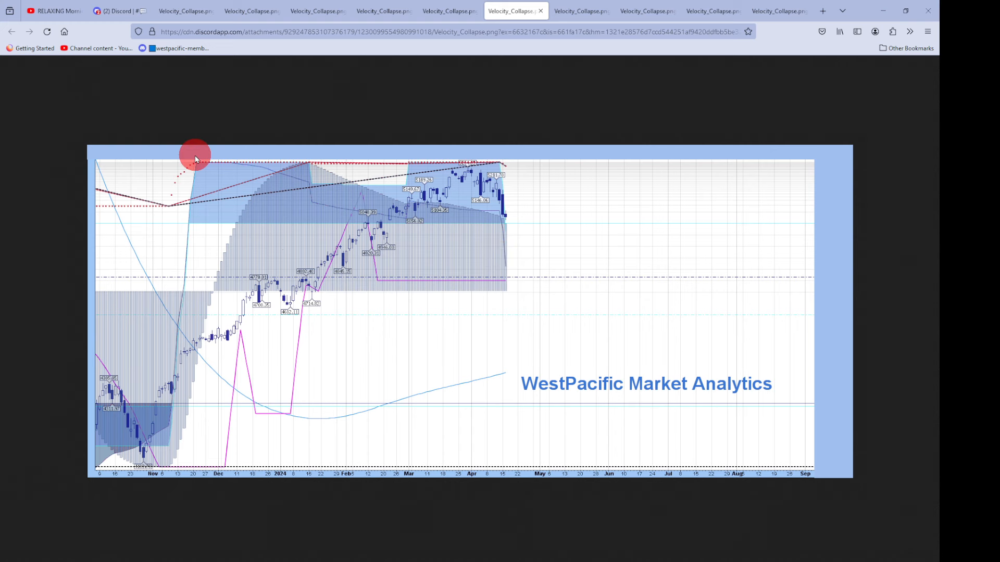
mouse_move(438, 210)
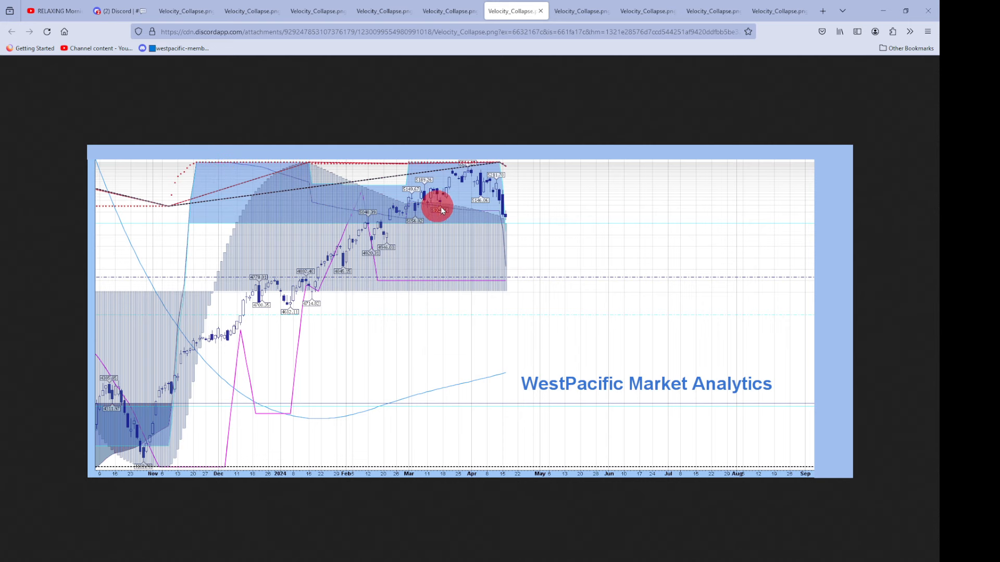
mouse_move(526, 26)
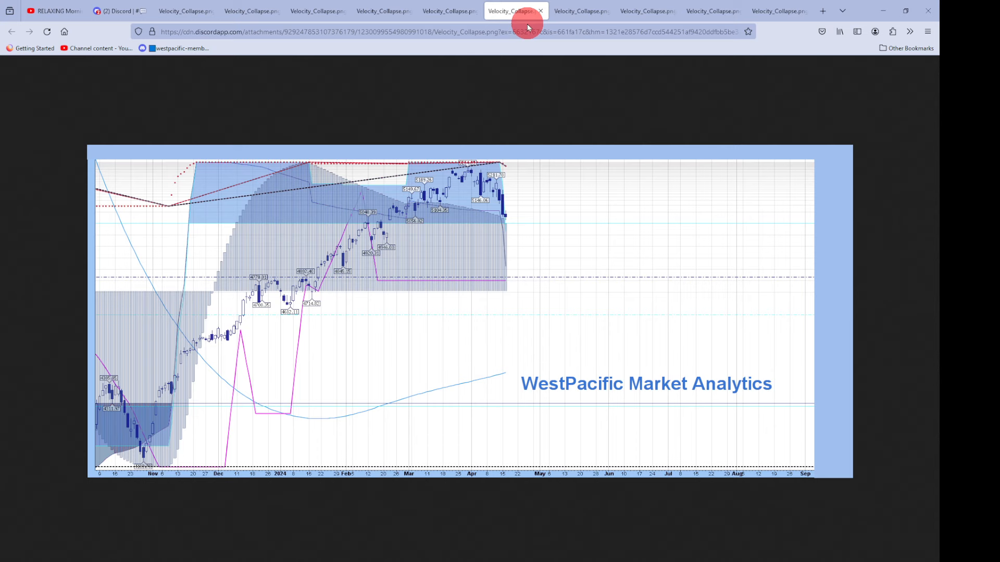
- Switch to the weekly WestPacific candlestick chart spanning April 2023 to April 2024
left_click(581, 11)
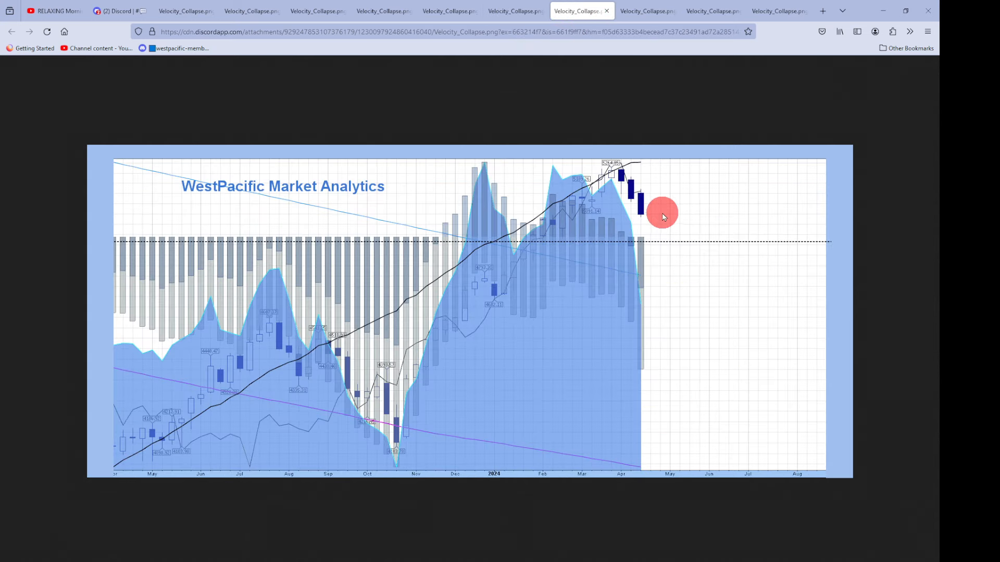
mouse_move(657, 205)
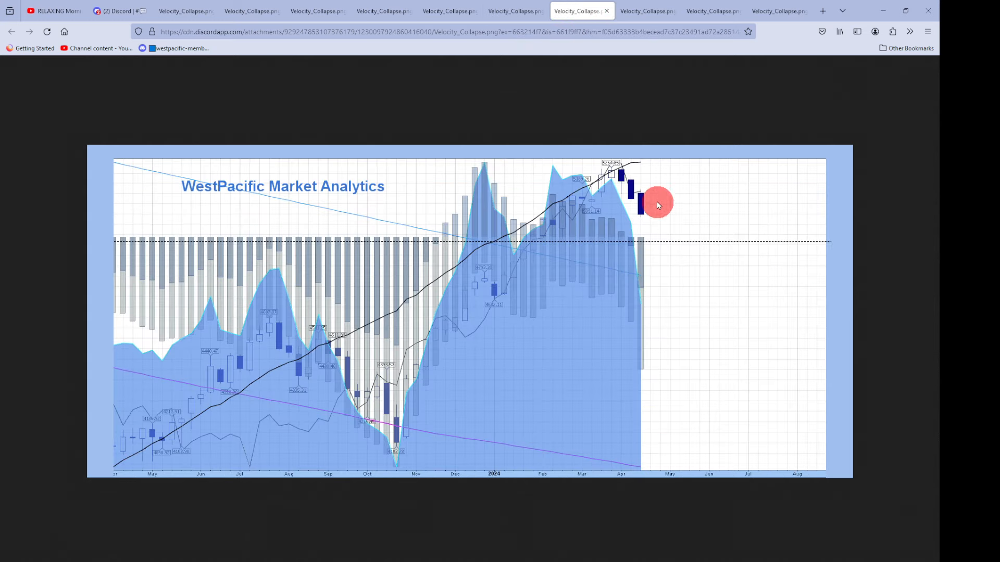
mouse_move(645, 184)
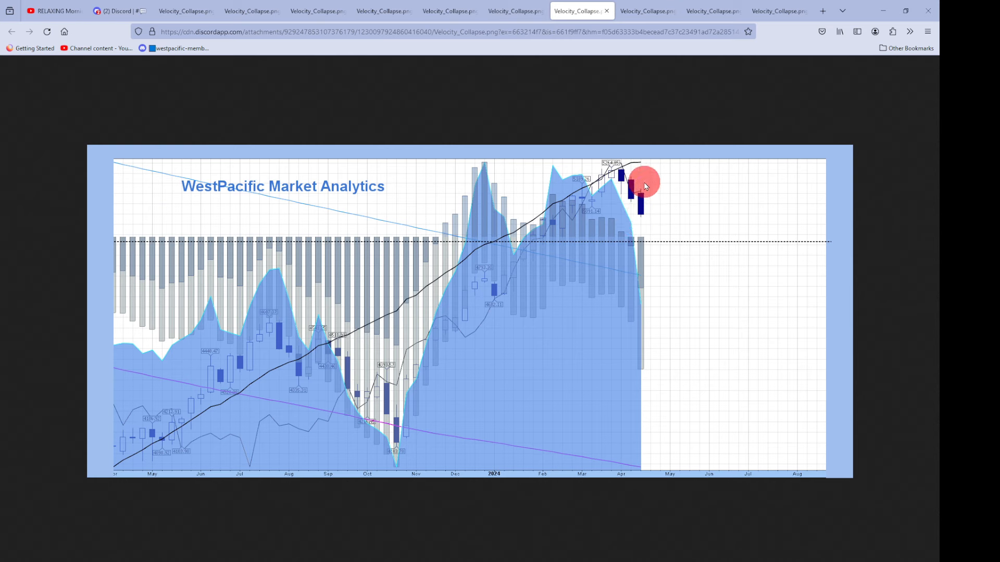
mouse_move(671, 200)
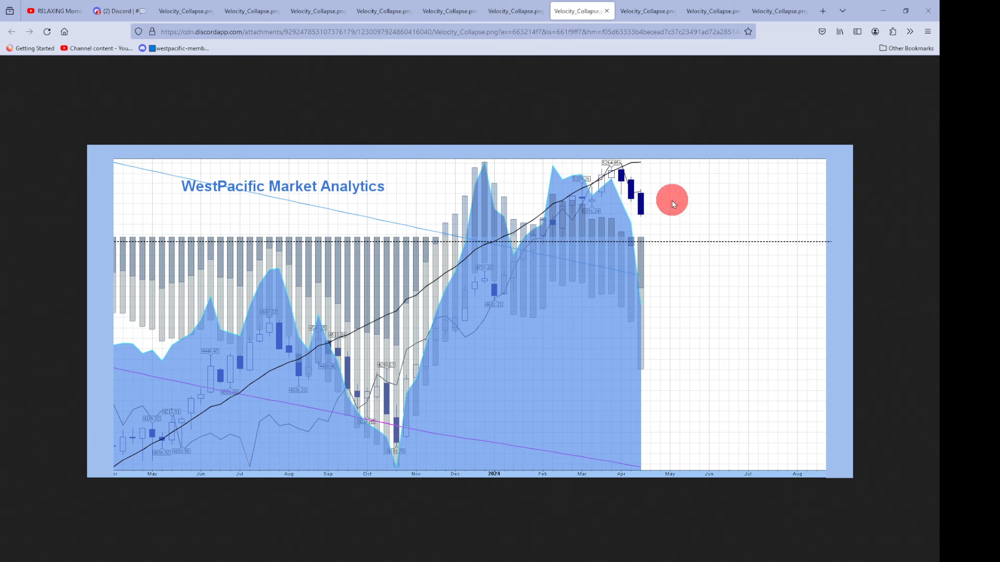
mouse_move(640, 210)
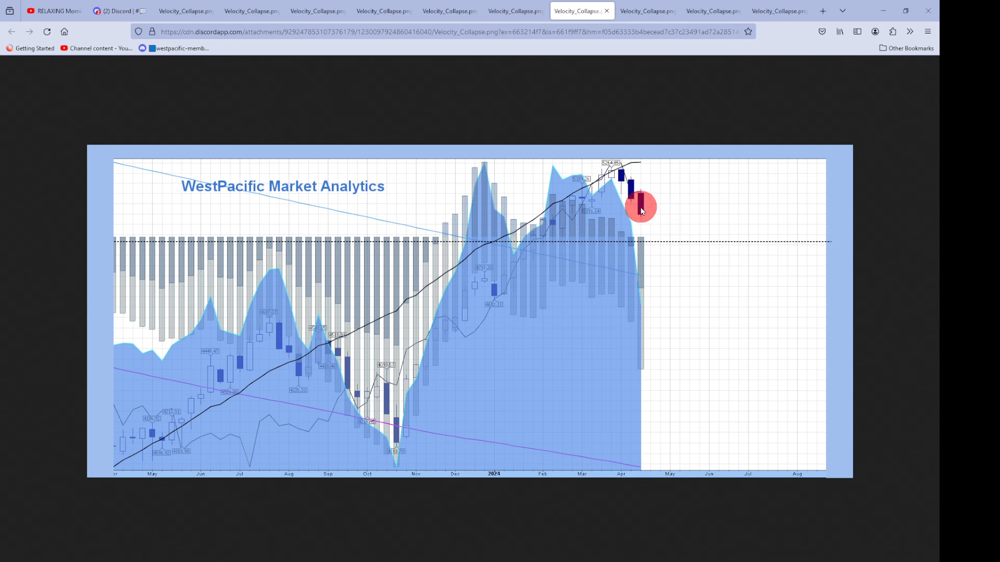
mouse_move(690, 211)
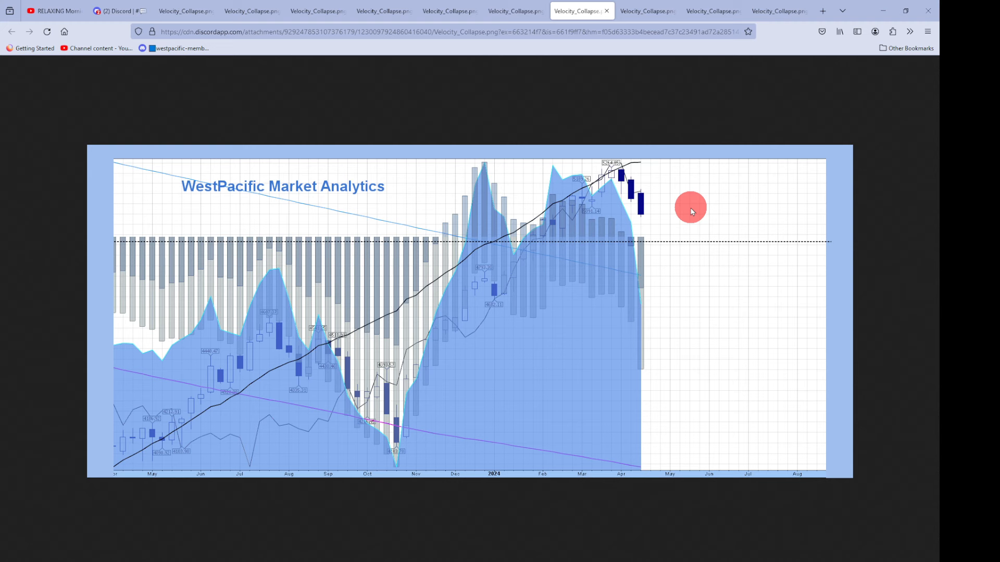
mouse_move(624, 166)
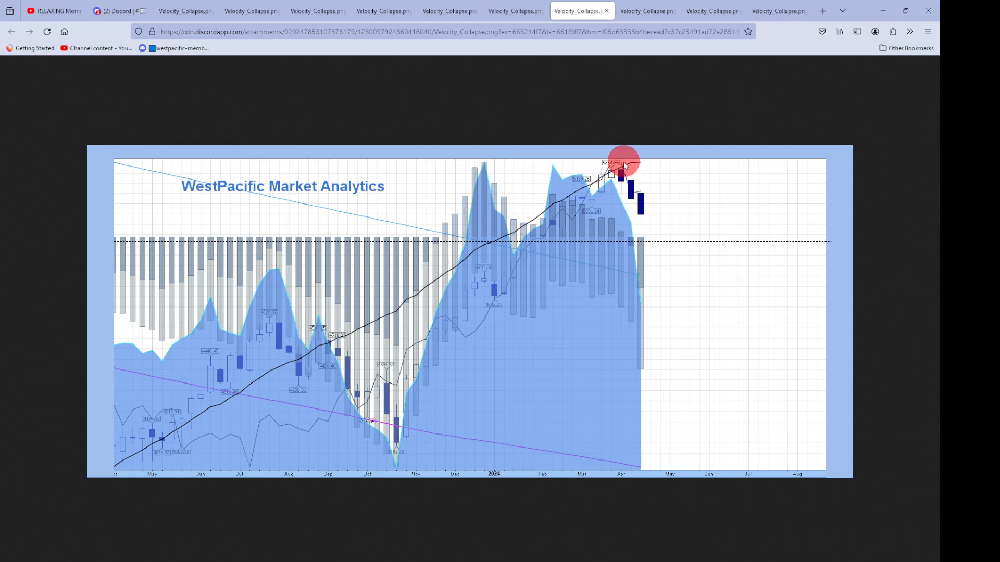
mouse_move(634, 228)
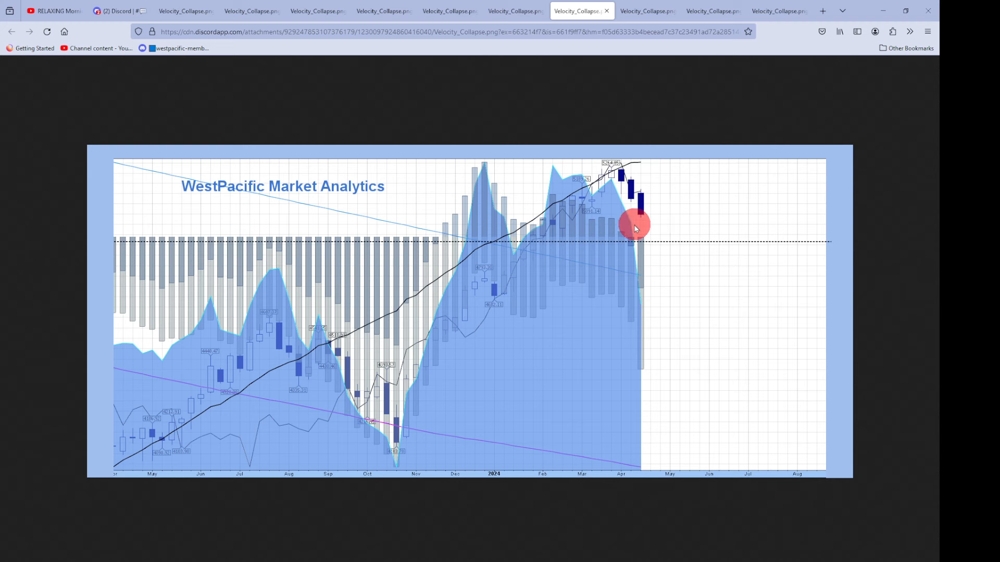
mouse_move(373, 370)
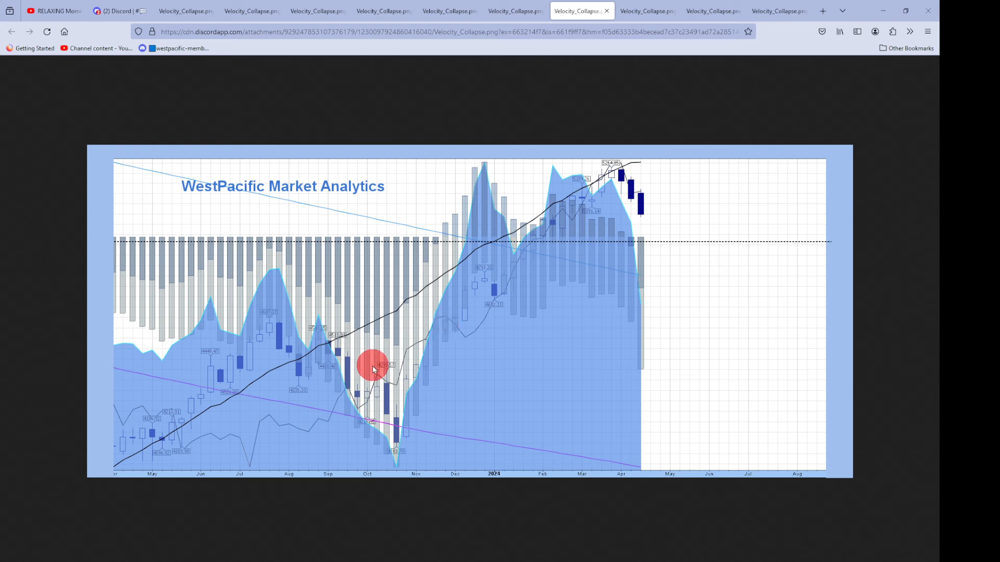
mouse_move(354, 399)
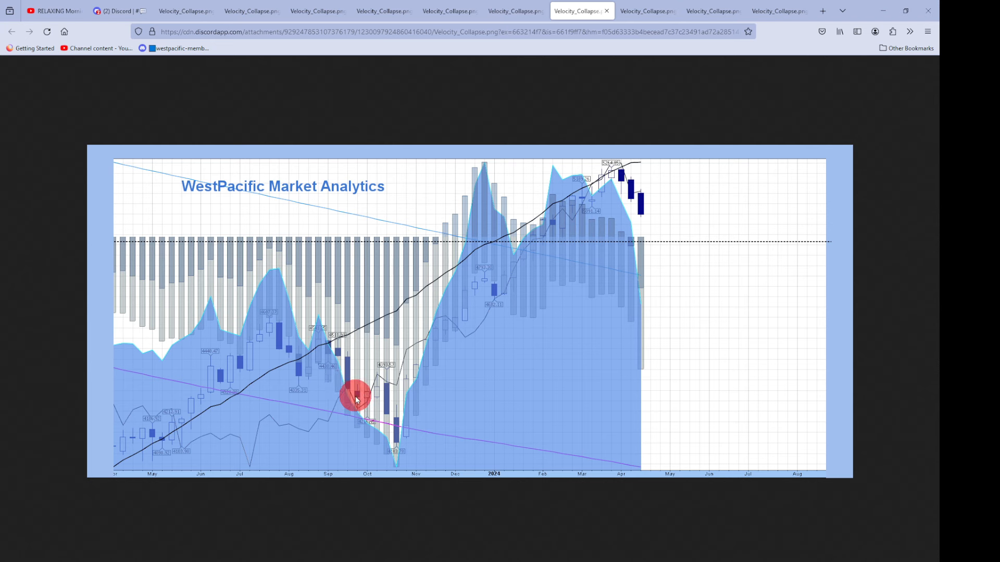
mouse_move(407, 447)
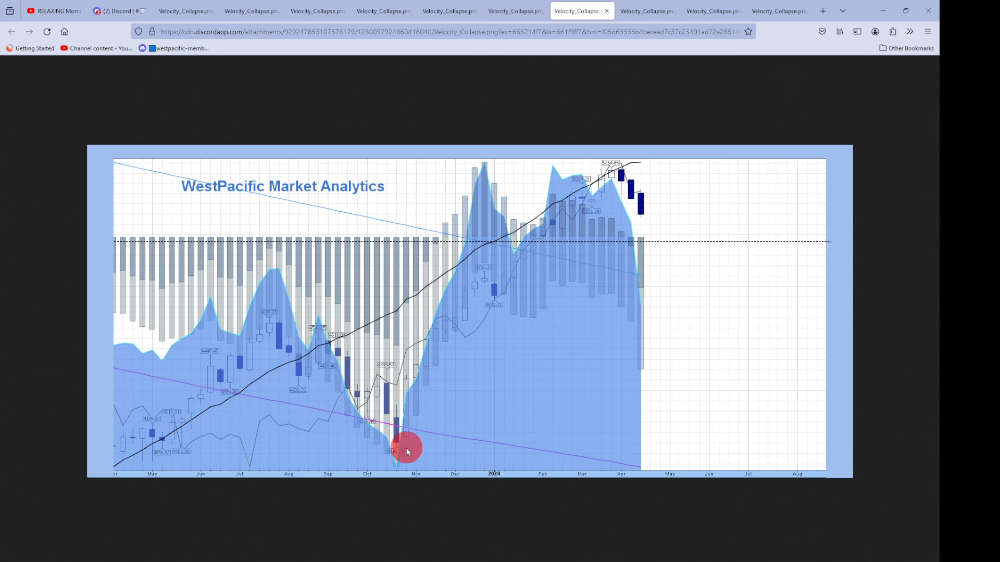
mouse_move(366, 359)
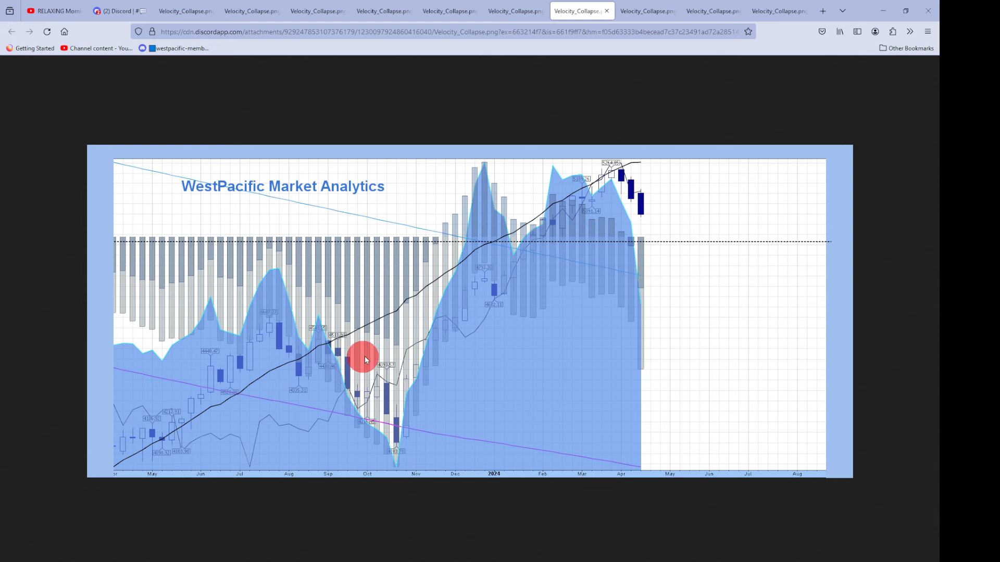
mouse_move(651, 221)
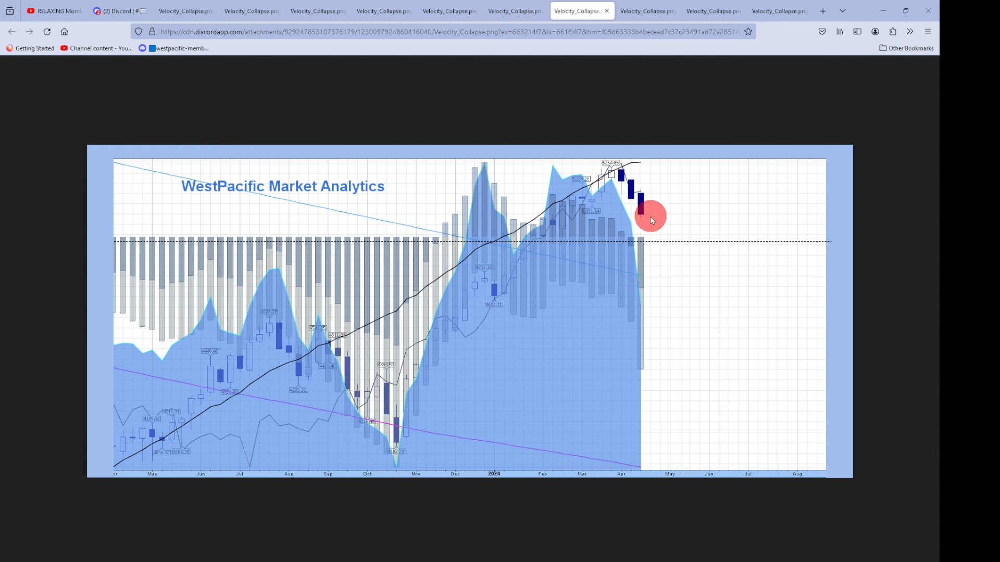
mouse_move(659, 226)
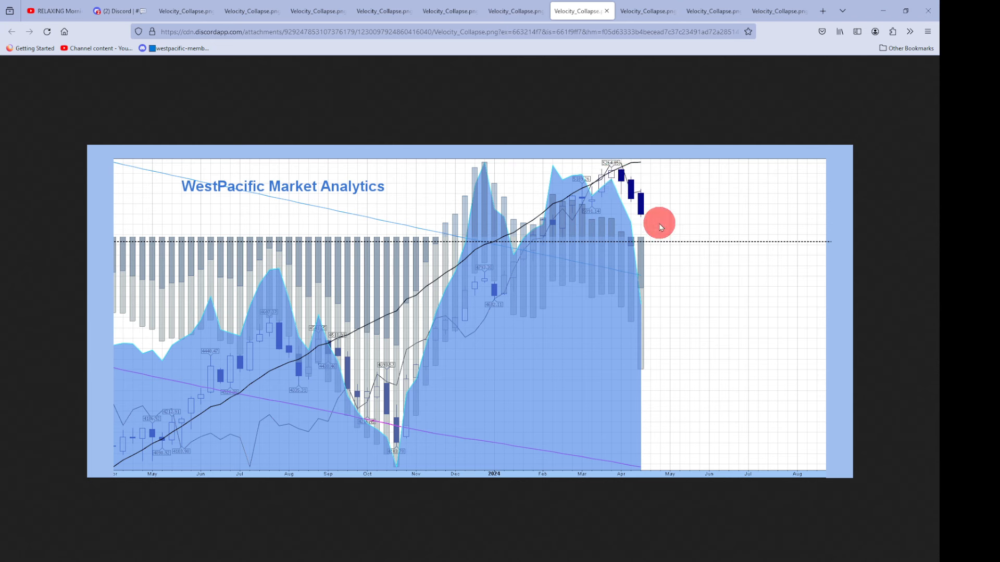
mouse_move(629, 182)
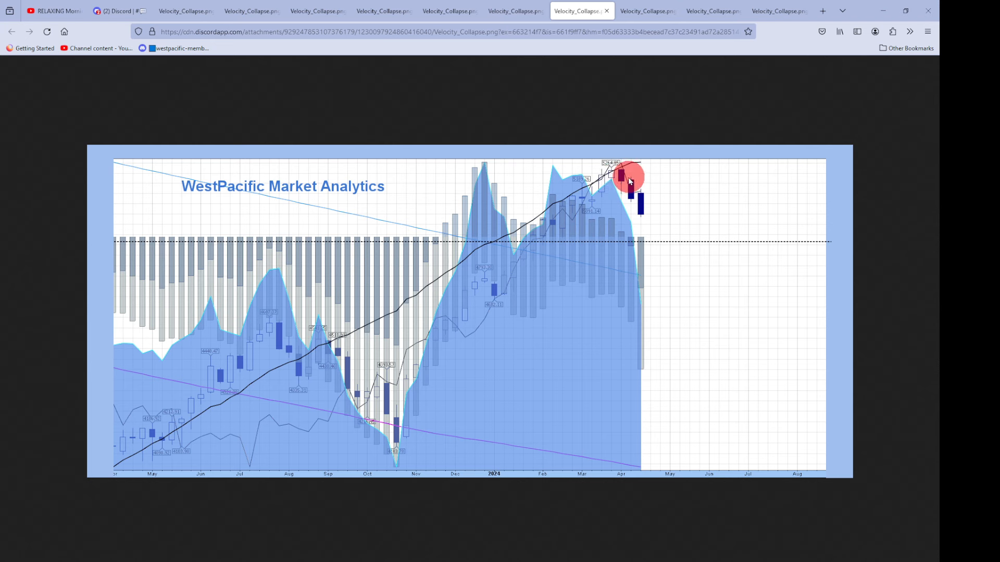
mouse_move(622, 177)
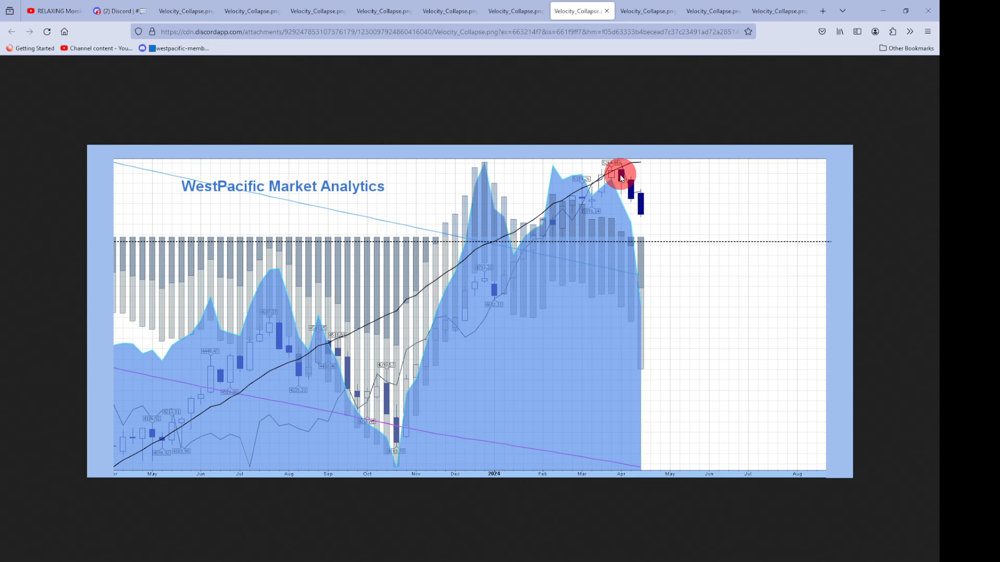
mouse_move(647, 11)
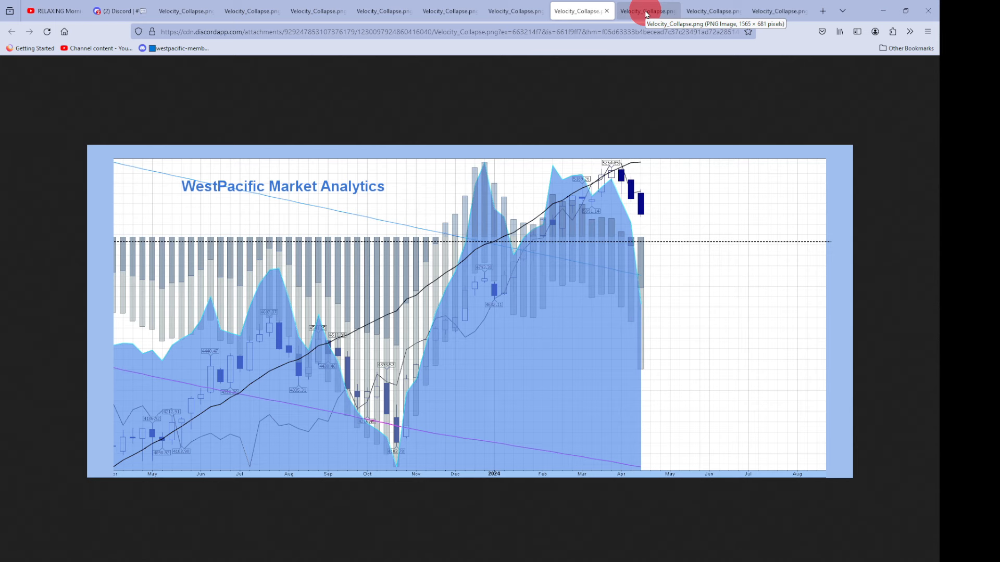
left_click(645, 11)
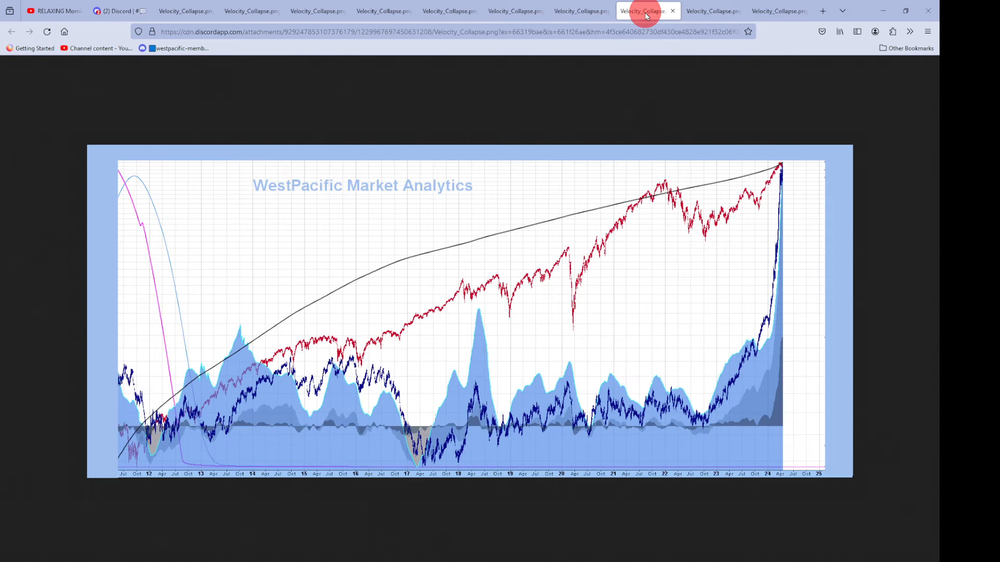
mouse_move(682, 247)
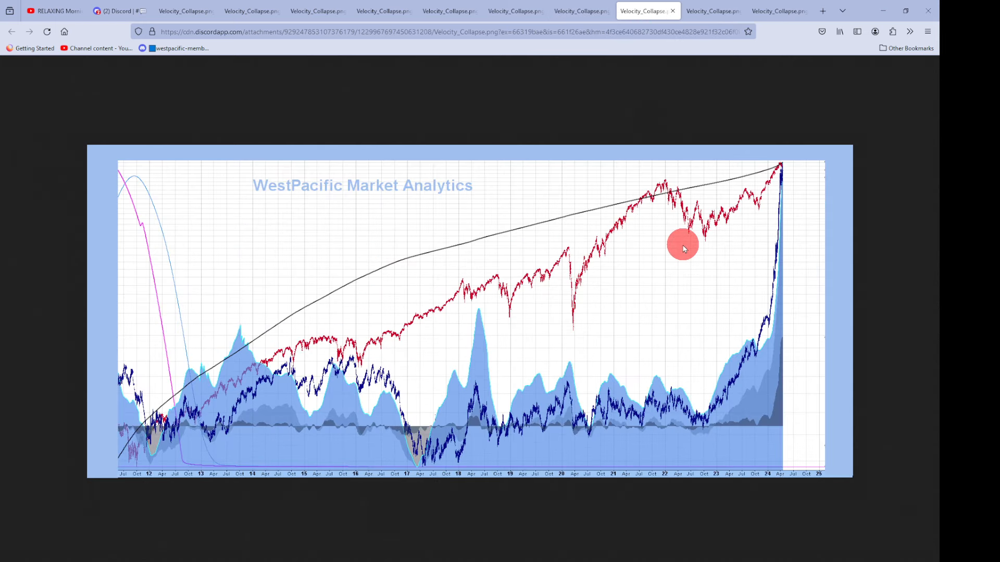
mouse_move(730, 376)
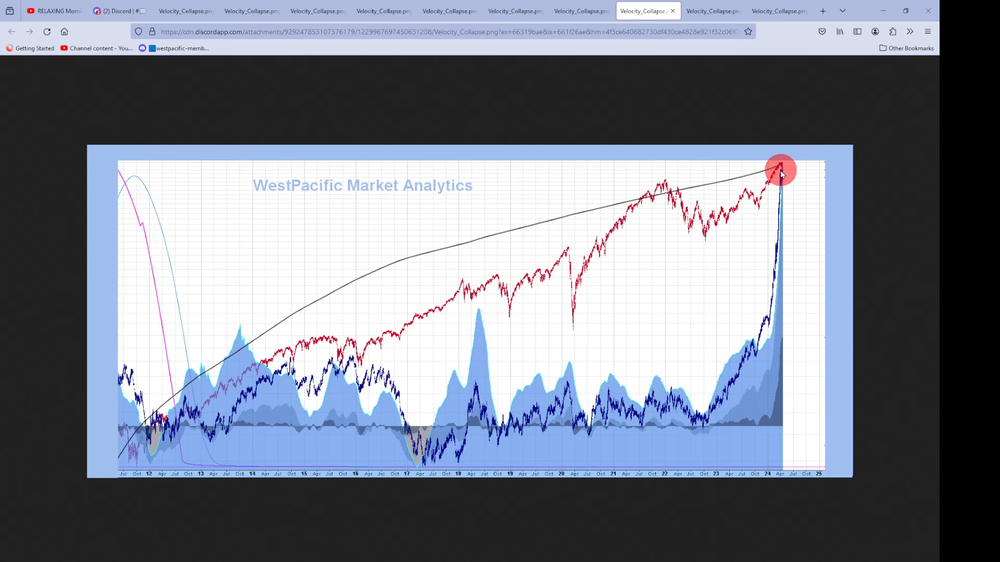
mouse_move(727, 214)
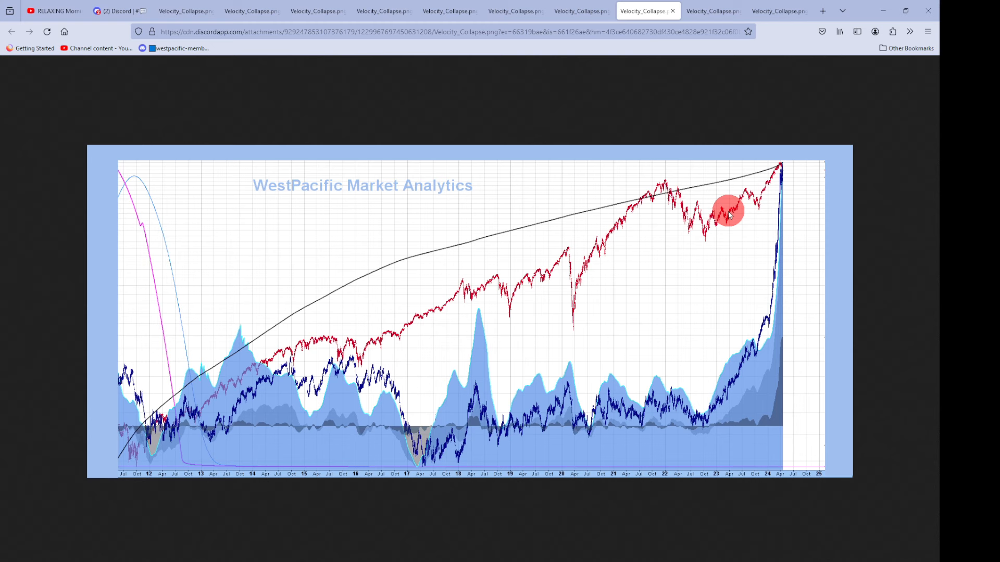
mouse_move(783, 216)
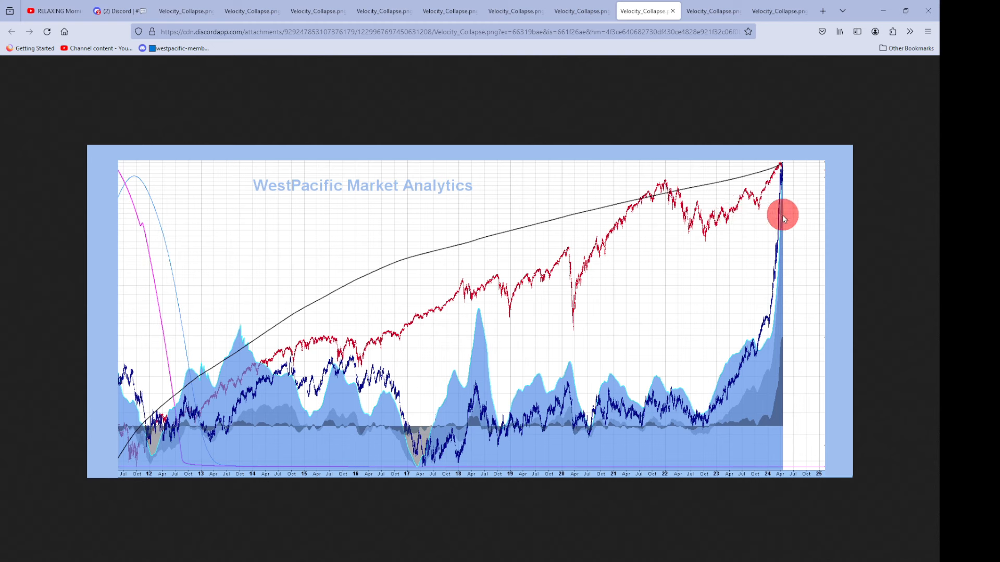
mouse_move(784, 181)
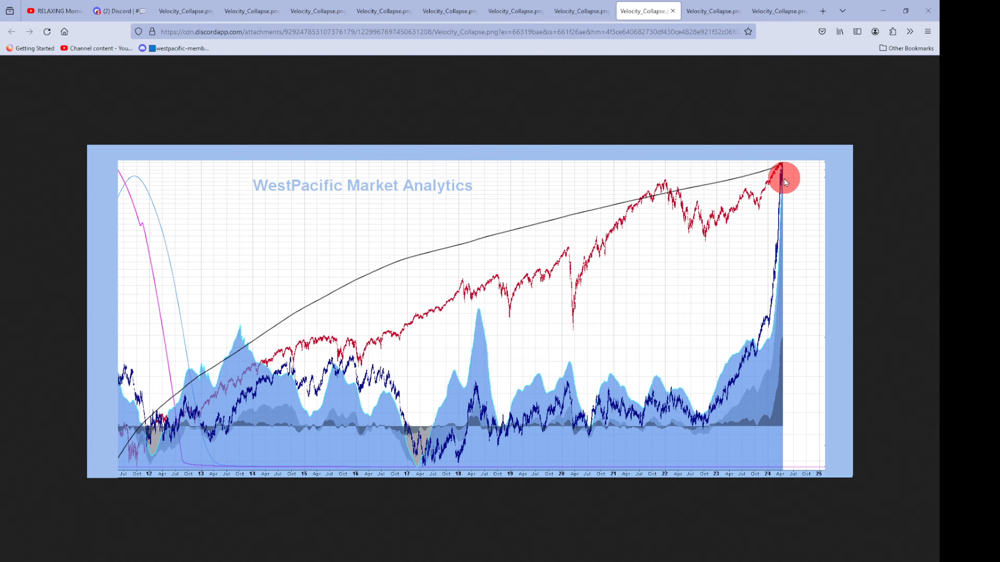
mouse_move(127, 462)
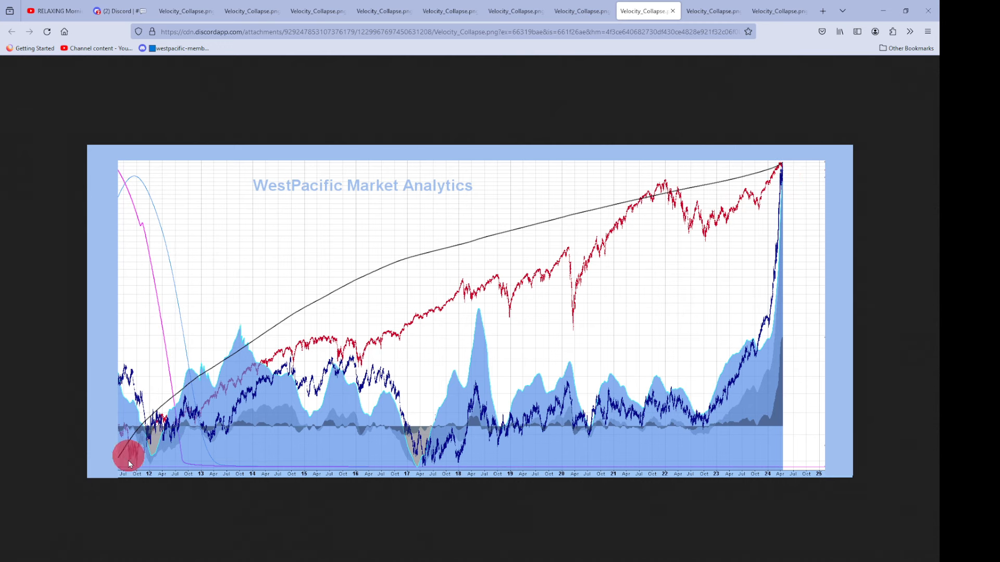
mouse_move(172, 386)
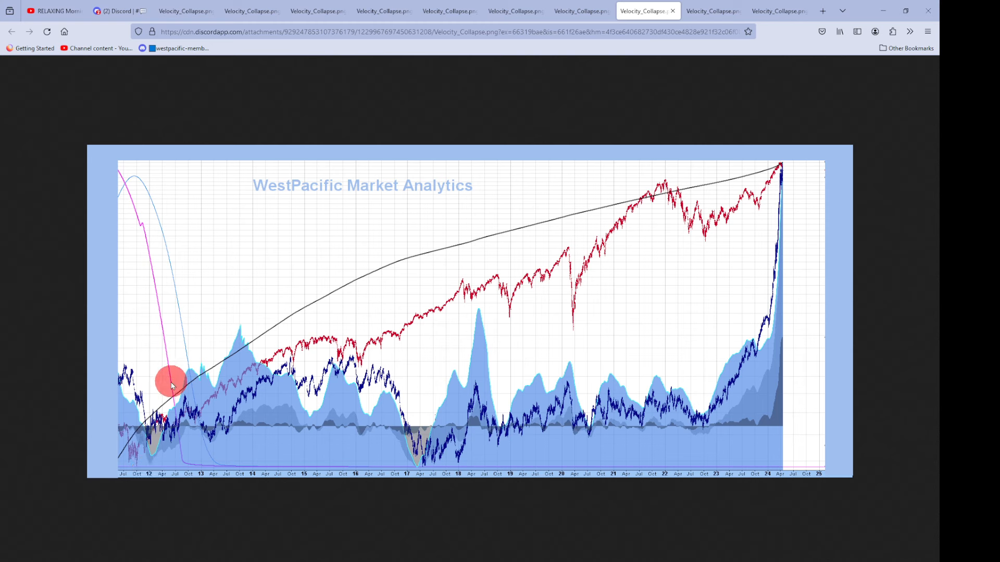
mouse_move(718, 408)
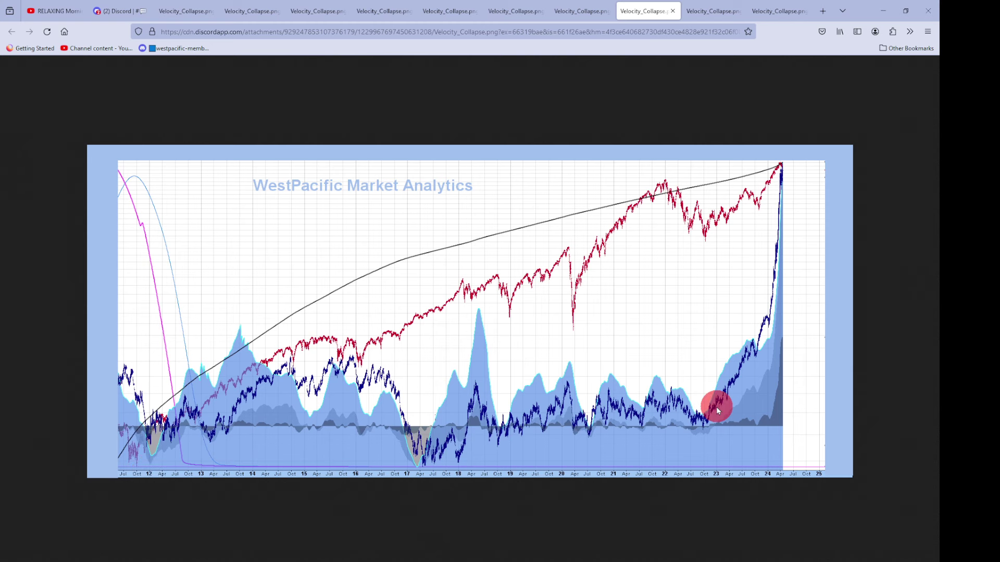
mouse_move(426, 411)
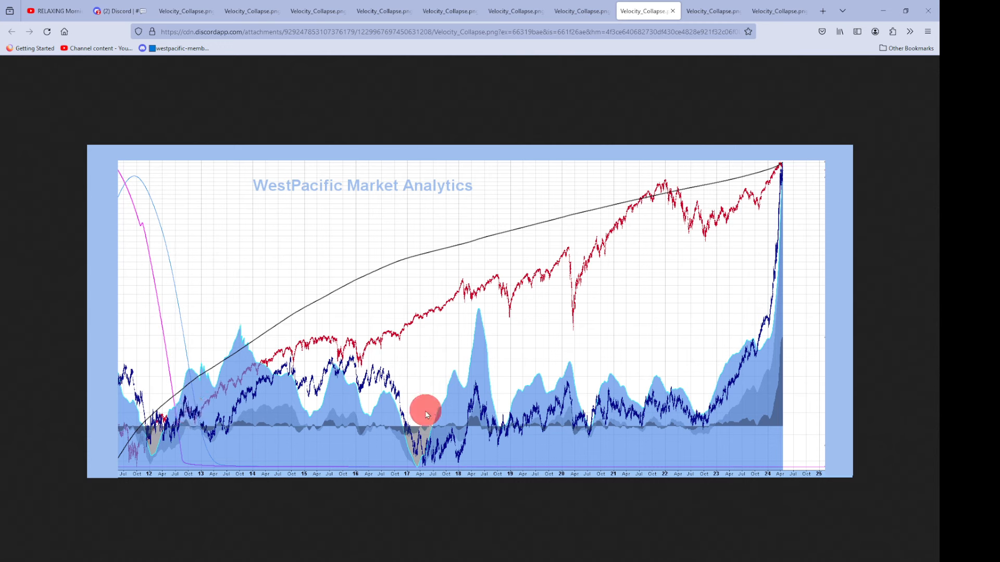
mouse_move(687, 392)
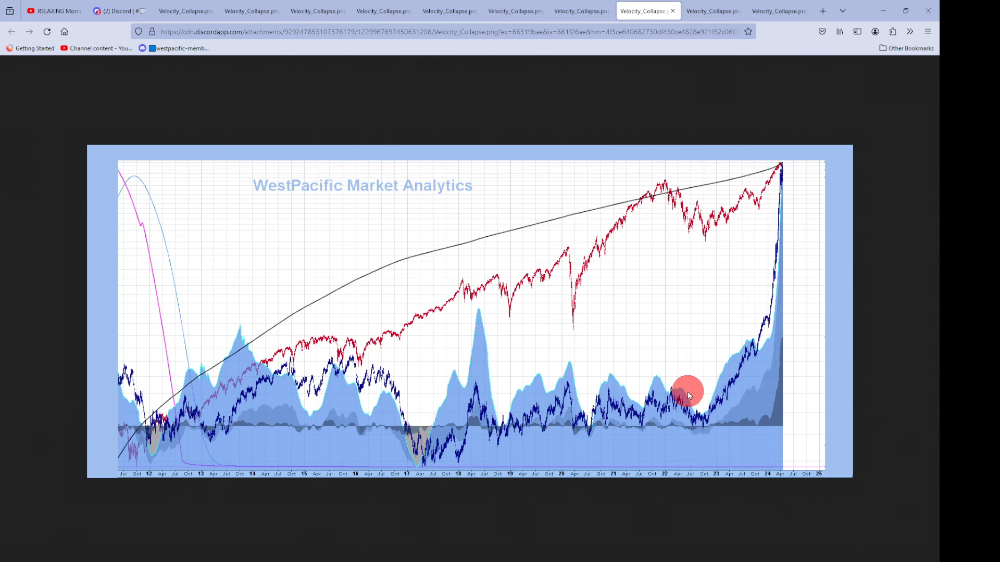
mouse_move(647, 400)
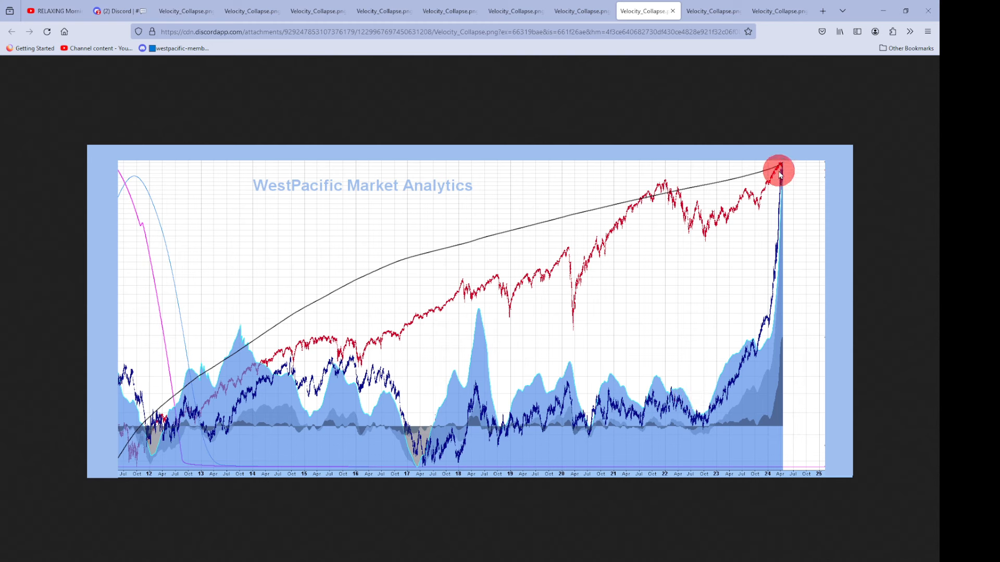
mouse_move(713, 250)
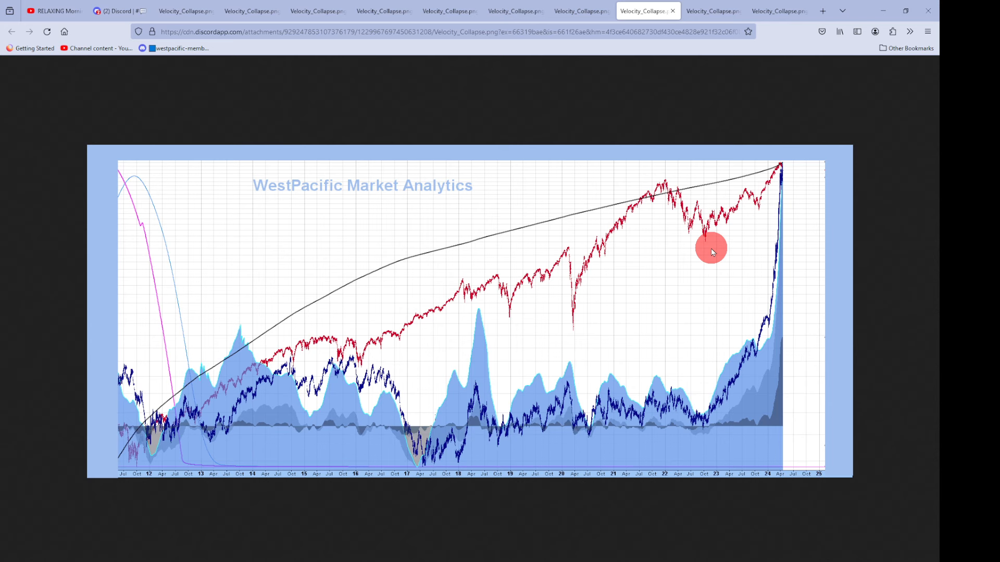
mouse_move(749, 213)
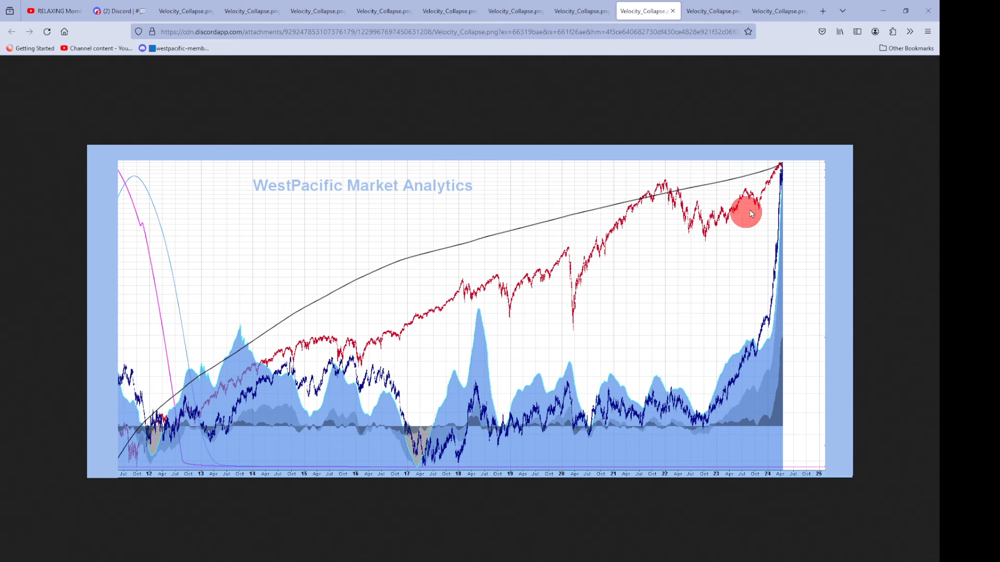
mouse_move(781, 169)
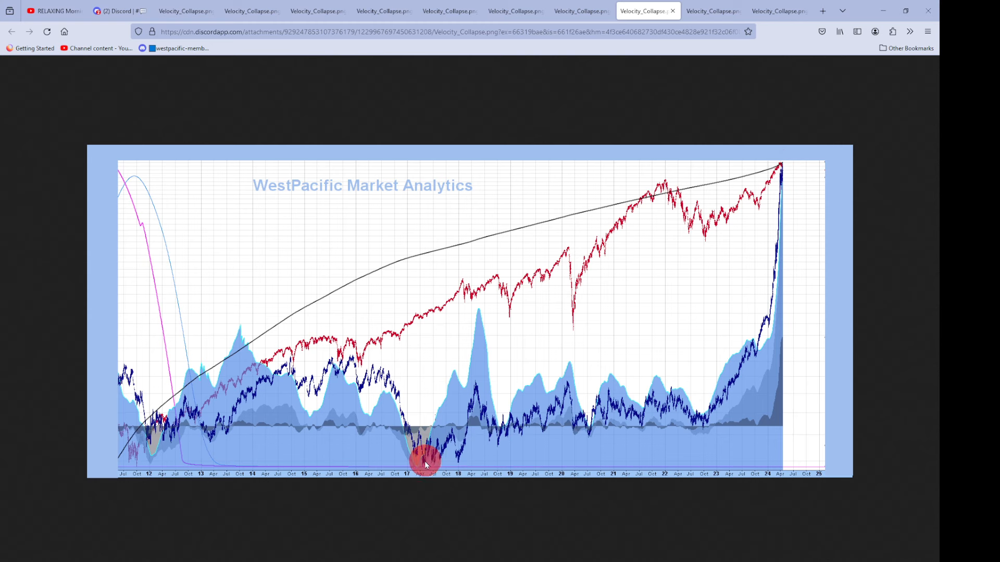
mouse_move(719, 229)
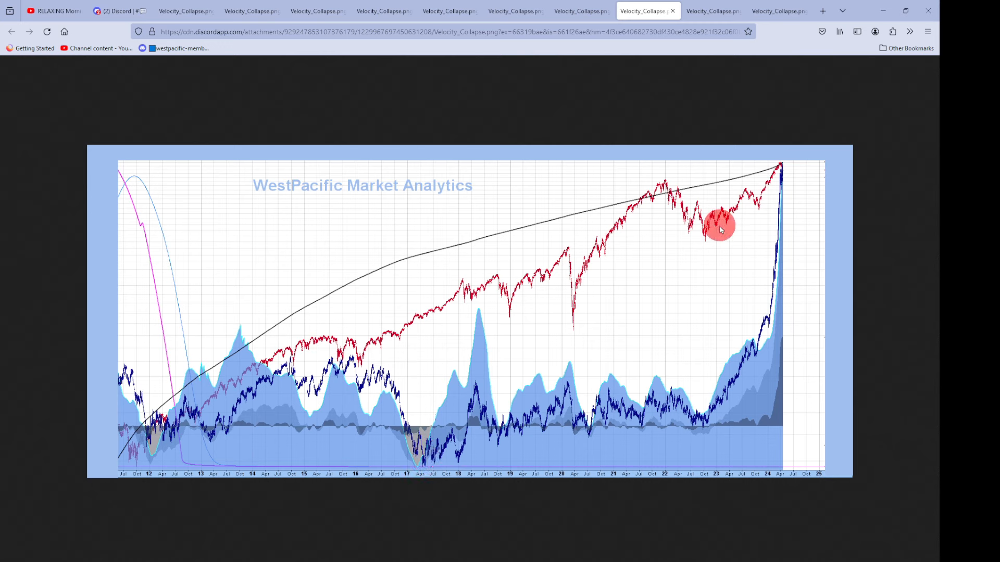
mouse_move(779, 172)
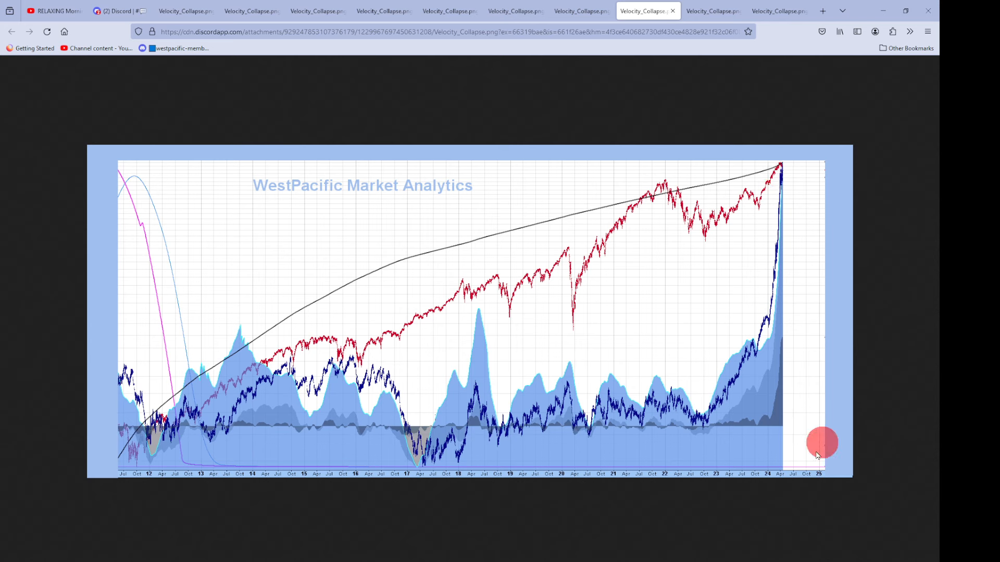
mouse_move(906, 196)
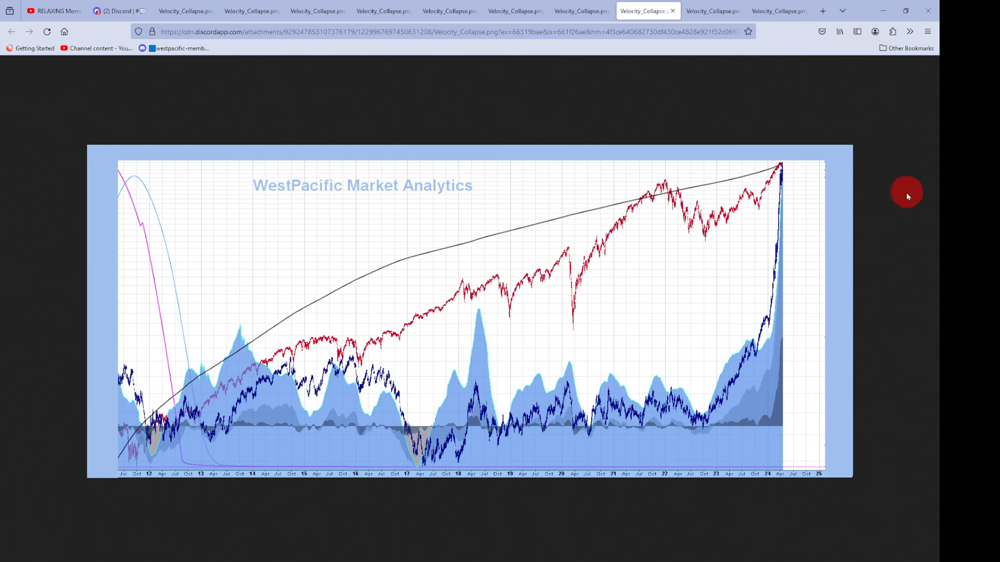
mouse_move(816, 334)
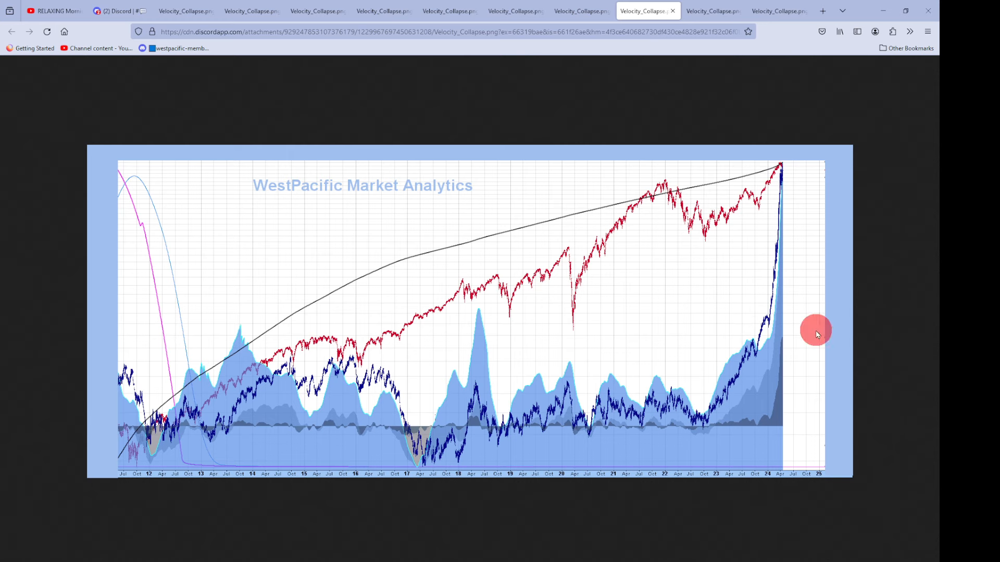
mouse_move(803, 145)
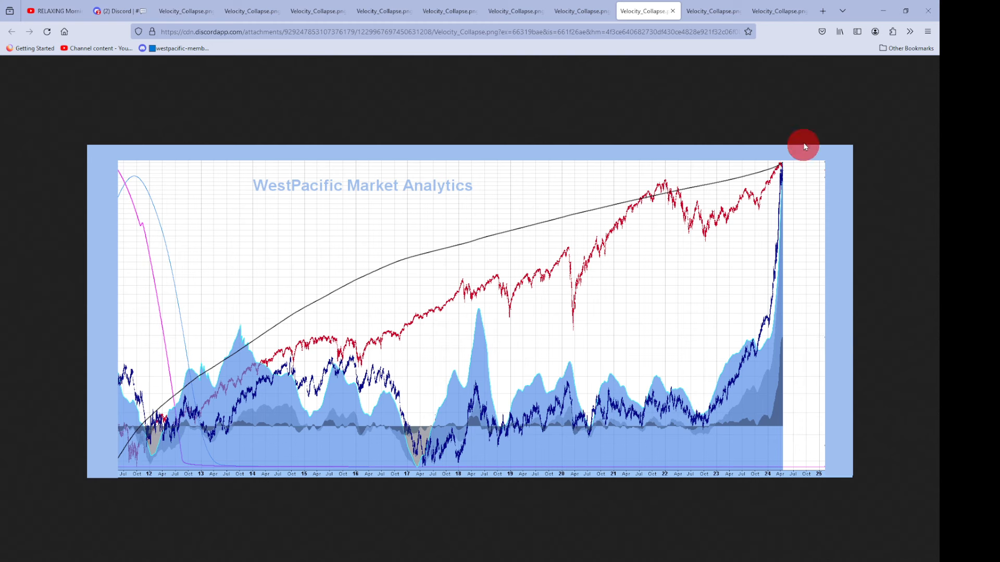
mouse_move(807, 105)
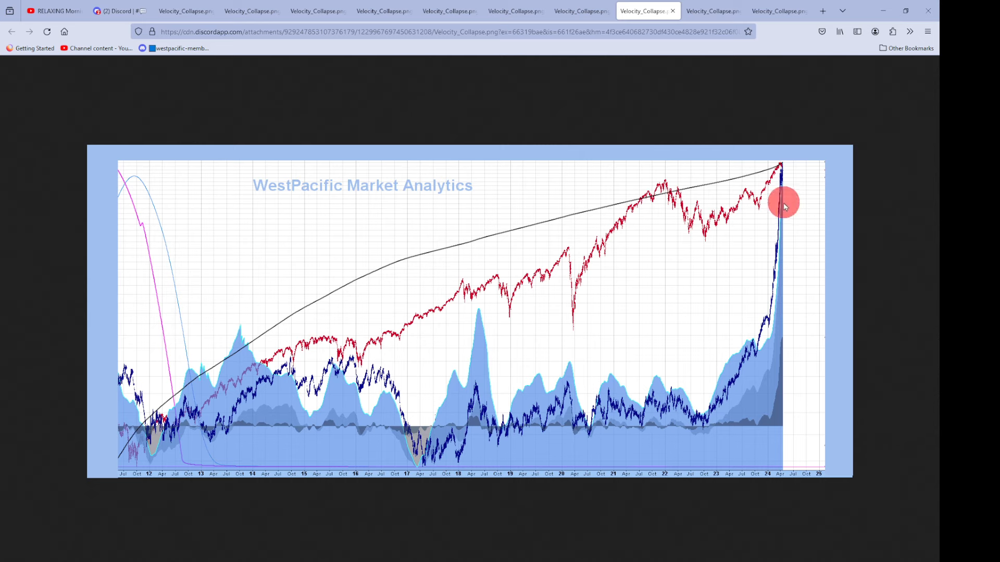
mouse_move(712, 11)
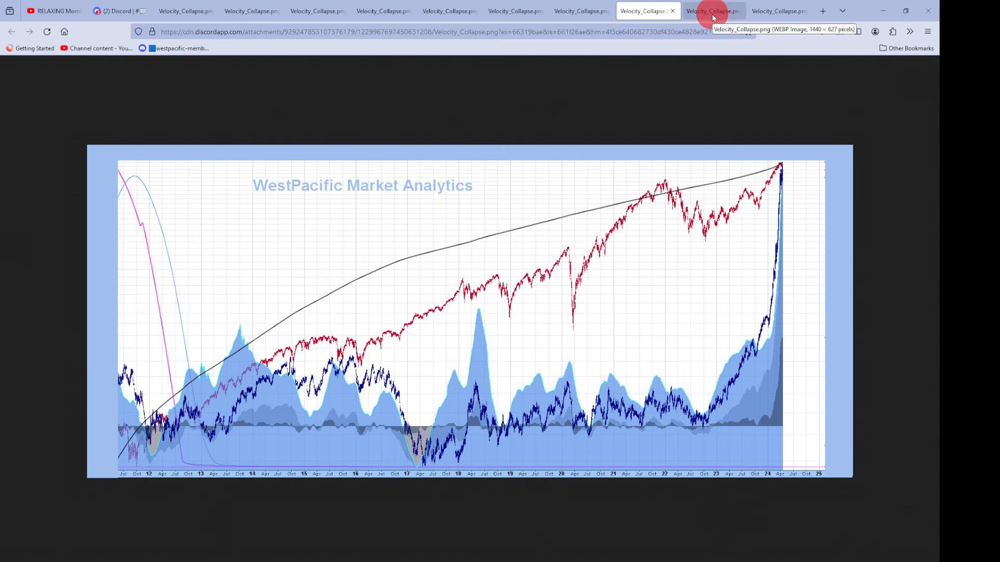
- Switch to the 2008–2024 WestPacific chart with circled peaks and dashed trendlines
left_click(712, 11)
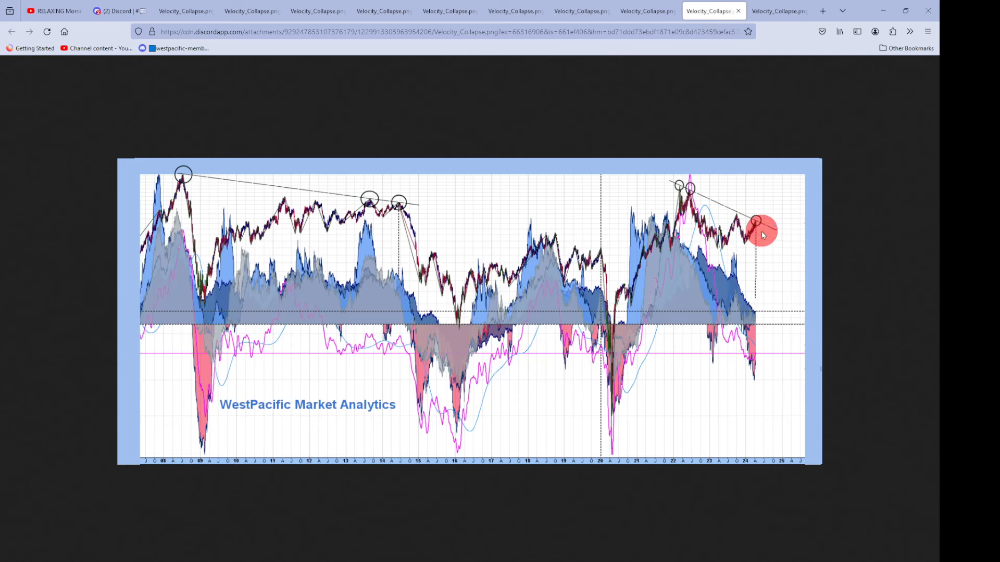
mouse_move(731, 203)
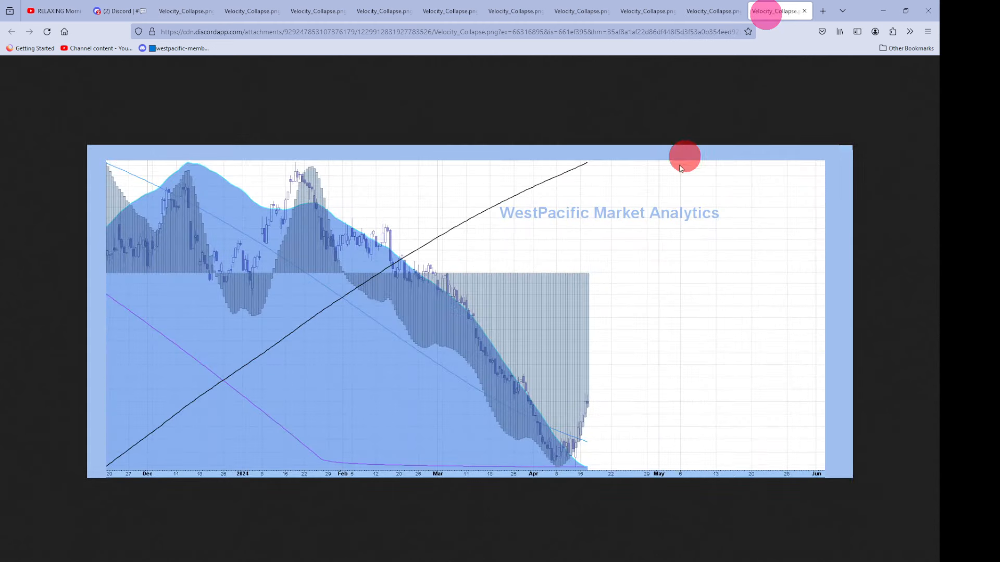
mouse_move(494, 295)
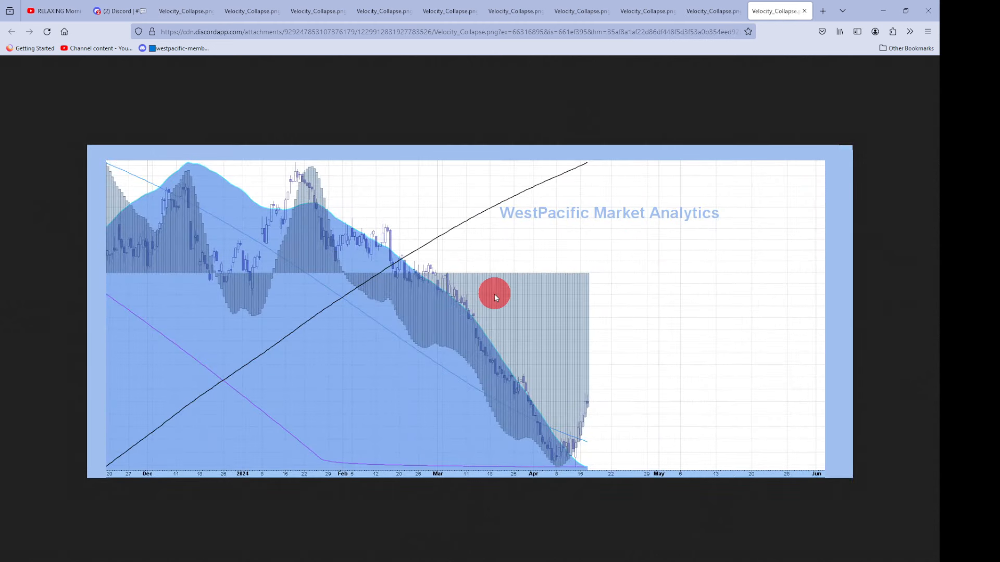
mouse_move(520, 414)
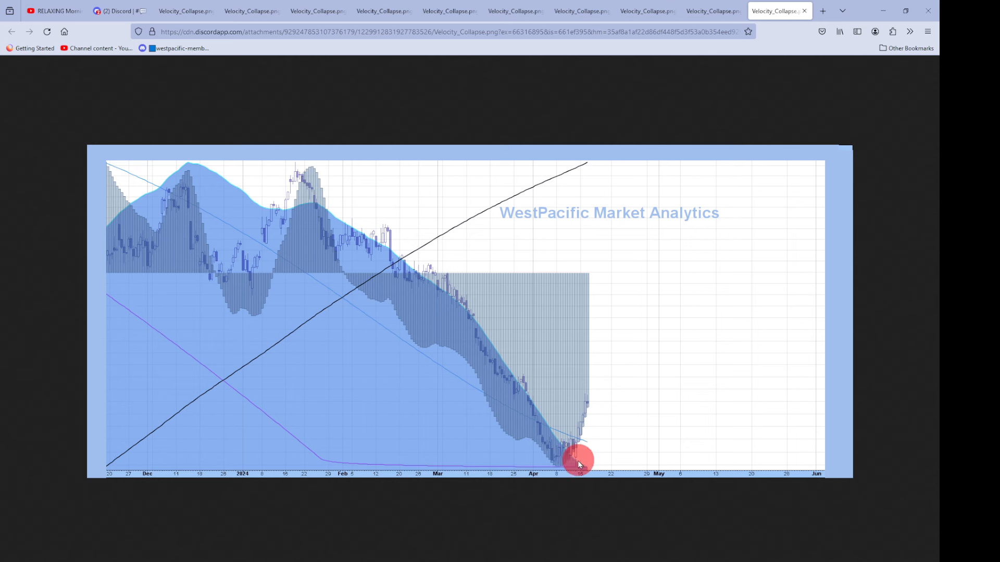
mouse_move(559, 468)
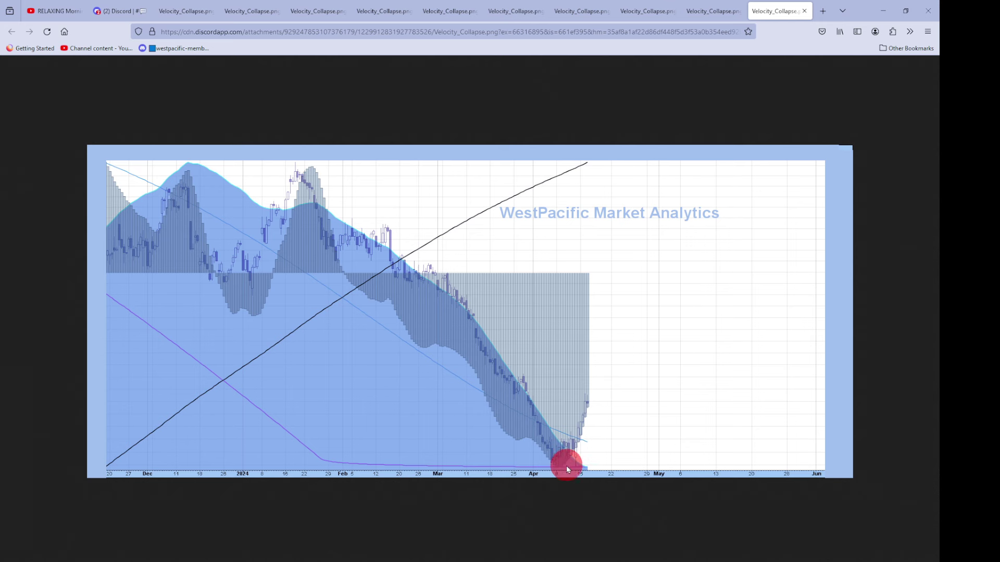
mouse_move(603, 375)
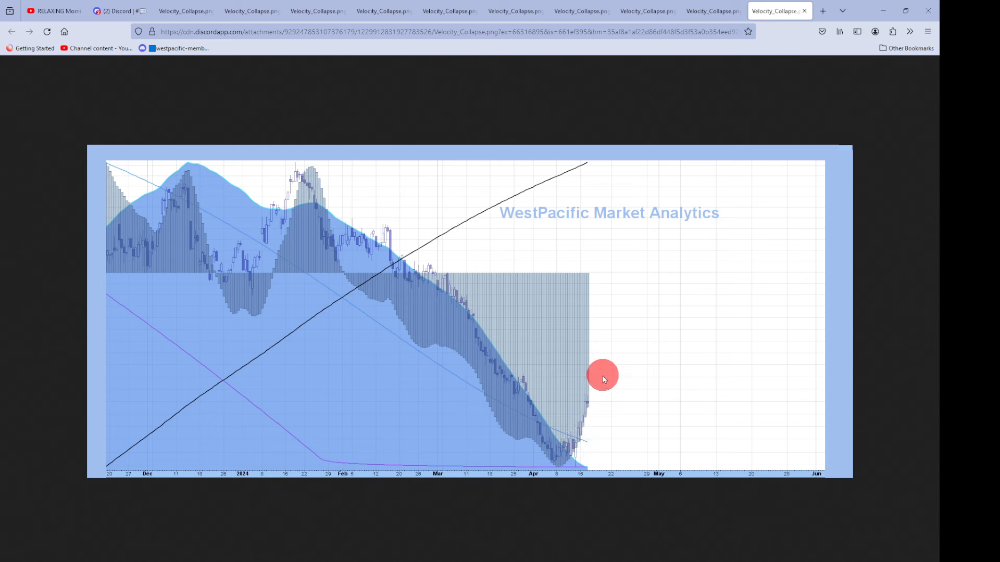
mouse_move(587, 416)
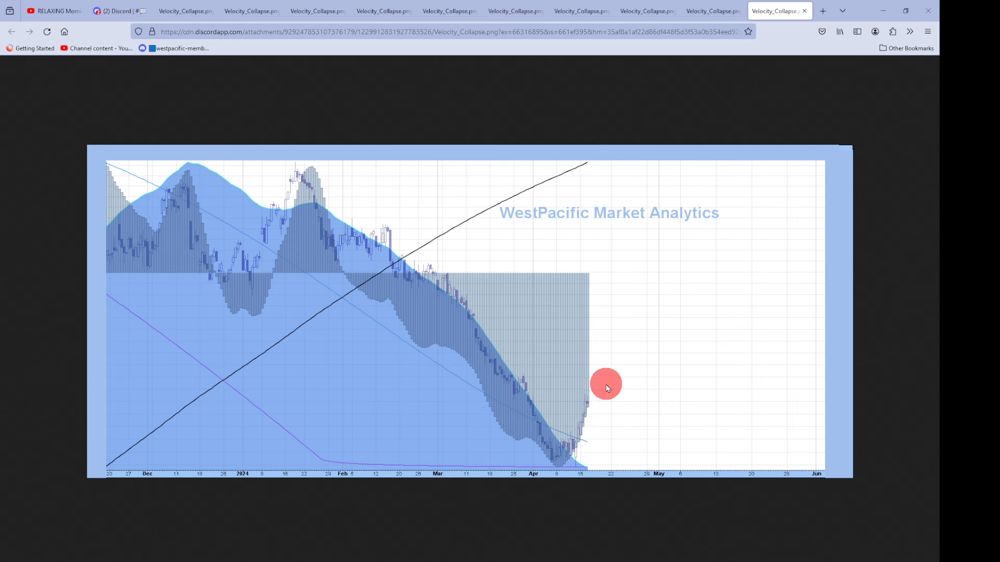
mouse_move(498, 283)
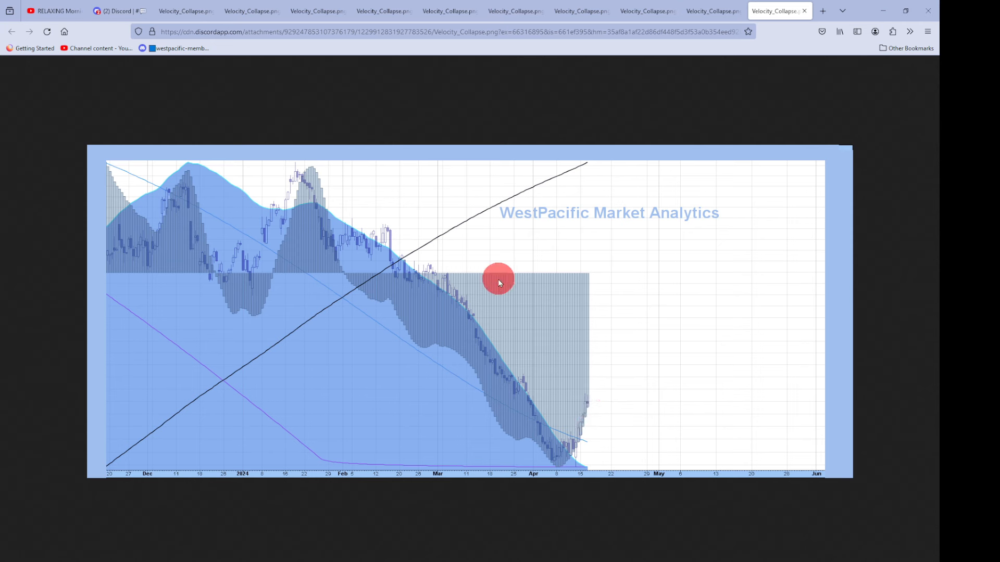
mouse_move(617, 317)
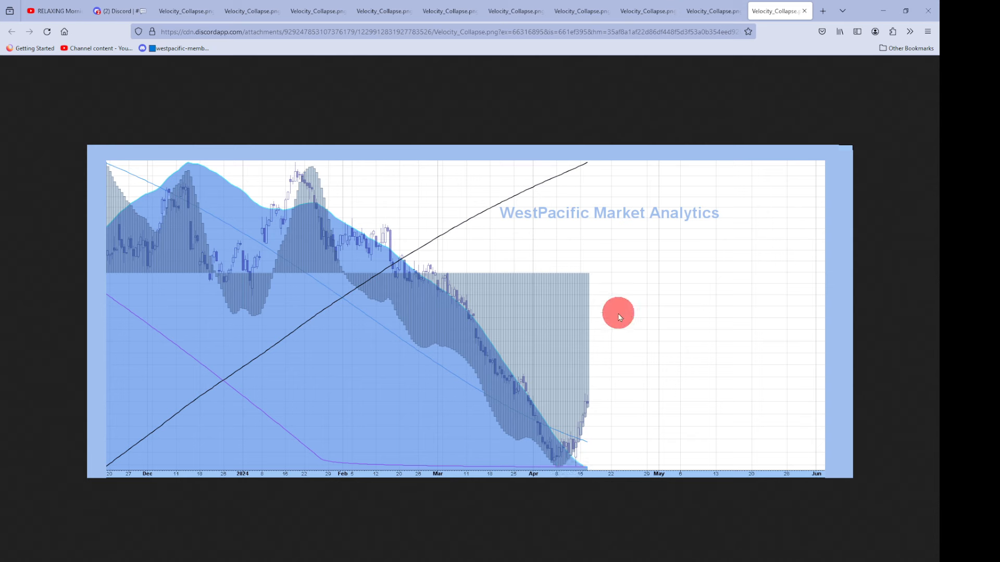
mouse_move(588, 449)
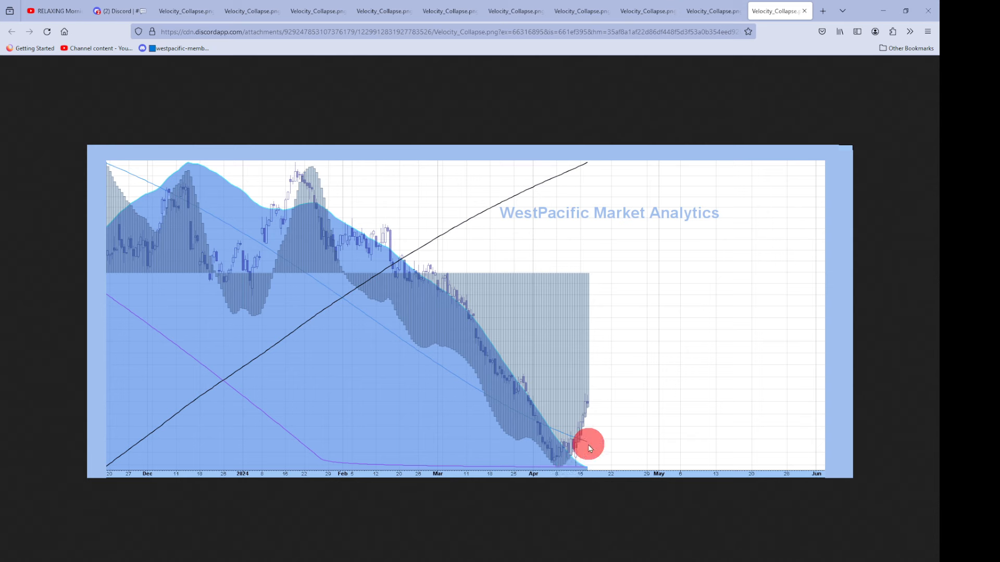
mouse_move(723, 193)
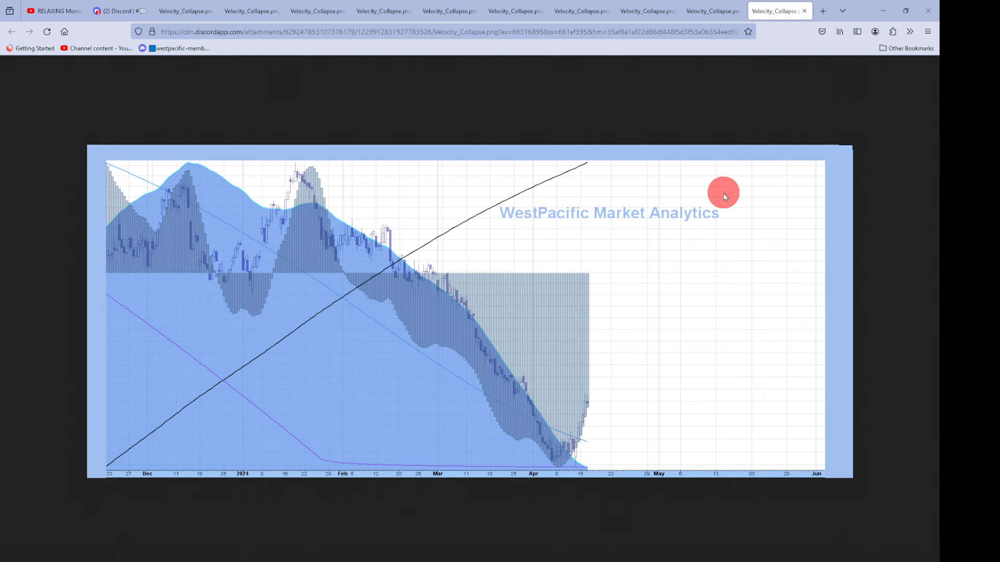
mouse_move(713, 10)
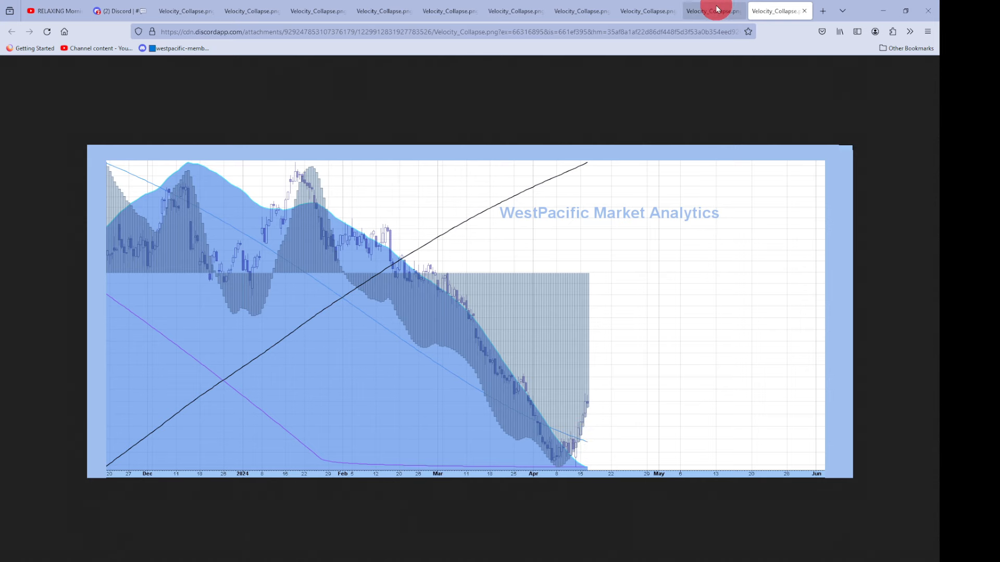
left_click(713, 11)
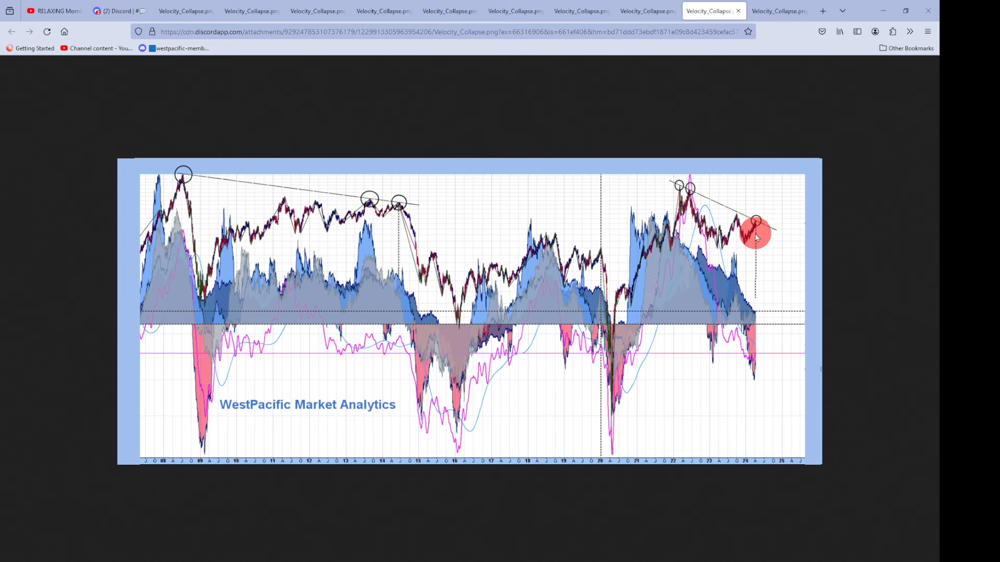
left_click(772, 11)
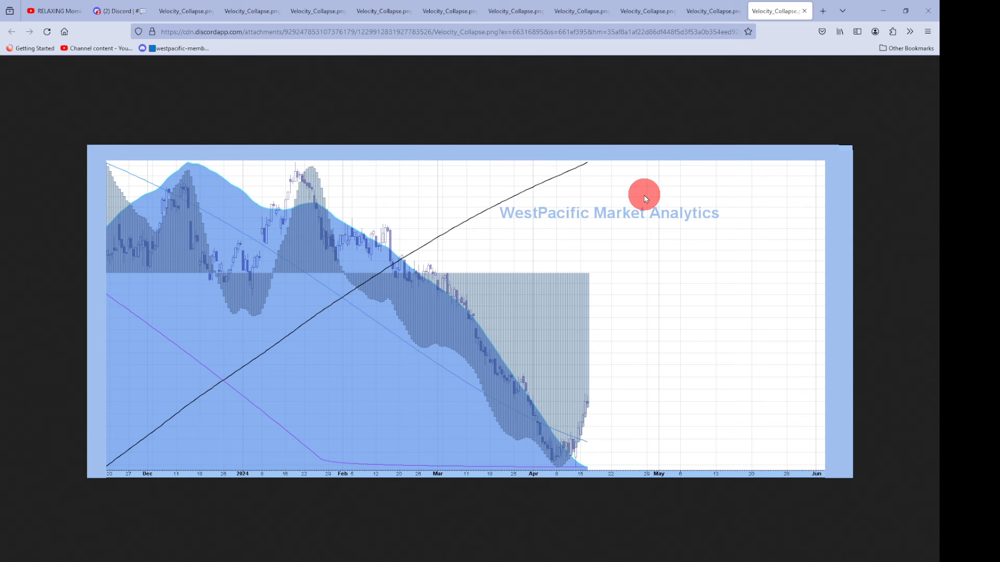
mouse_move(613, 359)
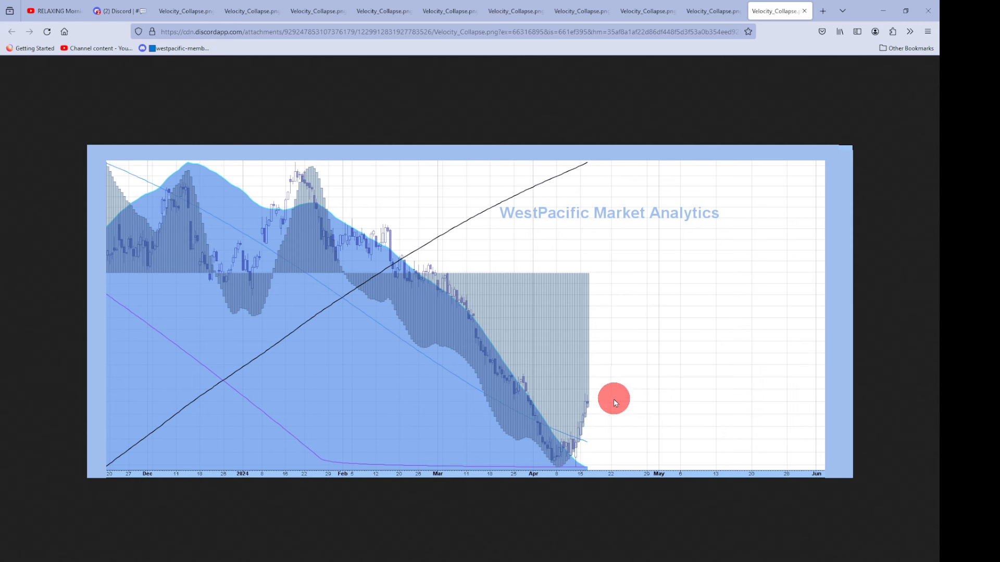
mouse_move(604, 403)
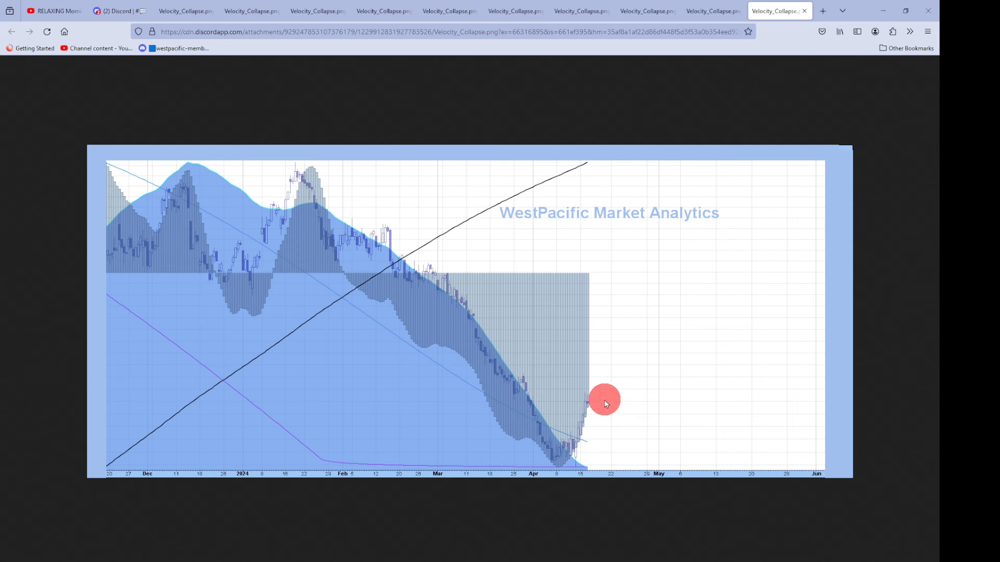
mouse_move(587, 387)
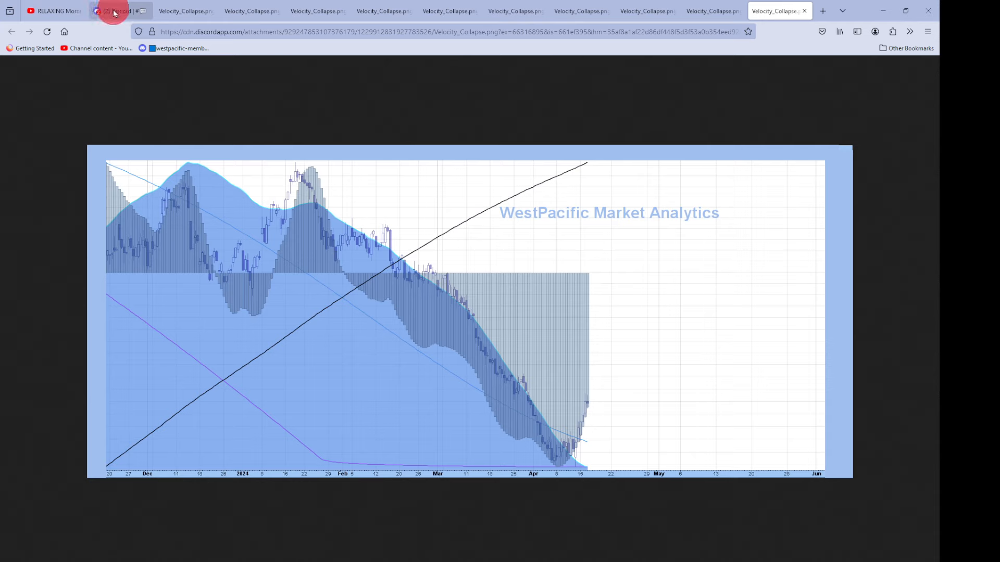
- Return to the first tab's Stock Market Morning Update title slide with WestPacific branding
left_click(118, 11)
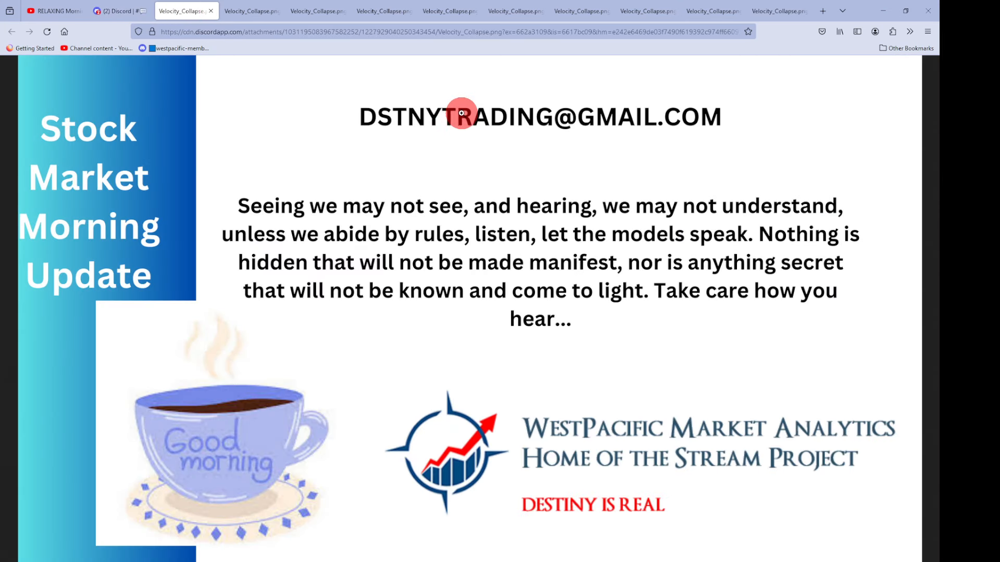
mouse_move(616, 208)
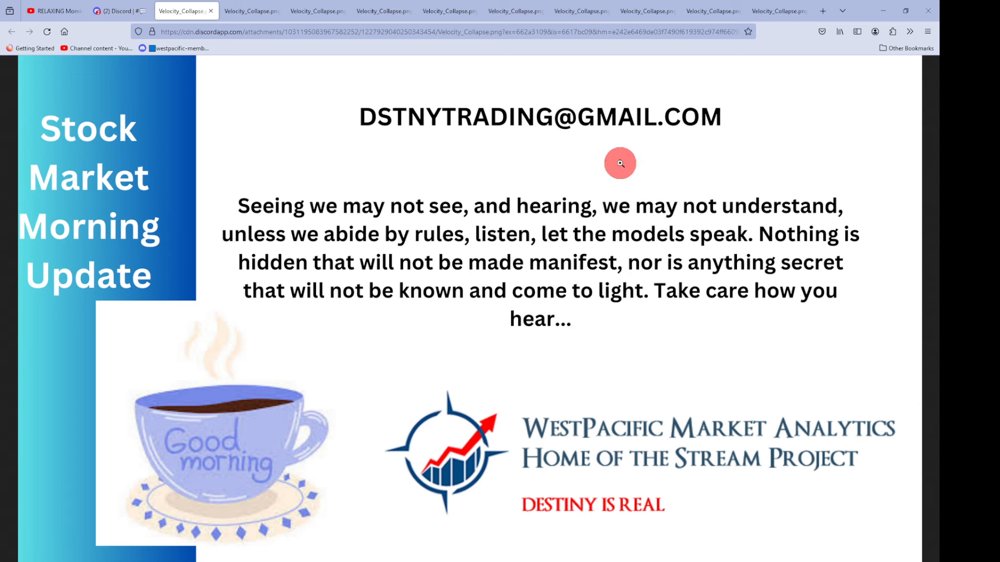
mouse_move(549, 157)
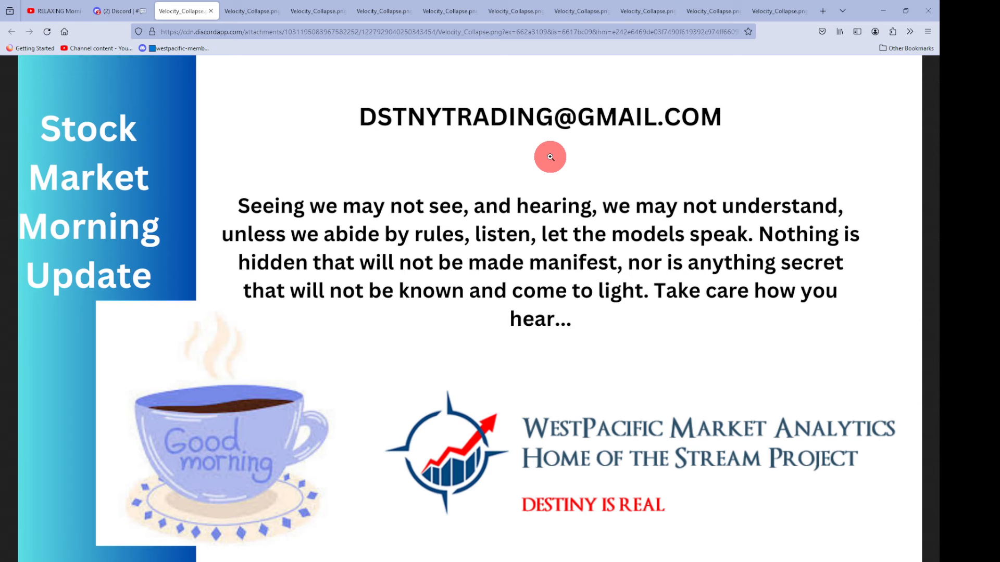
mouse_move(503, 164)
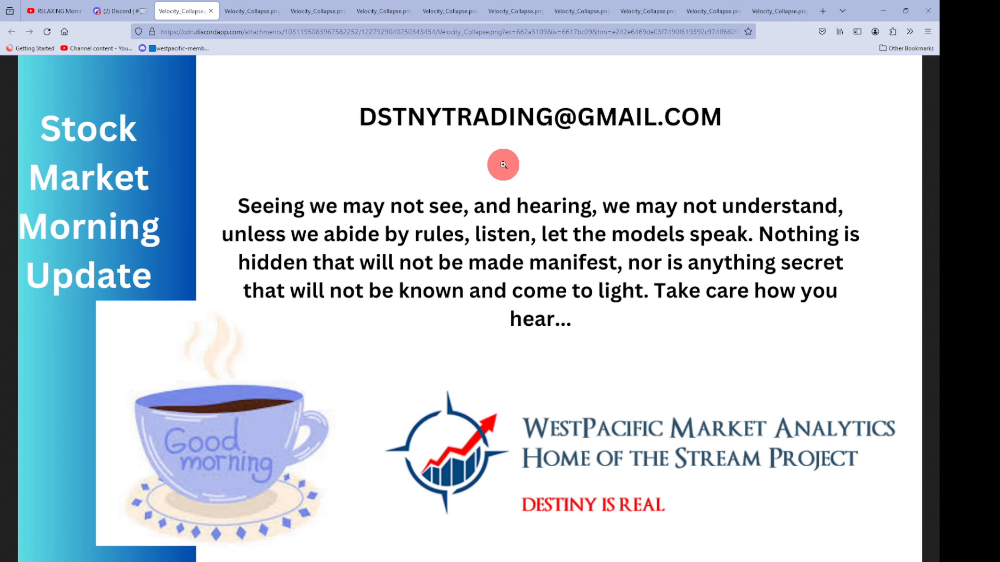
mouse_move(62, 71)
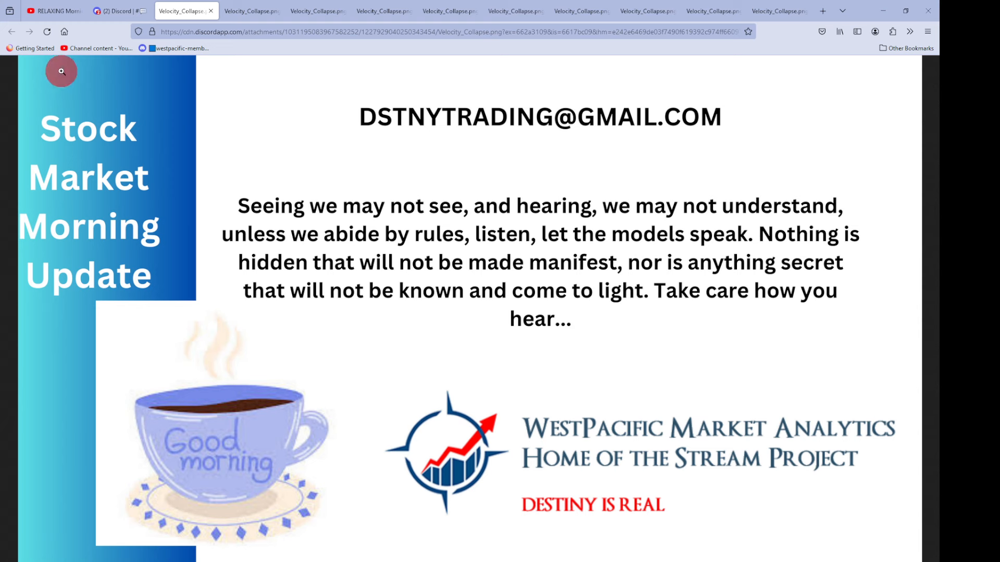